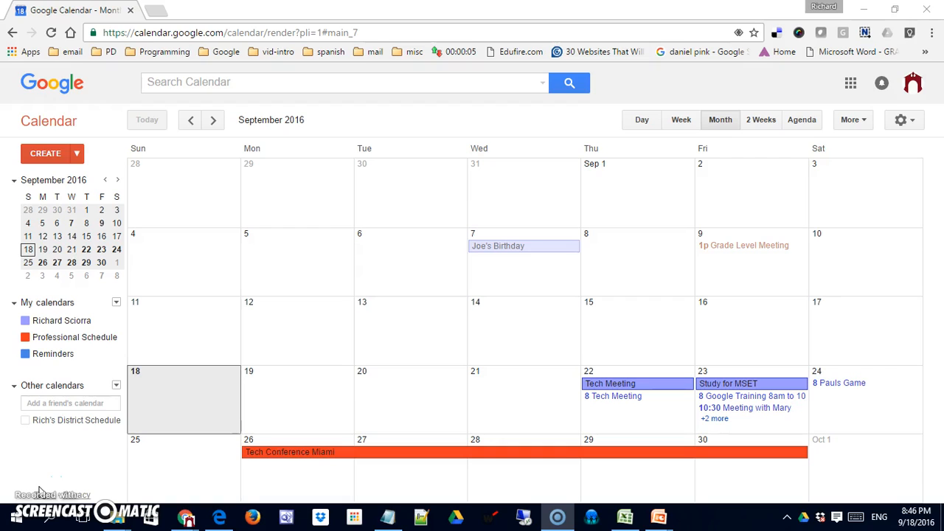
{"action": "mouse_move", "coordinate": [83, 466]}
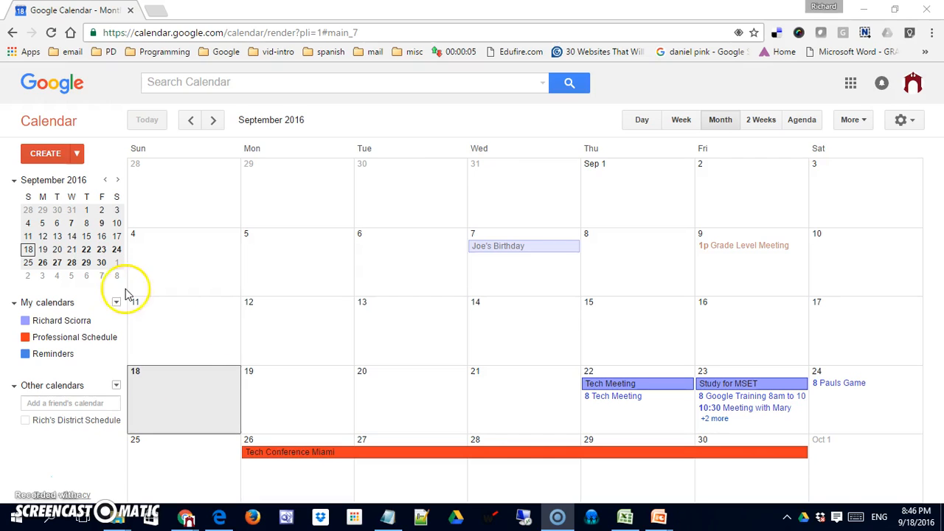
{"action": "mouse_move", "coordinate": [66, 327]}
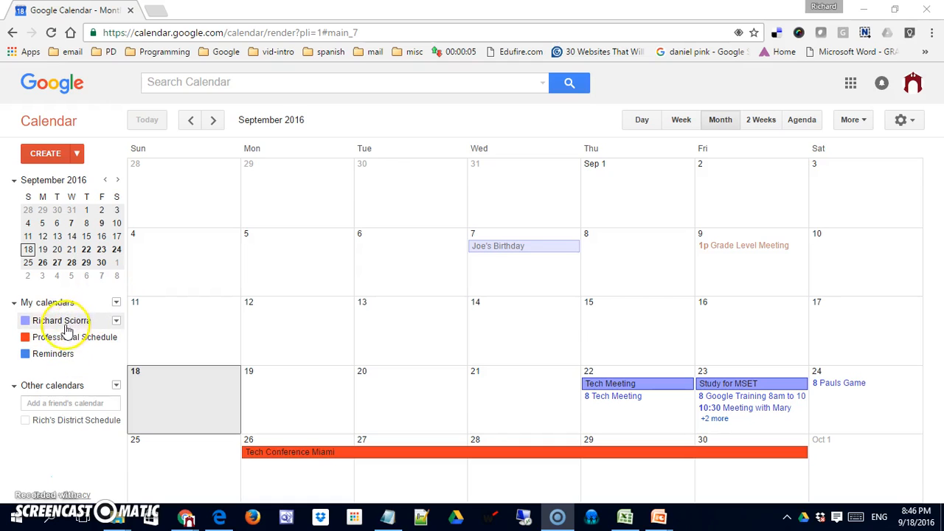
{"action": "mouse_move", "coordinate": [62, 320]}
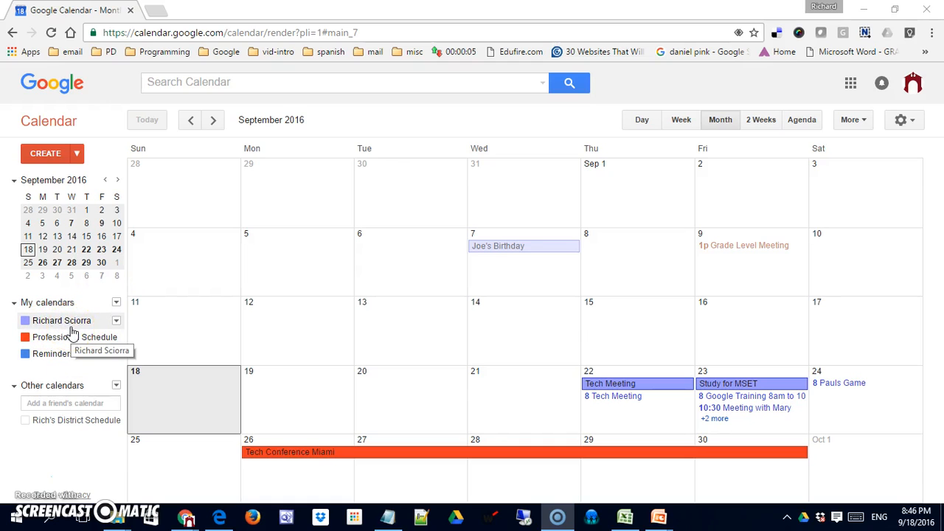
{"action": "mouse_move", "coordinate": [55, 354]}
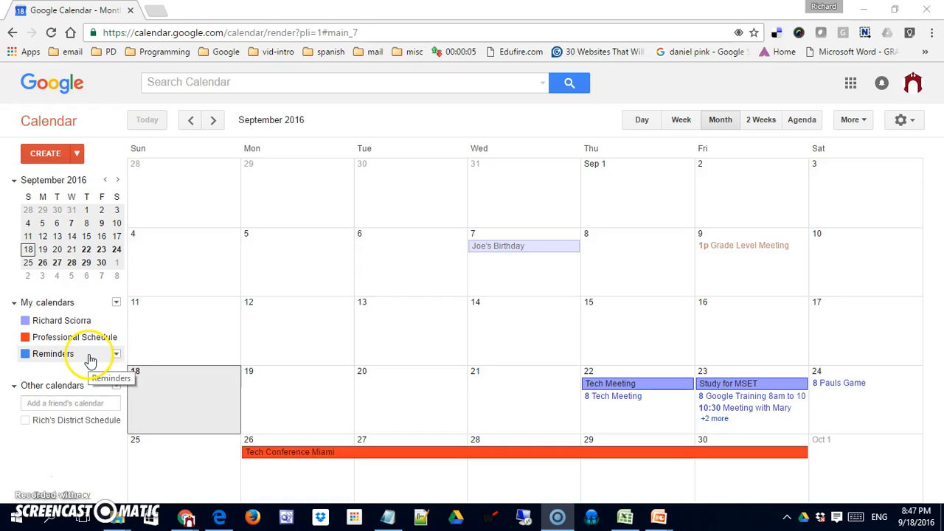
Switch the Reminders calendar over to Tasks from its My calendars dropdown.
{"action": "left_click", "coordinate": [115, 354]}
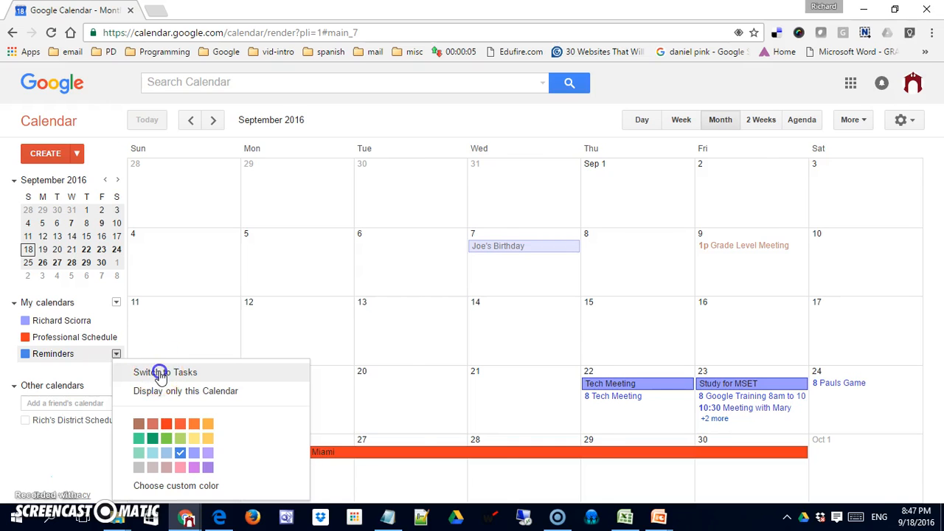
{"action": "left_click", "coordinate": [165, 372]}
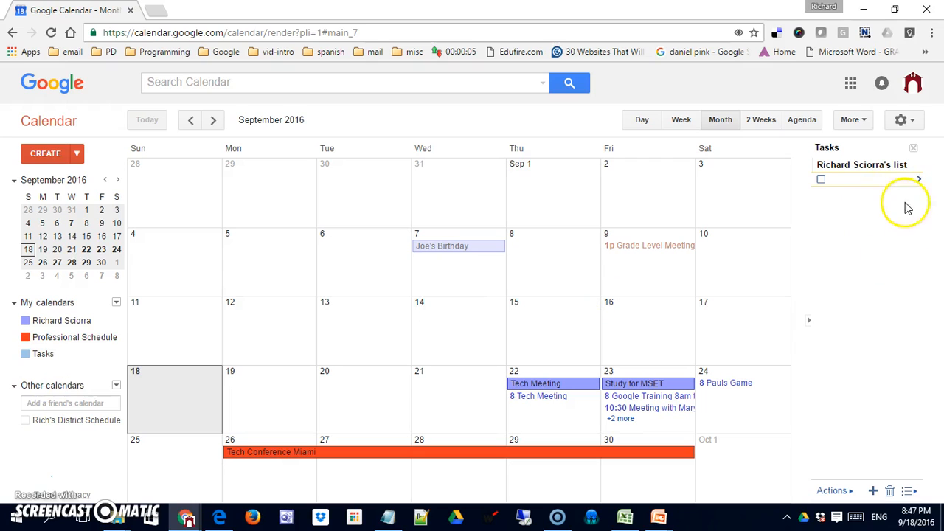
{"action": "mouse_move", "coordinate": [888, 296]}
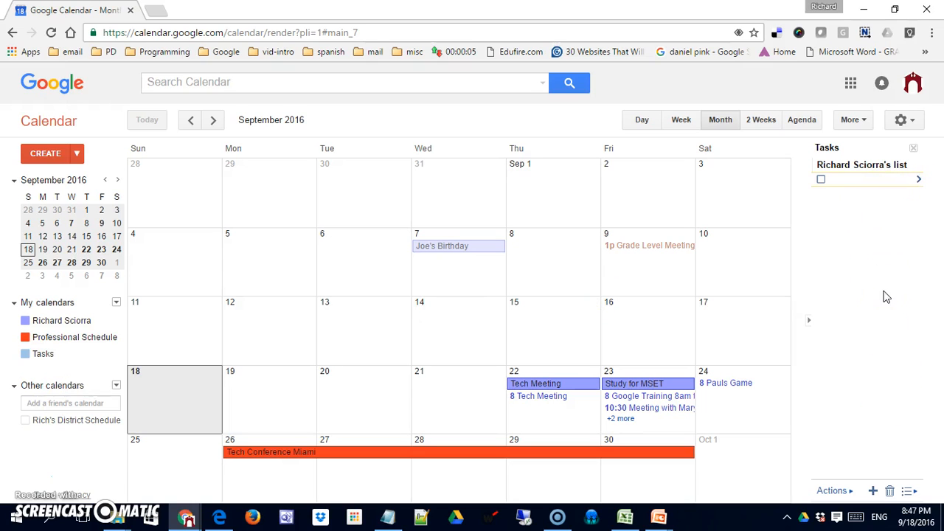
{"action": "mouse_move", "coordinate": [858, 312]}
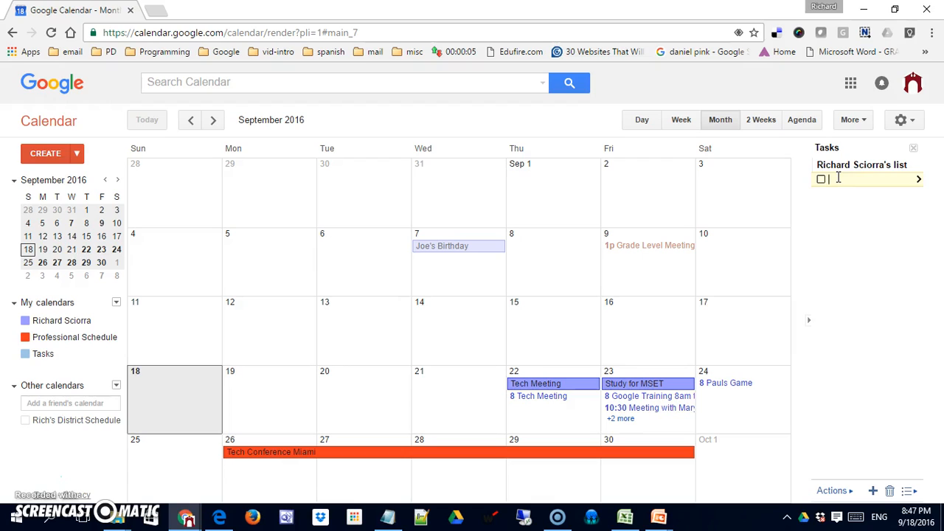
Enter four tasks: Go to supermarket, return library books, grade tests, lesson plans.
{"action": "type", "text": "Go"}
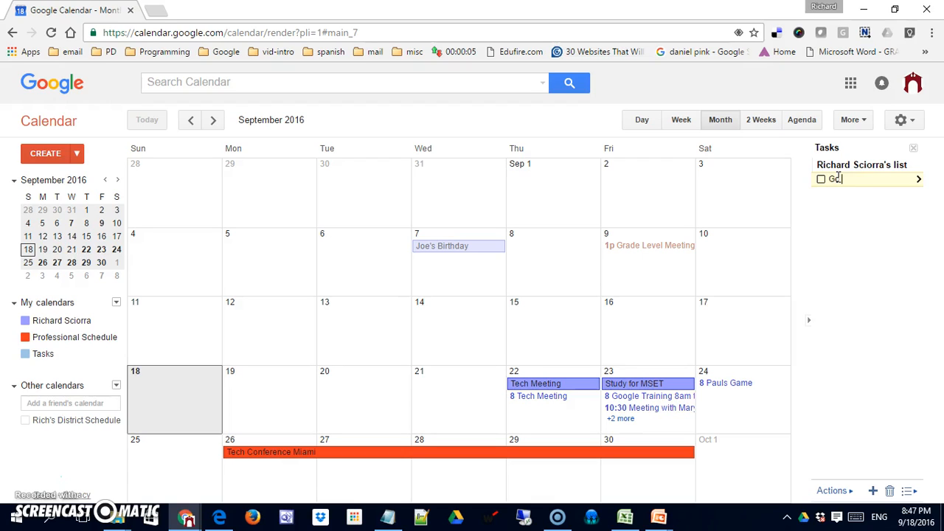
{"action": "type", "text": "to supermarket"}
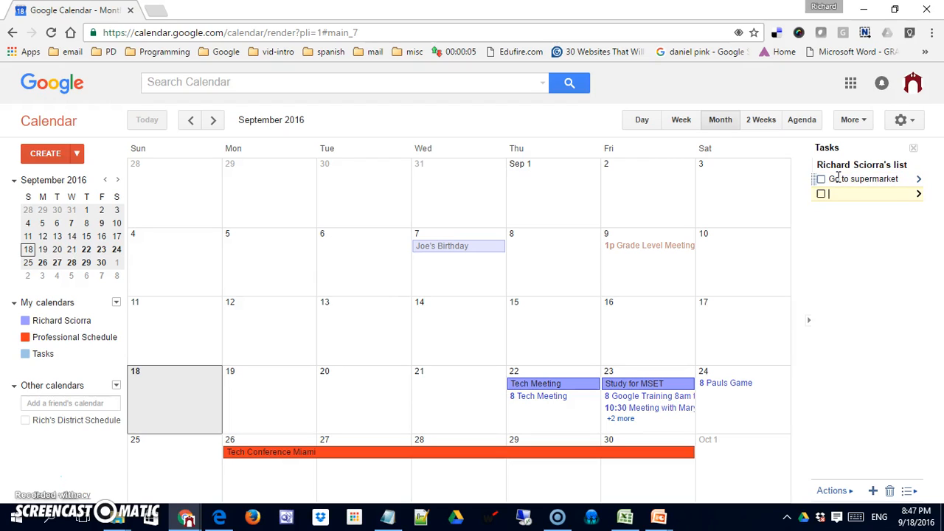
{"action": "type", "text": "return library books"}
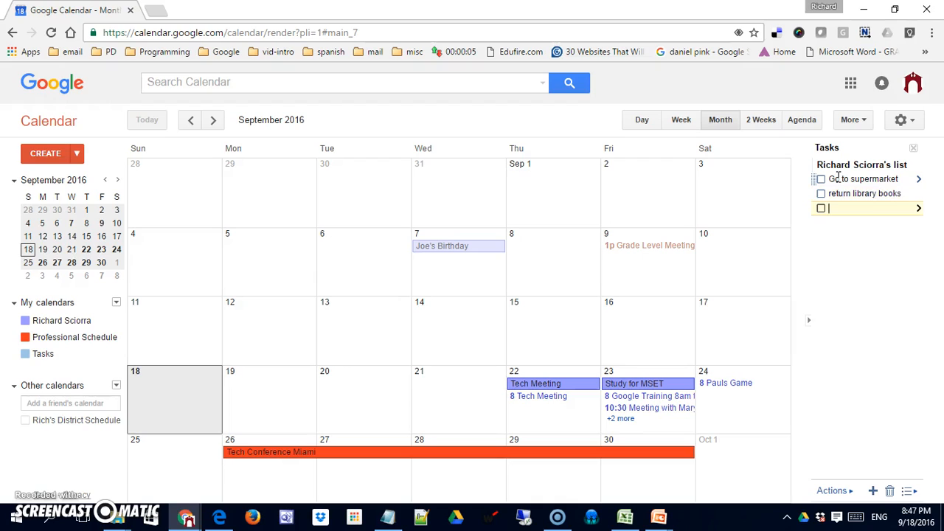
{"action": "type", "text": "gr"}
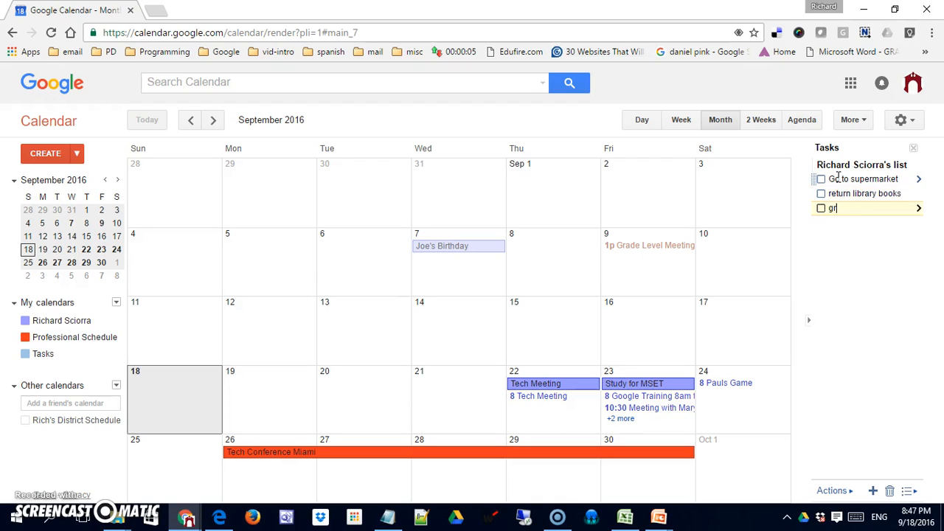
{"action": "type", "text": "ade test"}
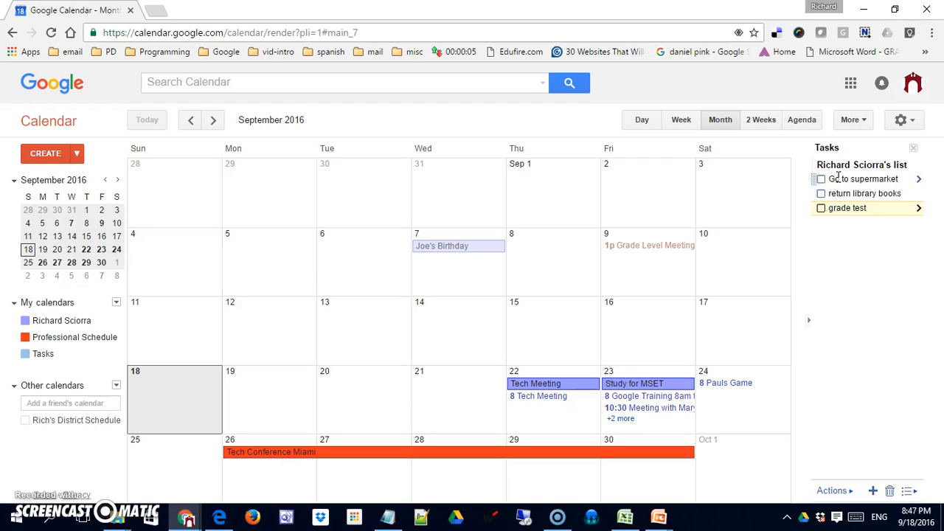
{"action": "type", "text": "lesson p"}
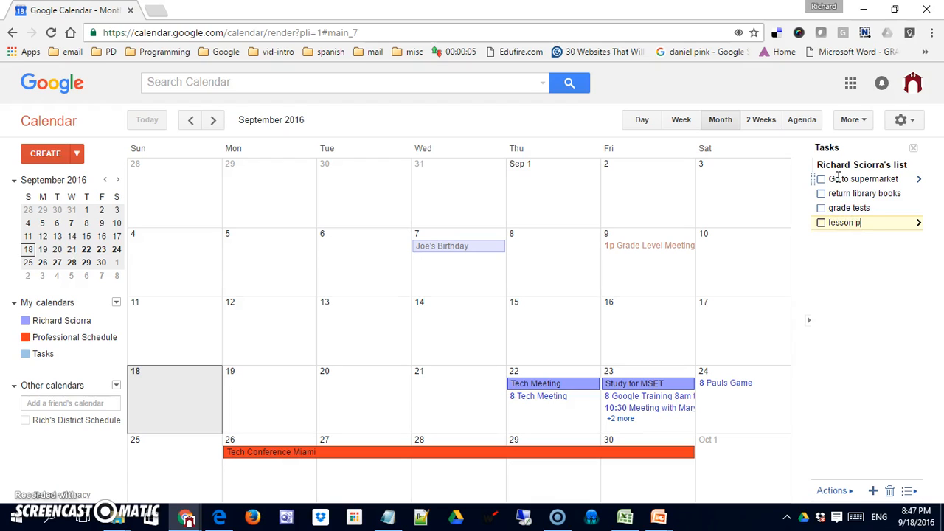
{"action": "type", "text": "lans"}
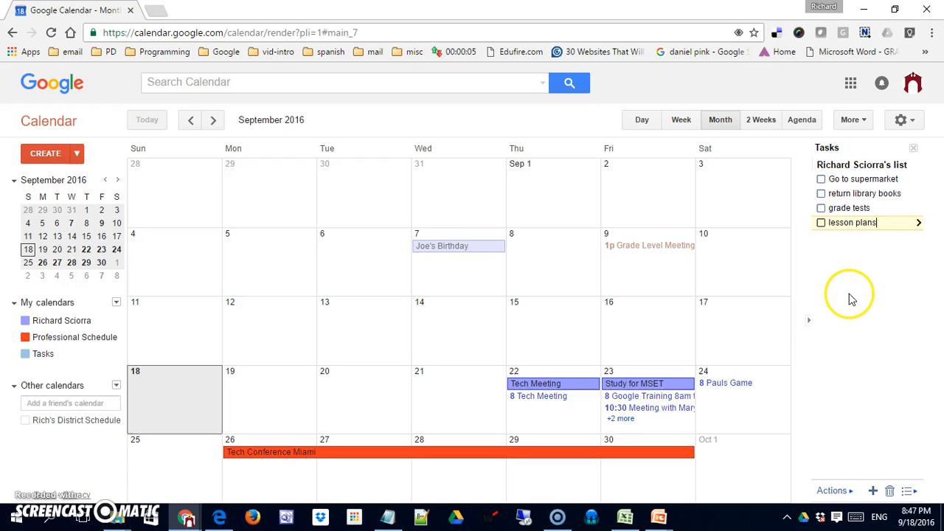
{"action": "mouse_move", "coordinate": [853, 298]}
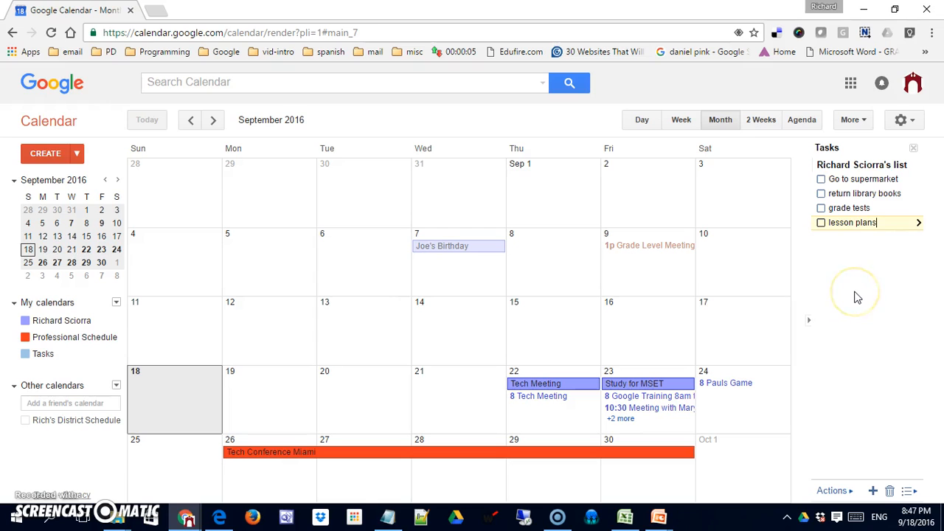
{"action": "mouse_move", "coordinate": [799, 206]}
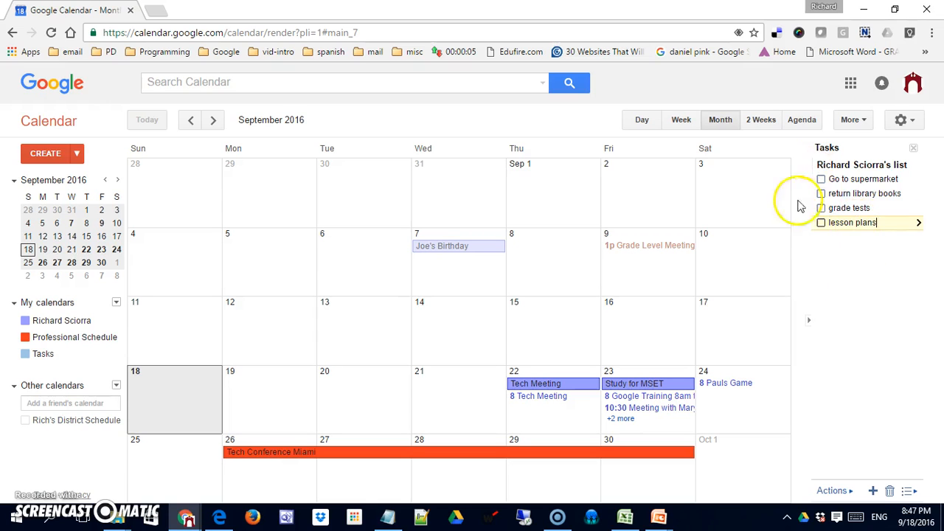
{"action": "mouse_move", "coordinate": [68, 361]}
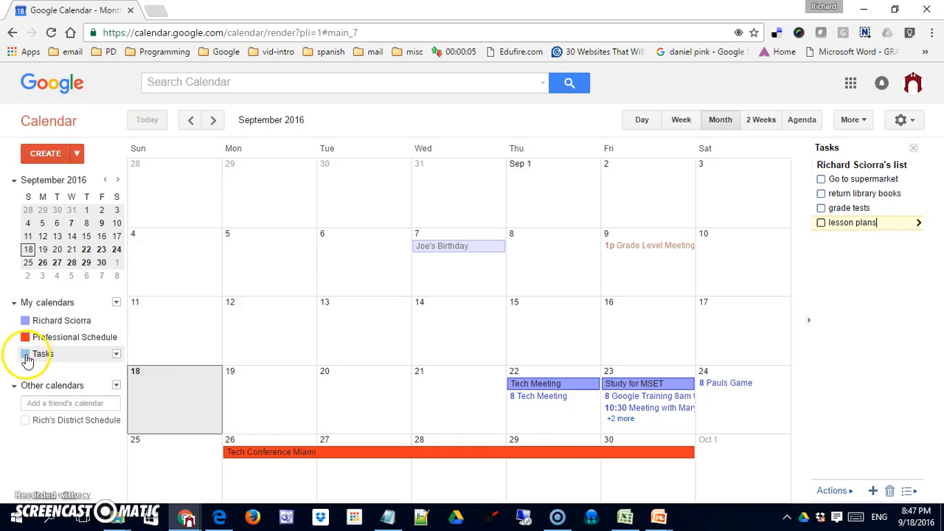
{"action": "mouse_move", "coordinate": [29, 360]}
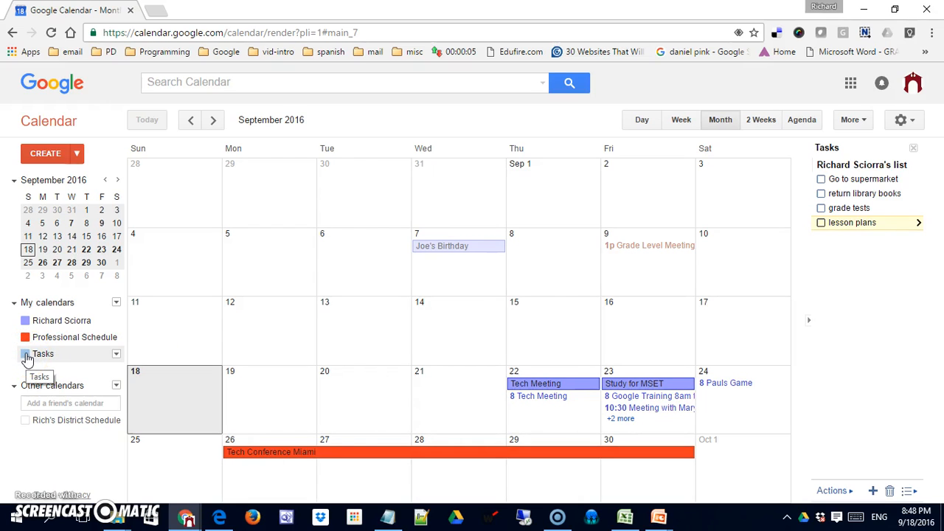
{"action": "left_click", "coordinate": [25, 354]}
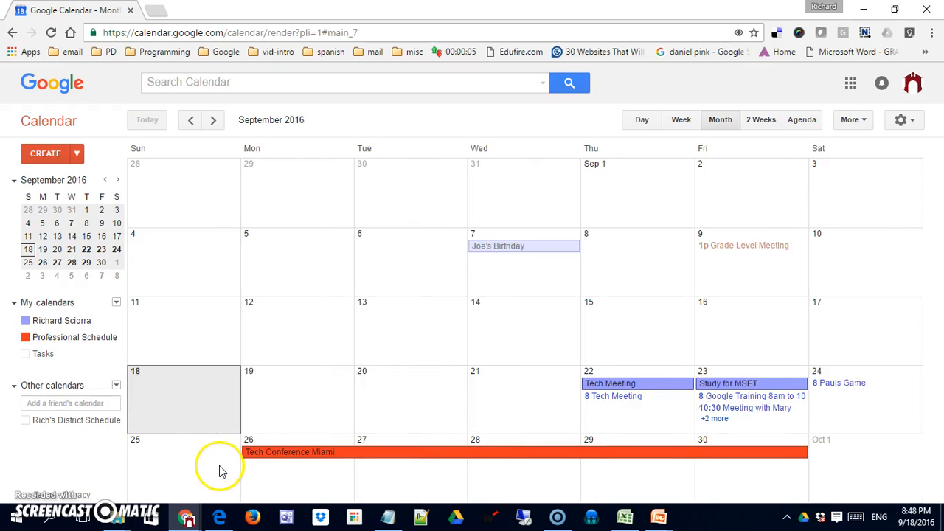
{"action": "mouse_move", "coordinate": [37, 368]}
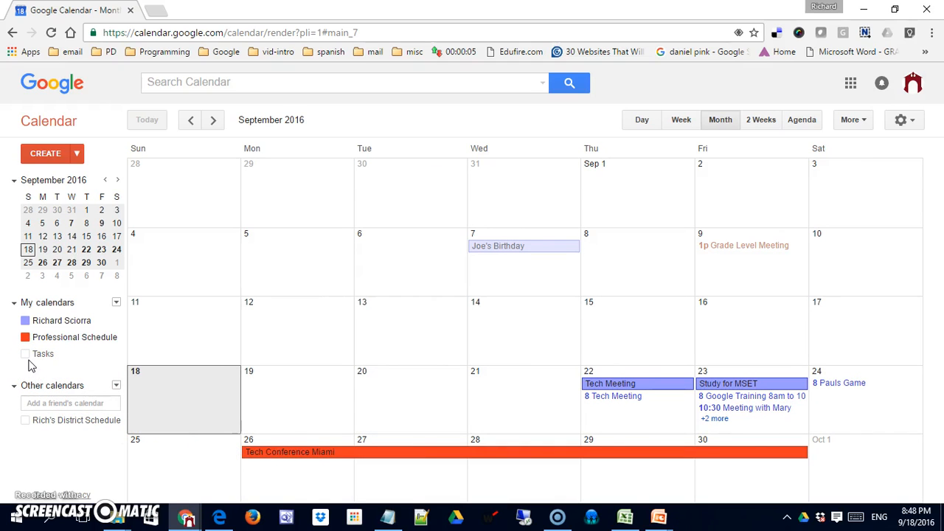
{"action": "left_click", "coordinate": [25, 354]}
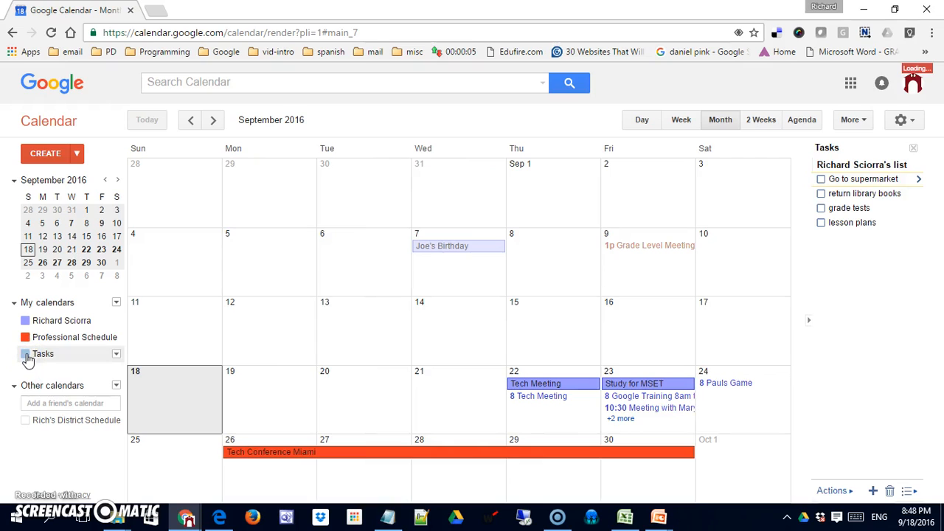
{"action": "left_click", "coordinate": [23, 353]}
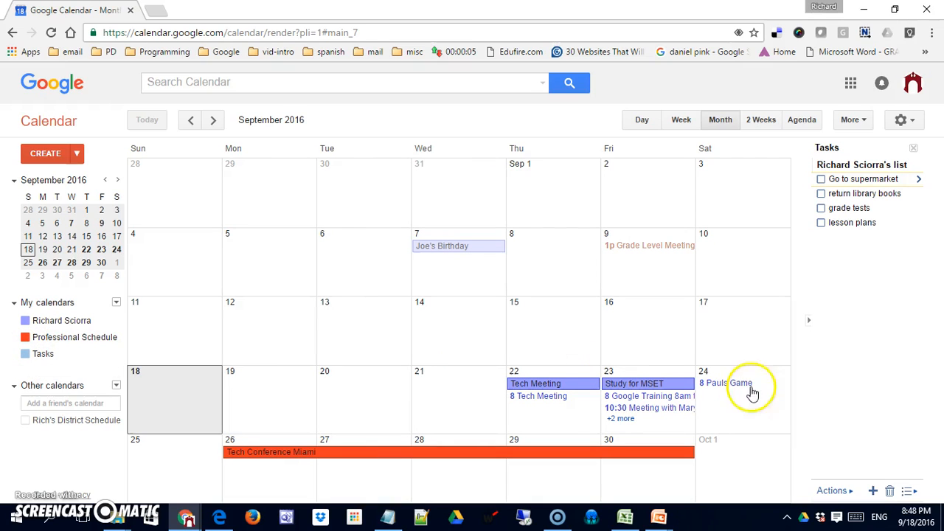
{"action": "mouse_move", "coordinate": [911, 287]}
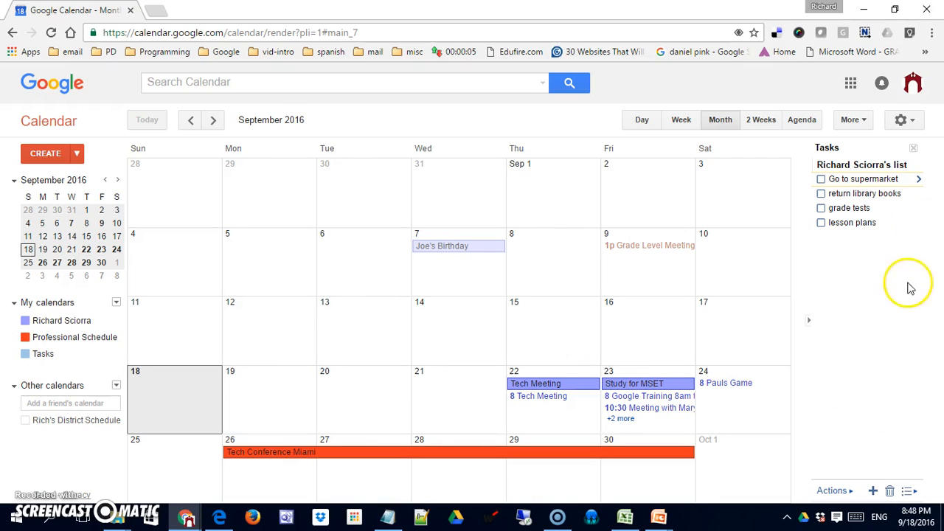
{"action": "mouse_move", "coordinate": [918, 183]}
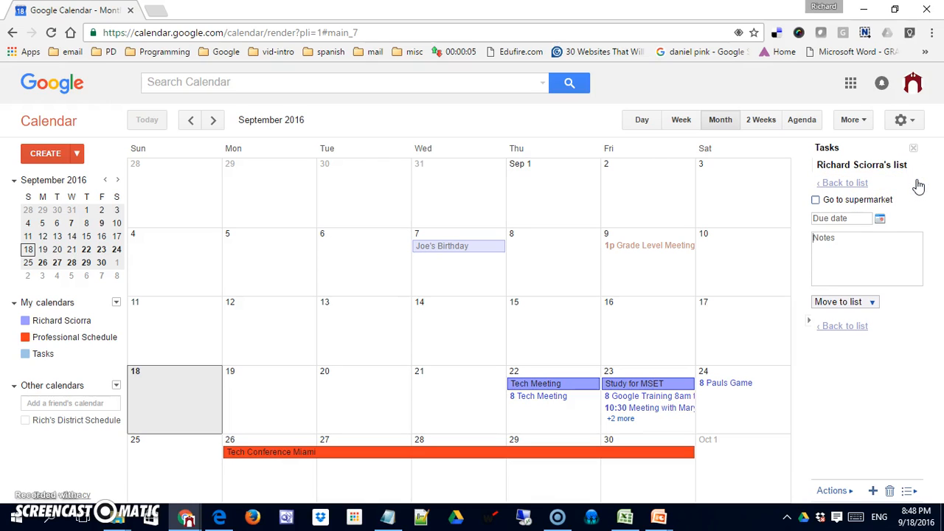
{"action": "mouse_move", "coordinate": [855, 228]}
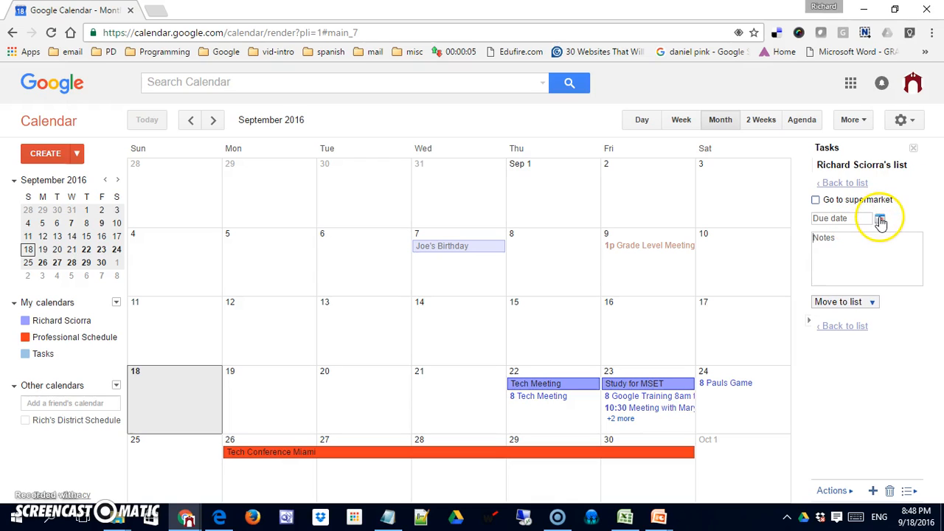
Set Go to supermarket due Sep 20 with the note 'milk and bread'.
{"action": "left_click", "coordinate": [879, 218]}
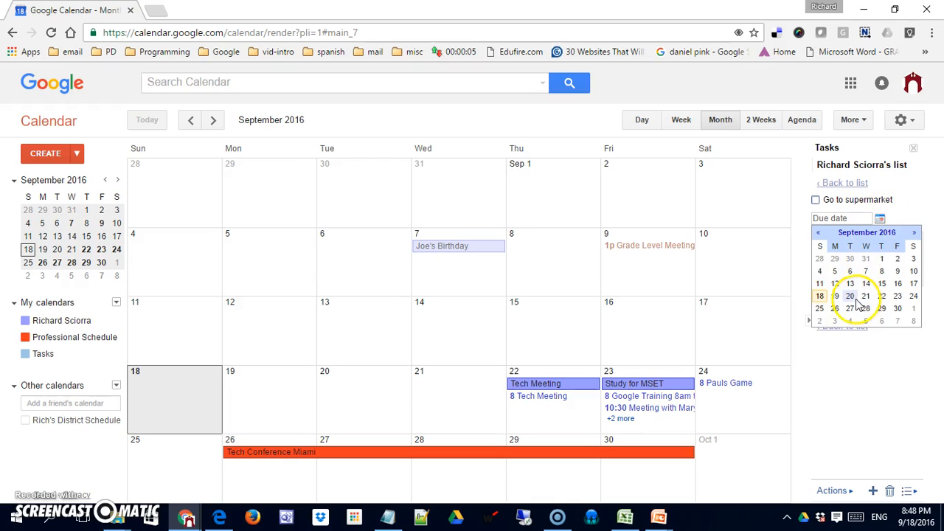
{"action": "left_click", "coordinate": [850, 295]}
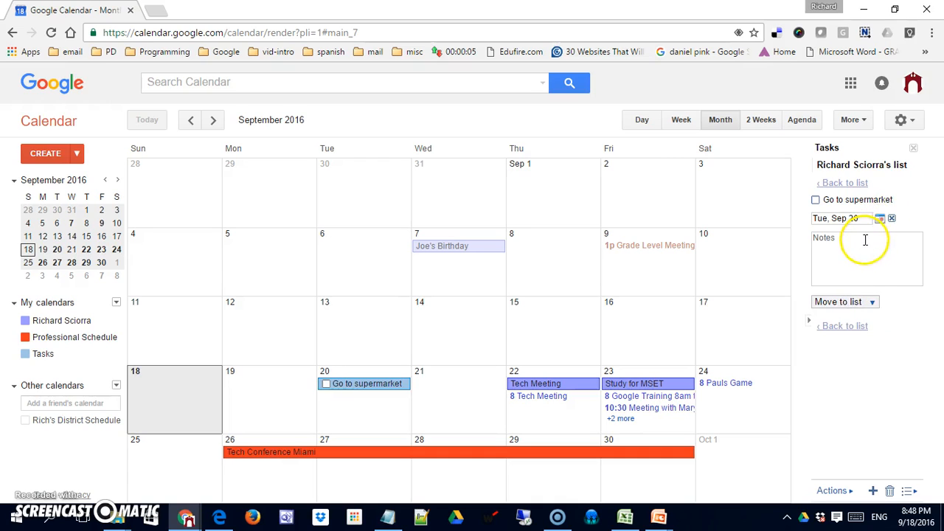
{"action": "left_click", "coordinate": [867, 258]}
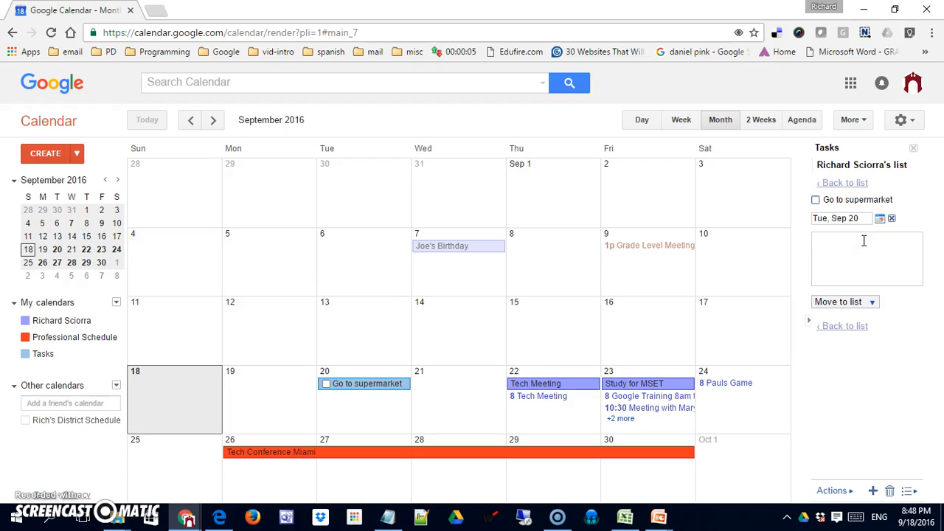
{"action": "type", "text": "mi"}
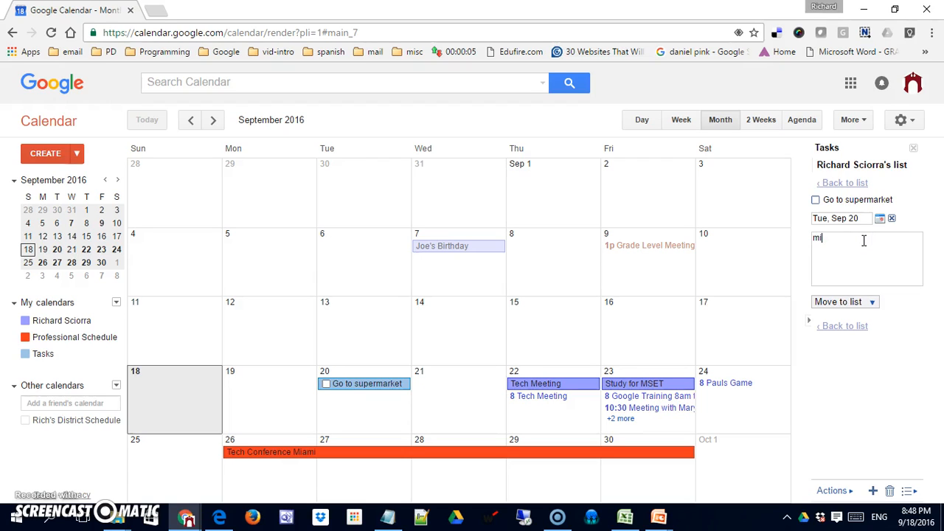
{"action": "type", "text": "lk"}
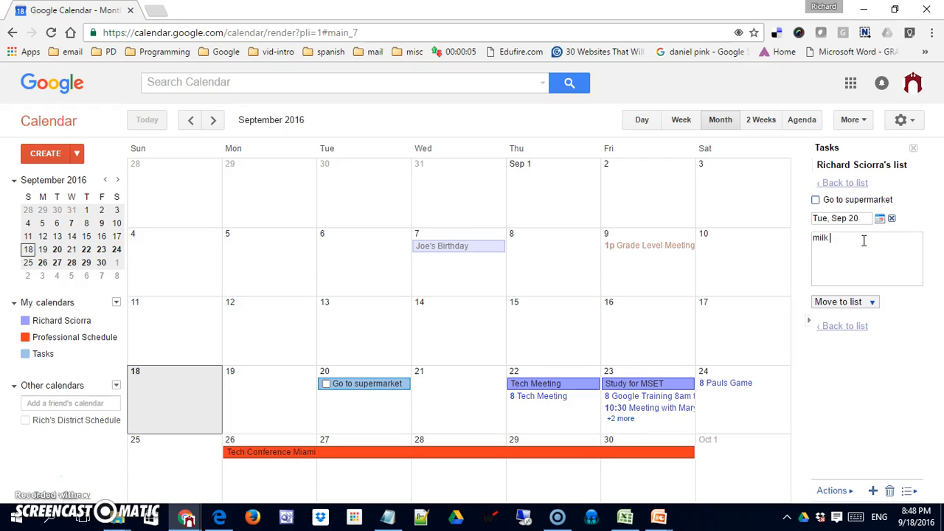
{"action": "type", "text": "and bread"}
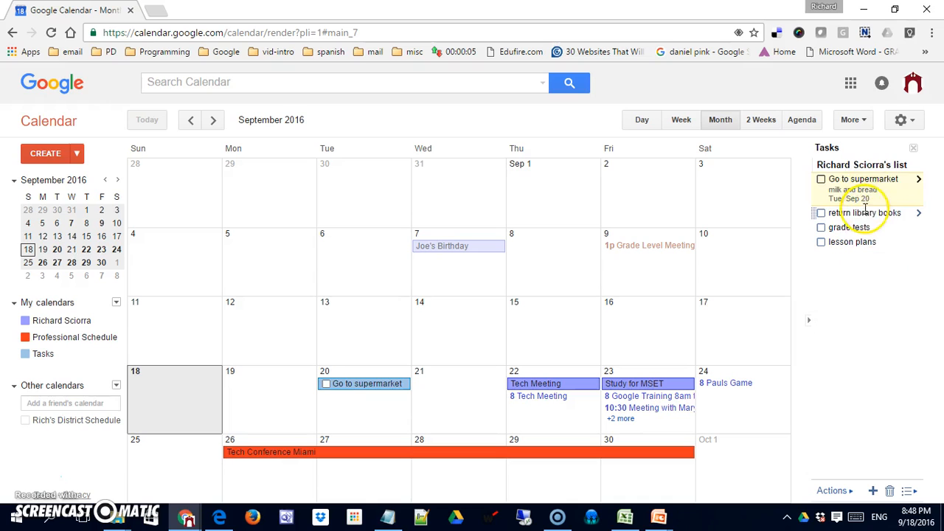
Set return library books due Sep 20 with the note 'Closes at 4pm' and return to the list.
{"action": "left_click", "coordinate": [918, 213]}
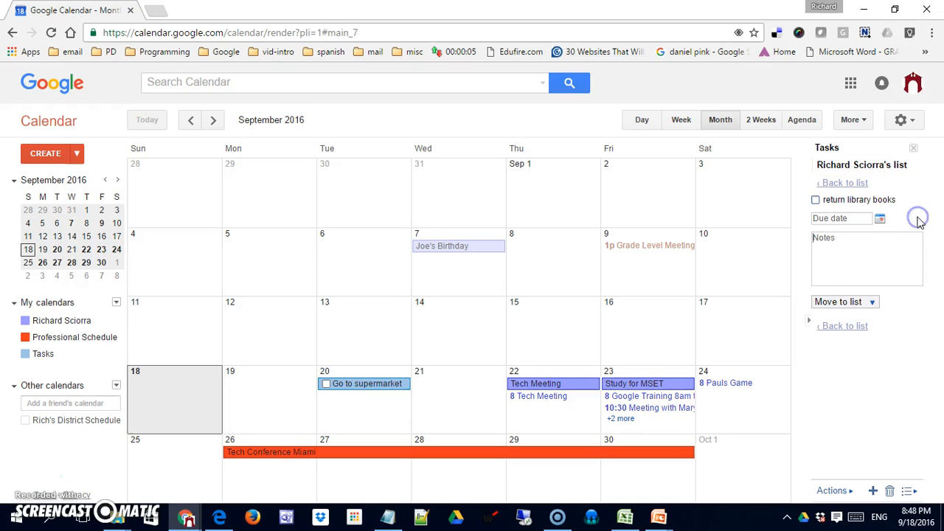
{"action": "left_click", "coordinate": [878, 218]}
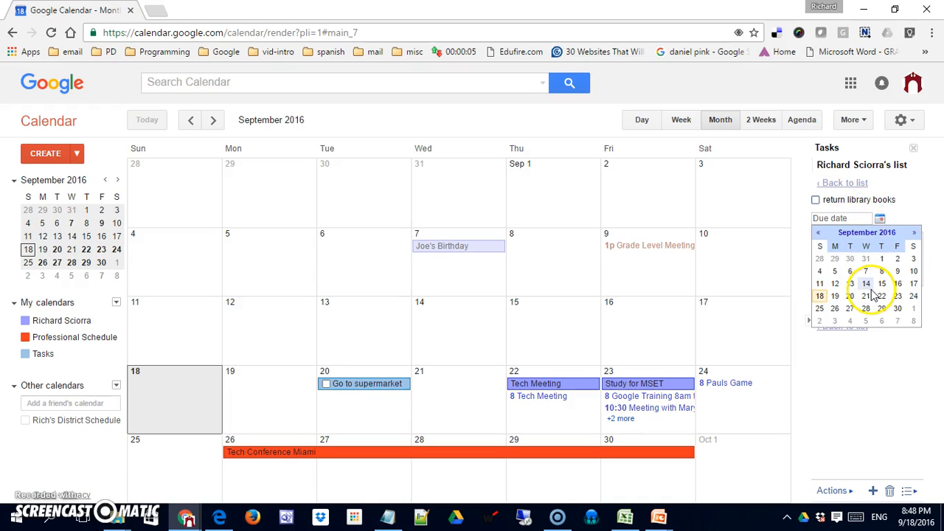
{"action": "left_click", "coordinate": [849, 295]}
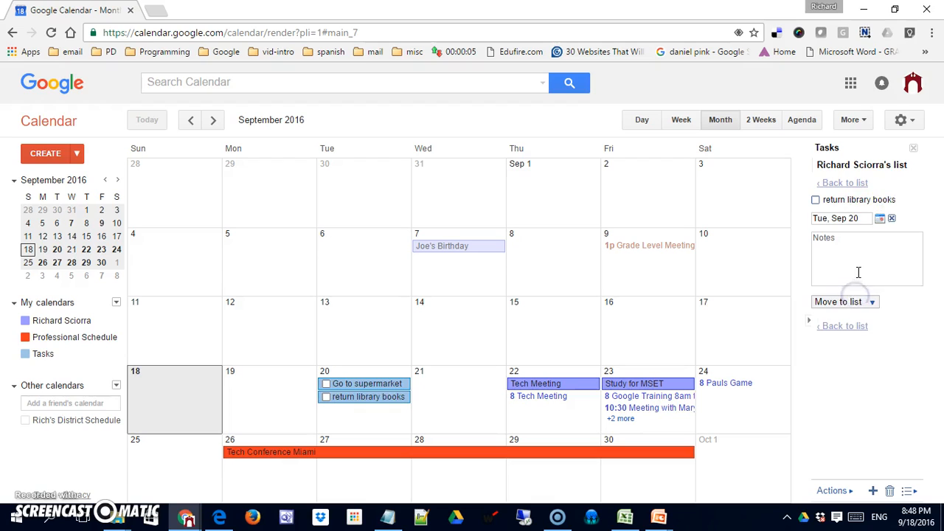
{"action": "left_click", "coordinate": [867, 247]}
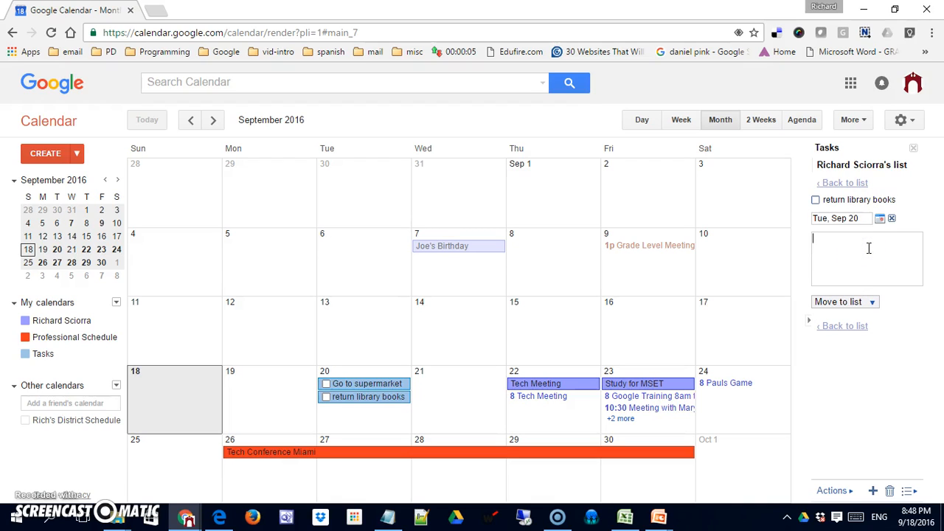
{"action": "type", "text": "Close"}
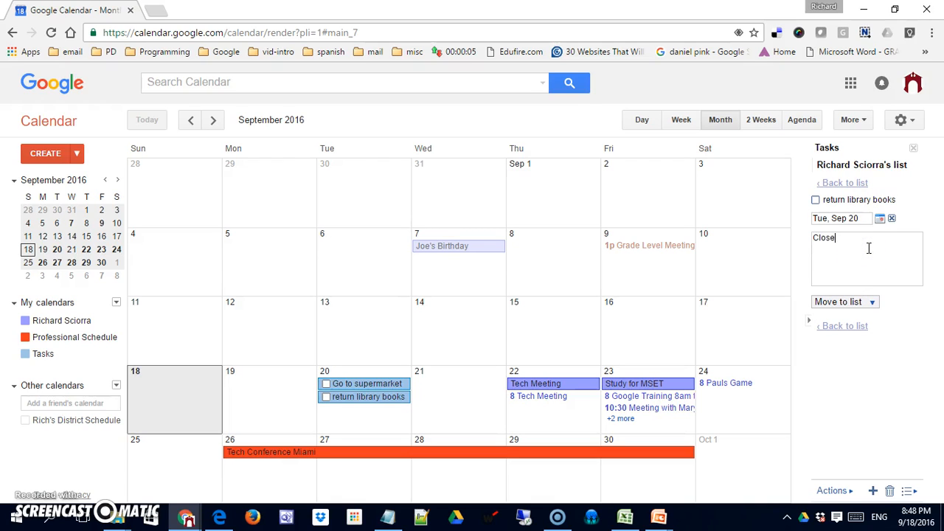
{"action": "type", "text": "s at"}
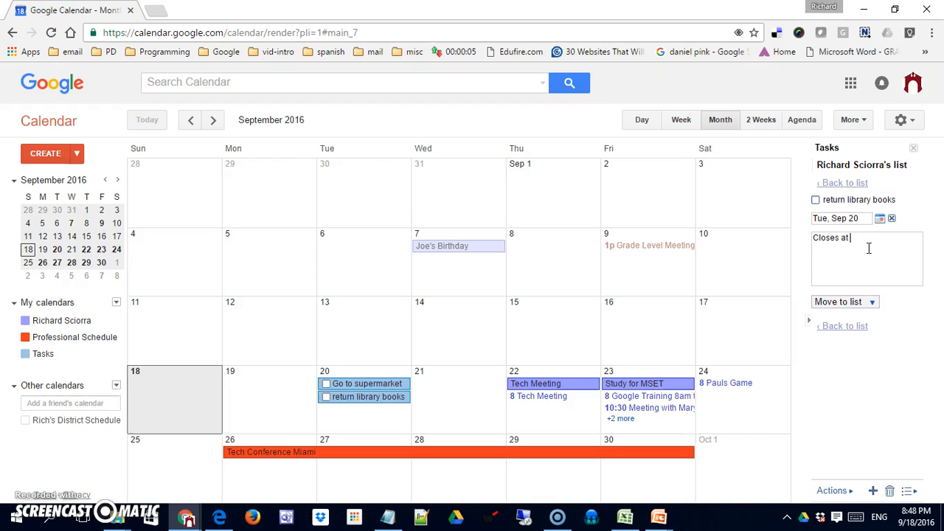
{"action": "type", "text": "4pm"}
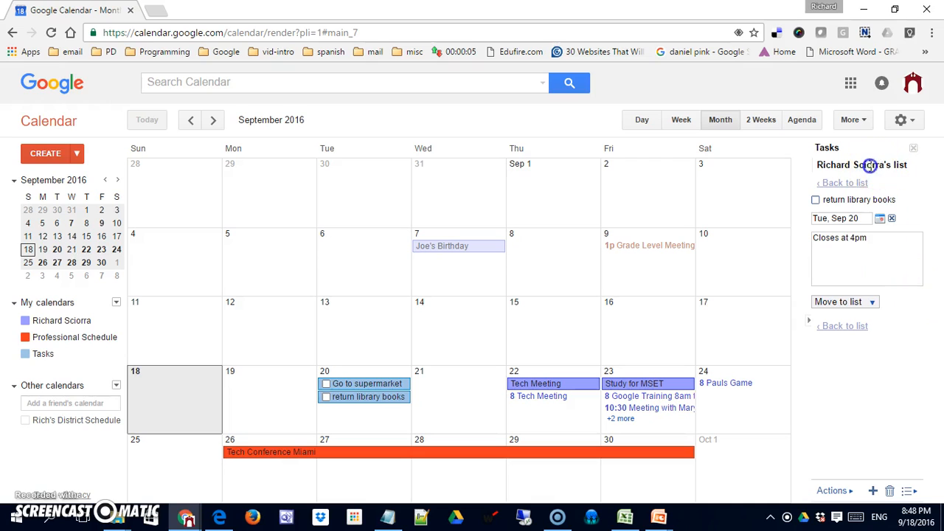
{"action": "left_click", "coordinate": [840, 183]}
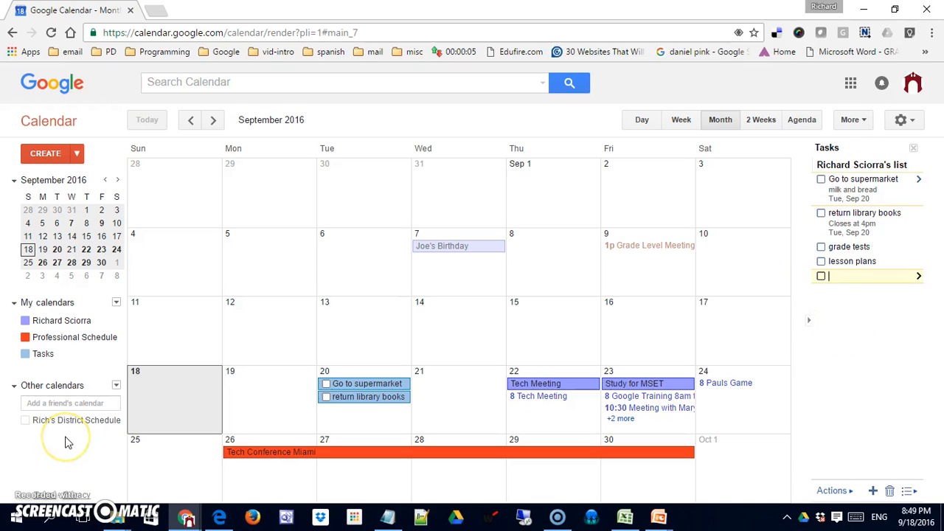
{"action": "mouse_move", "coordinate": [66, 437]}
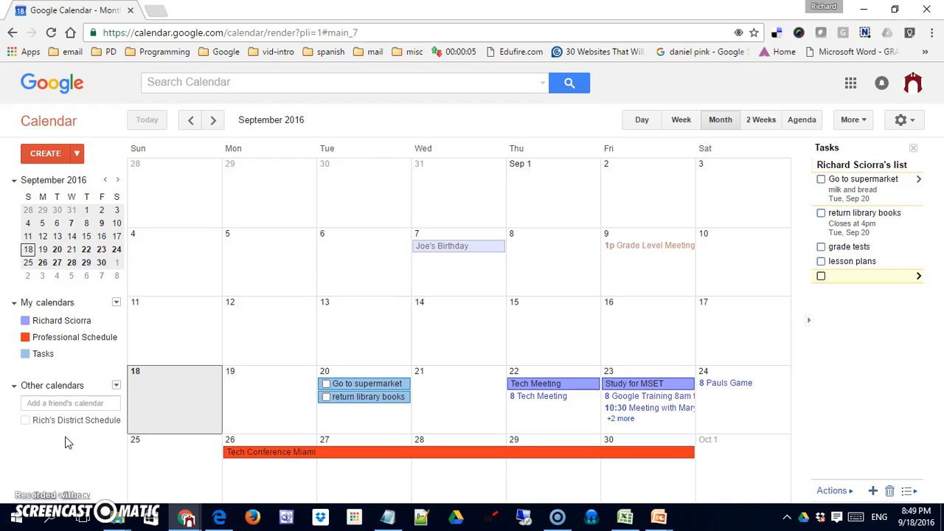
Tick Go to supermarket and return library books as done in the Tasks pane.
{"action": "left_click", "coordinate": [870, 276]}
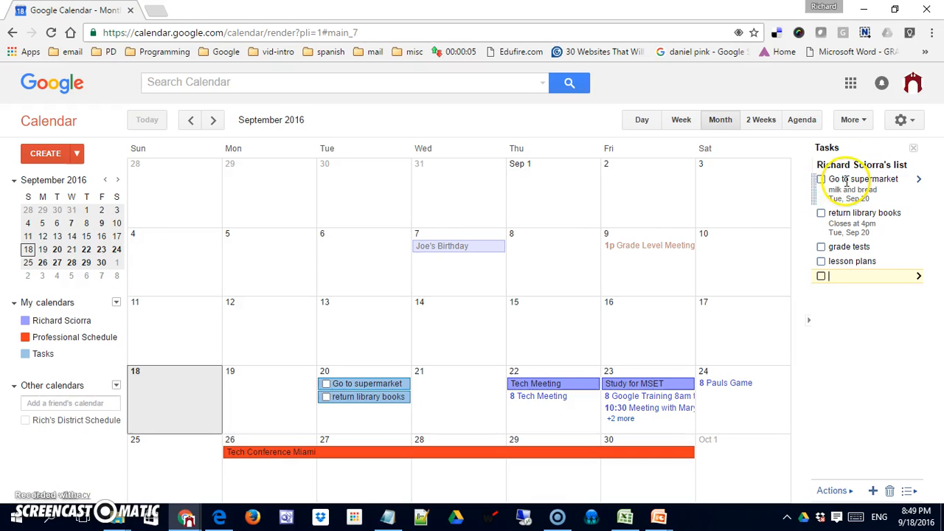
{"action": "left_click", "coordinate": [820, 180]}
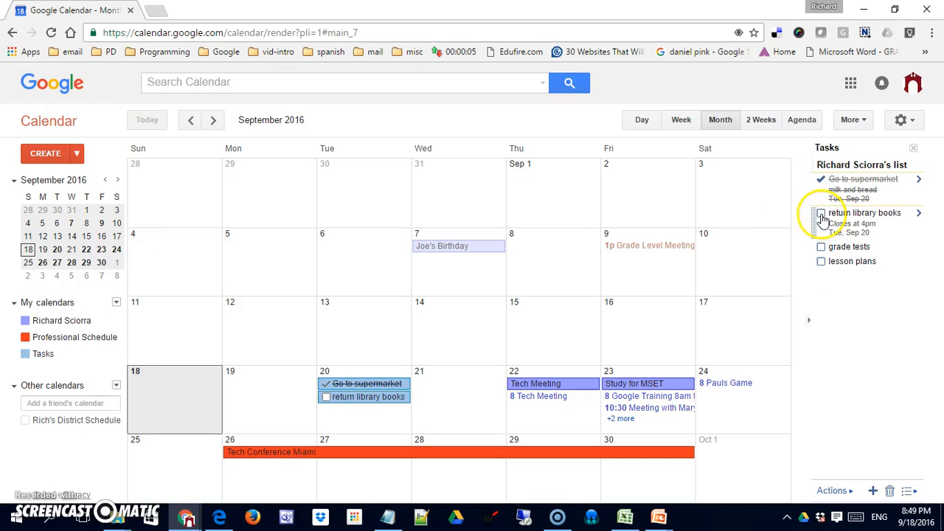
{"action": "left_click", "coordinate": [820, 213]}
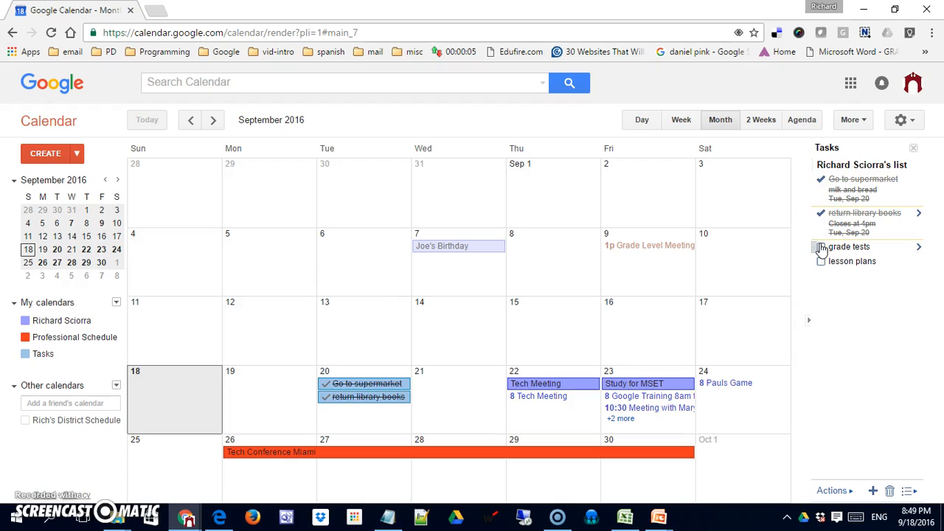
{"action": "left_click", "coordinate": [820, 247]}
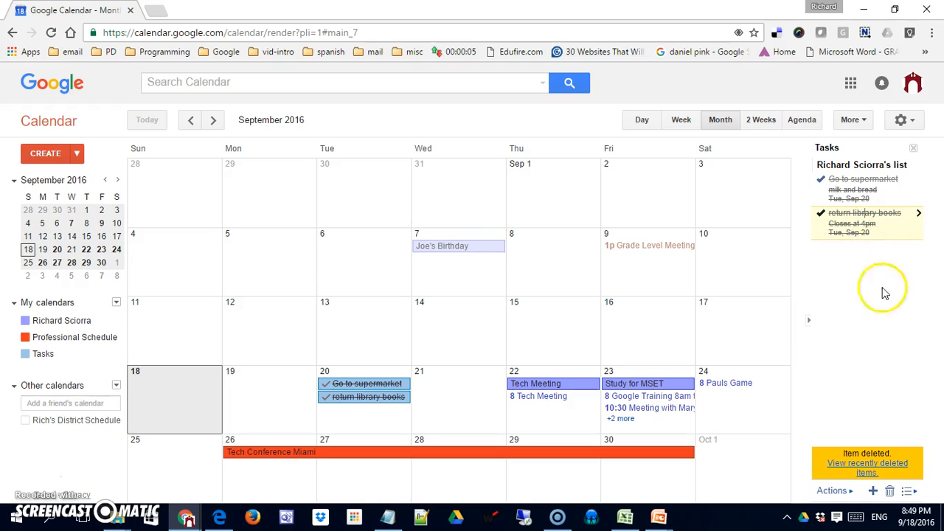
Remove return library books so only Go to supermarket remains on the list.
{"action": "left_click", "coordinate": [820, 213]}
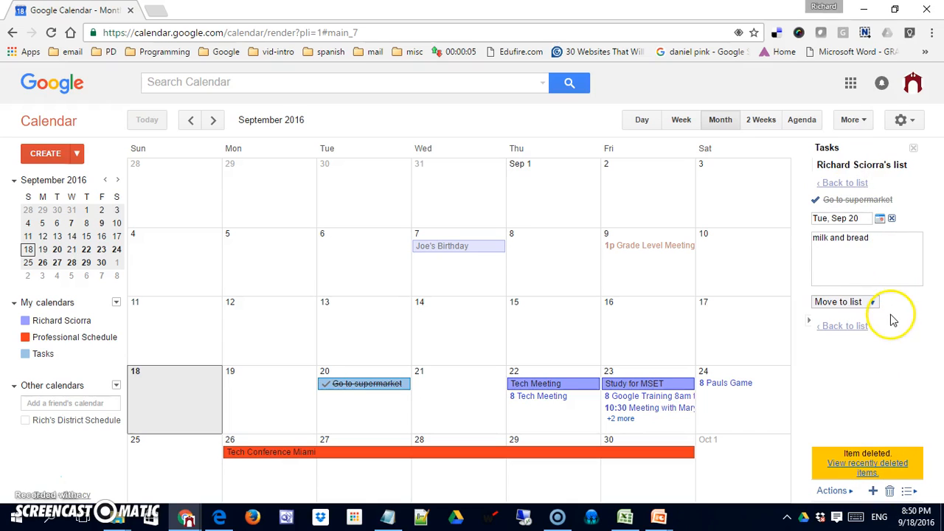
{"action": "mouse_move", "coordinate": [819, 195]}
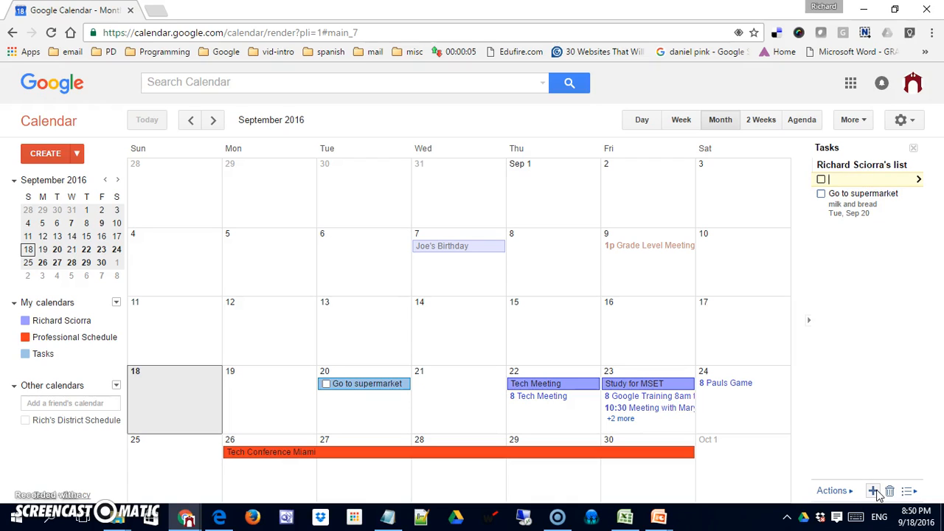
Add new tasks Get Gas and Make reservations above Go to supermarket.
{"action": "type", "text": "Get"}
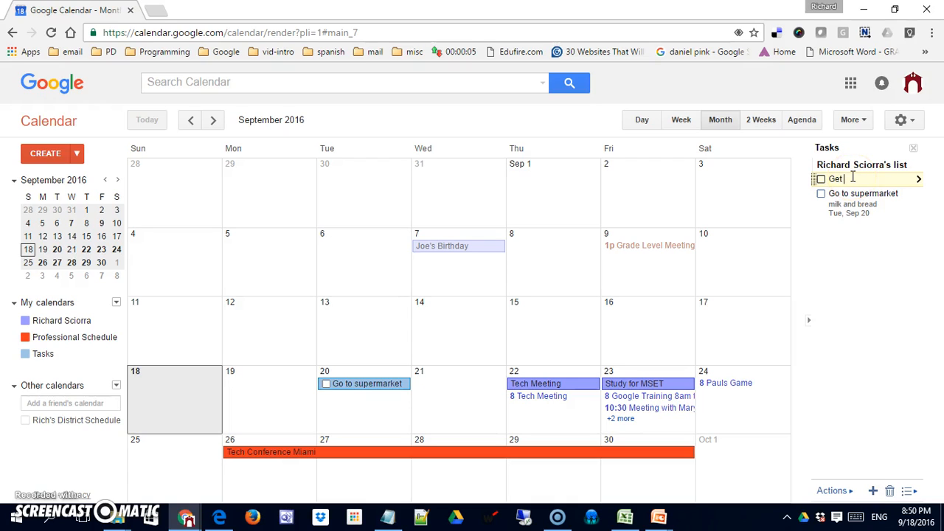
{"action": "type", "text": "Gas"}
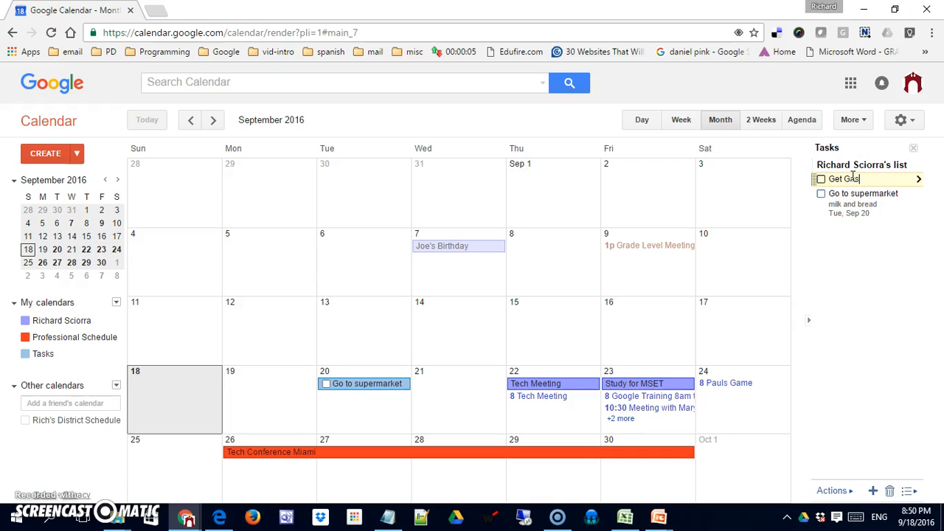
{"action": "mouse_move", "coordinate": [858, 163]}
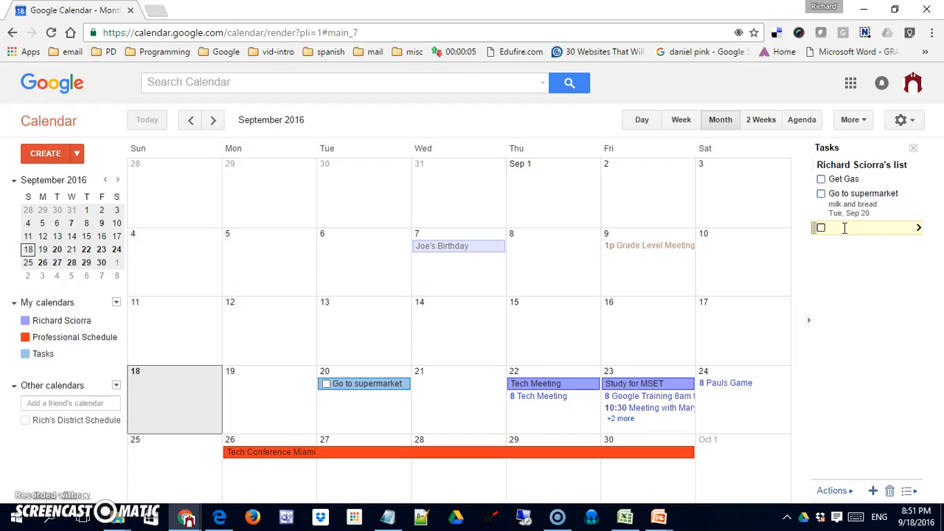
{"action": "type", "text": "Make res"}
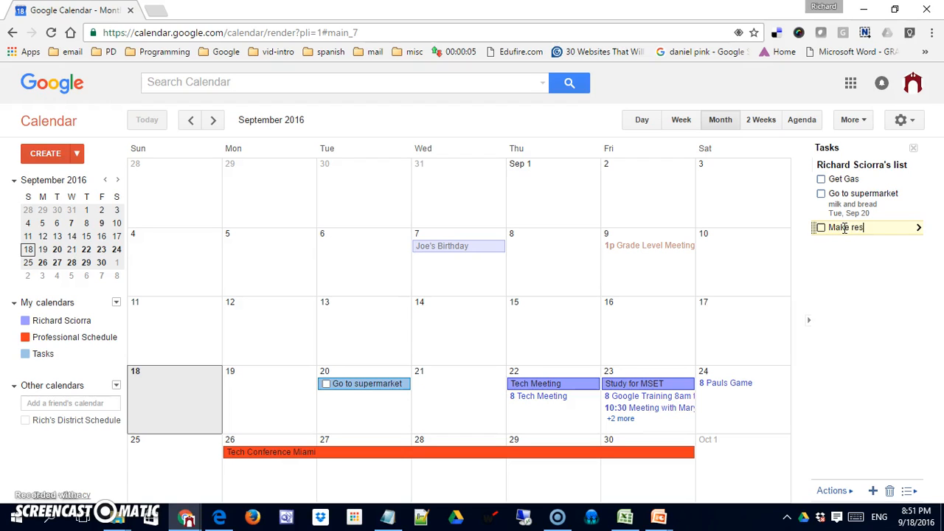
{"action": "type", "text": "ervations"}
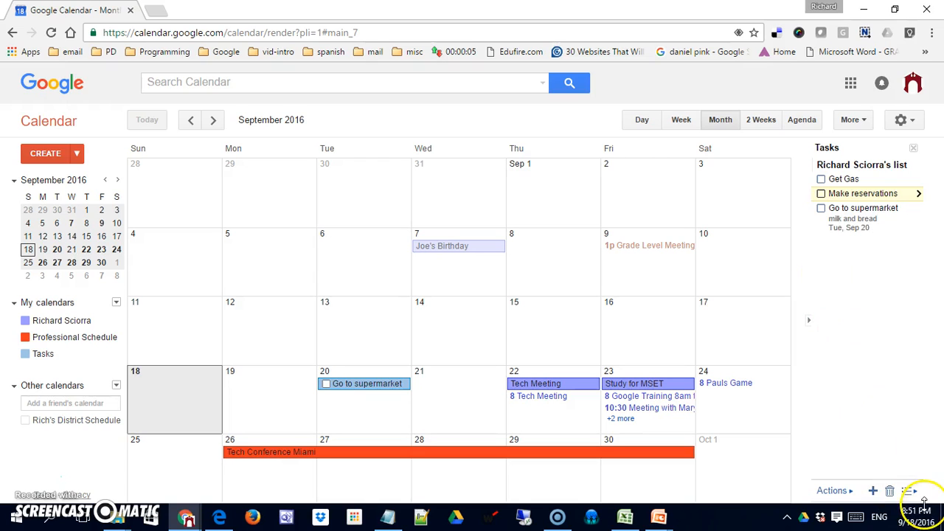
Rename the task list to 'Saturday's List' via the list options menu.
{"action": "left_click", "coordinate": [916, 490]}
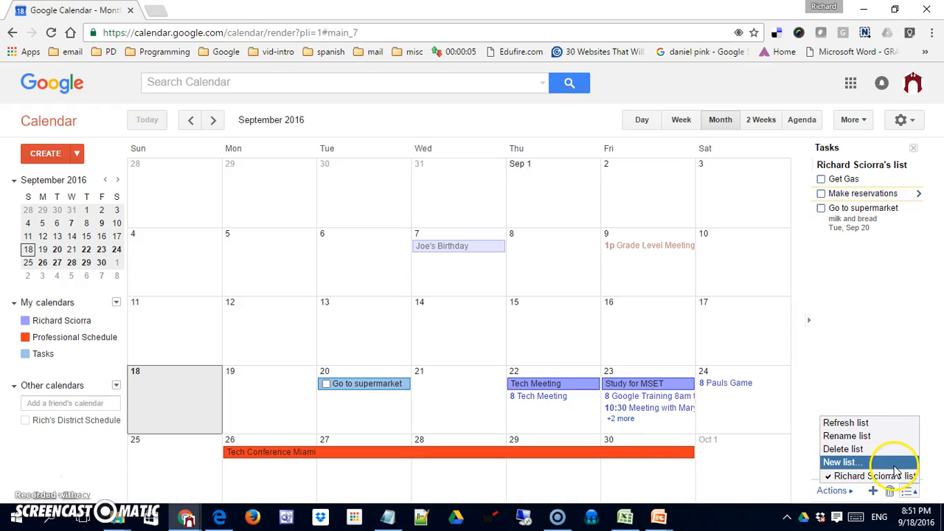
{"action": "mouse_move", "coordinate": [892, 448]}
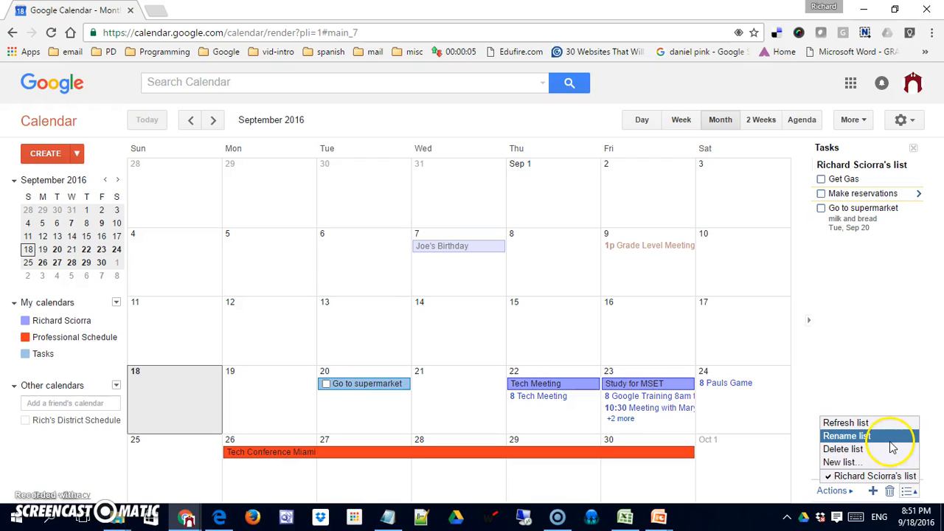
{"action": "left_click", "coordinate": [846, 435]}
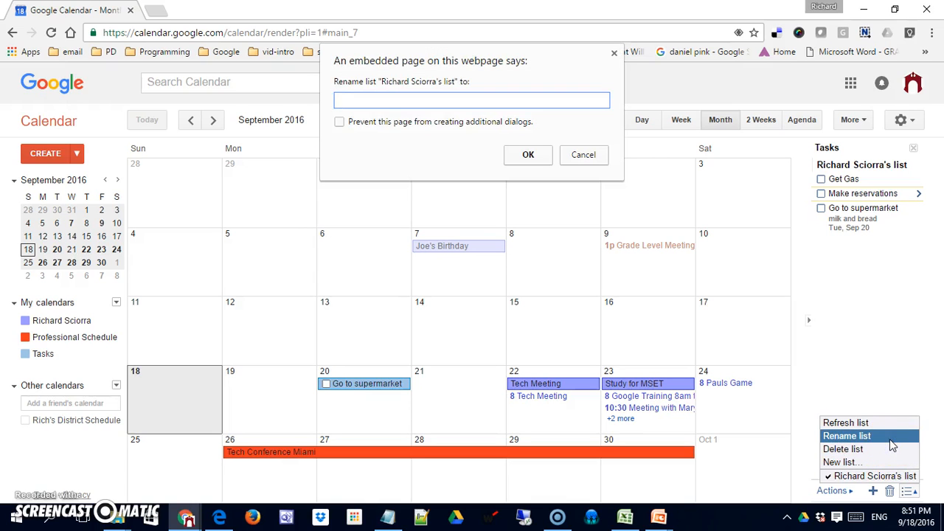
{"action": "type", "text": "Sat"}
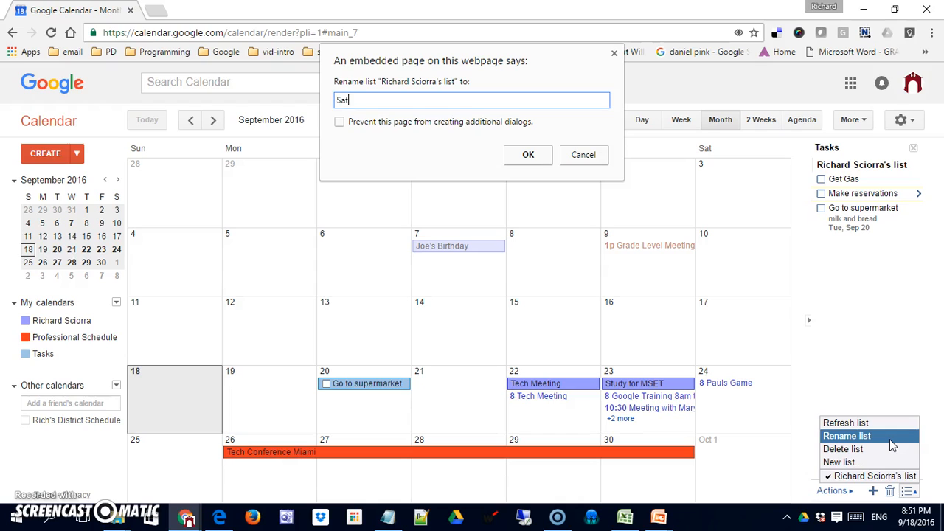
{"action": "type", "text": "urday's"}
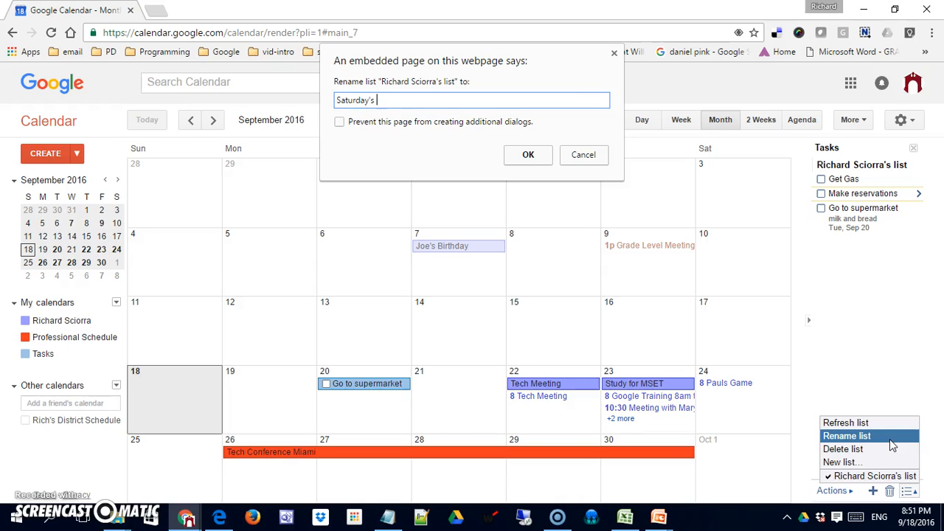
{"action": "type", "text": "List"}
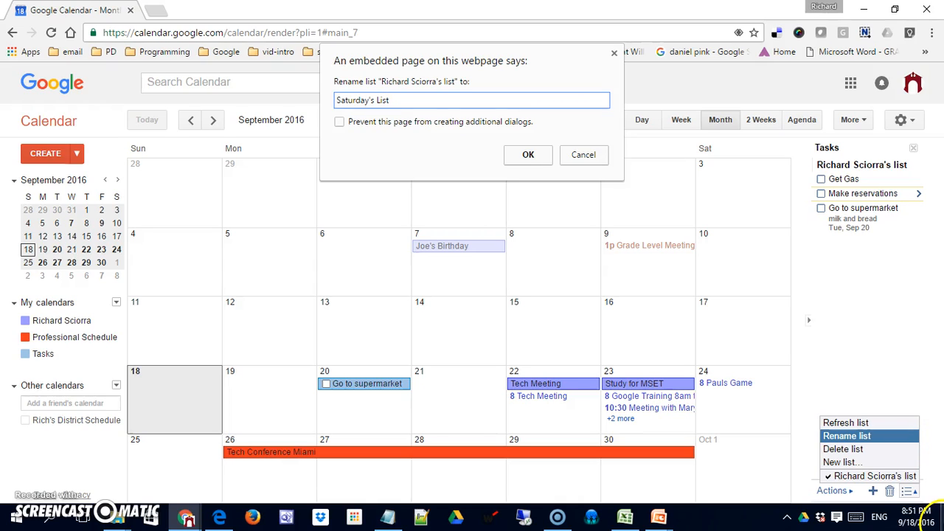
{"action": "left_click", "coordinate": [527, 155]}
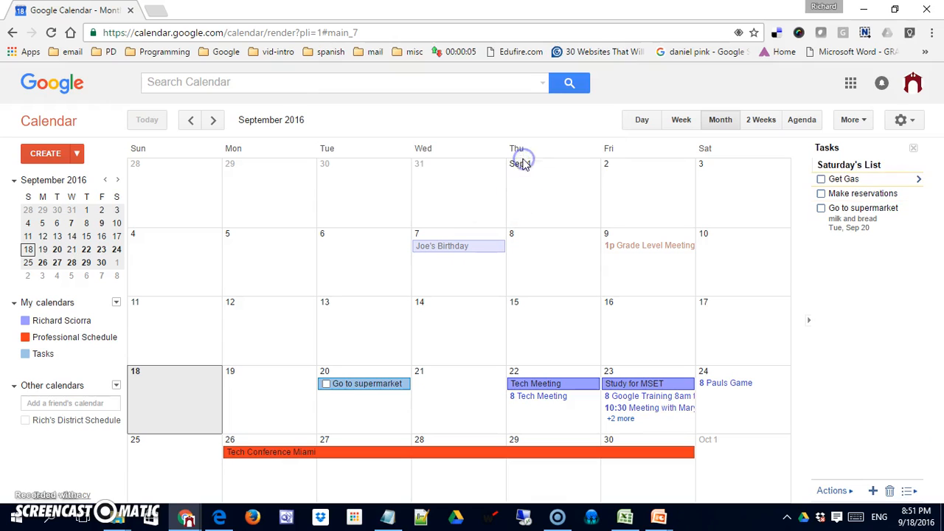
{"action": "mouse_move", "coordinate": [891, 475]}
{"action": "type", "text": "Sunday's L"}
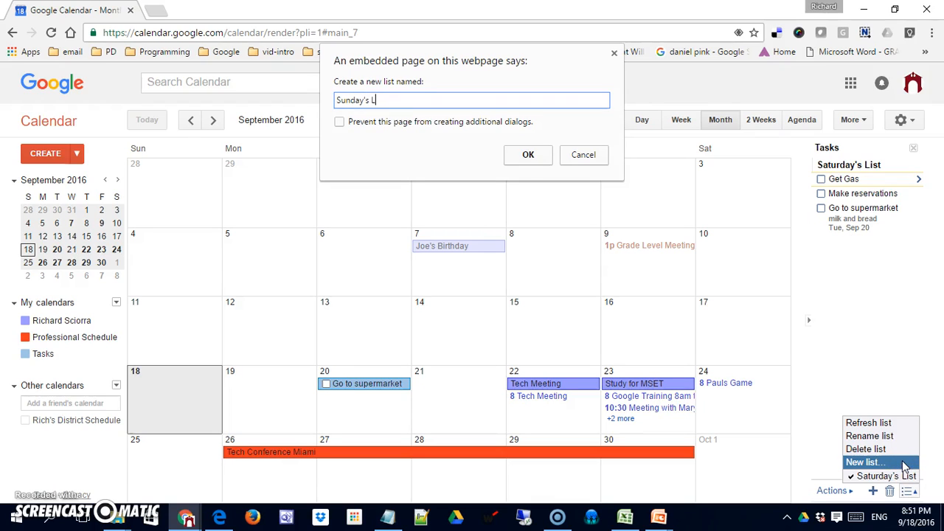
Name the new task list 'Sunday's List' and confirm it.
{"action": "type", "text": "ist"}
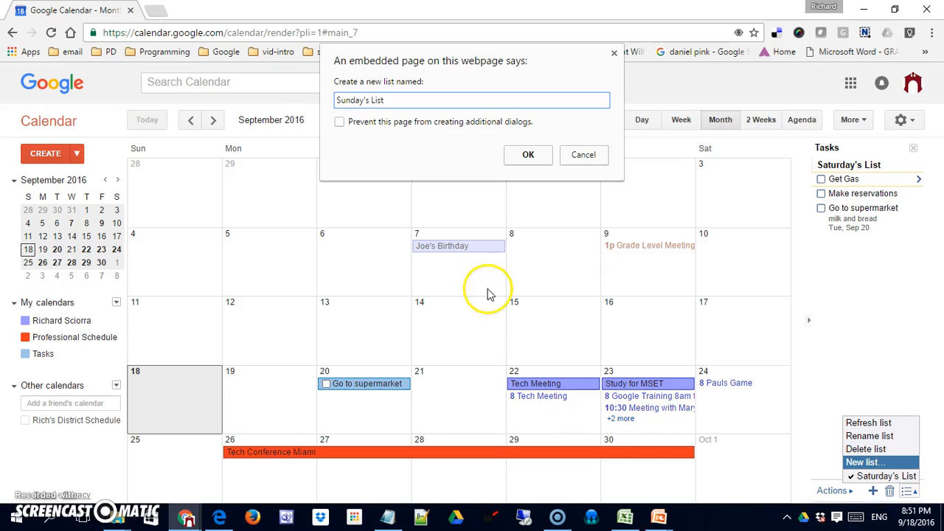
{"action": "left_click", "coordinate": [528, 155]}
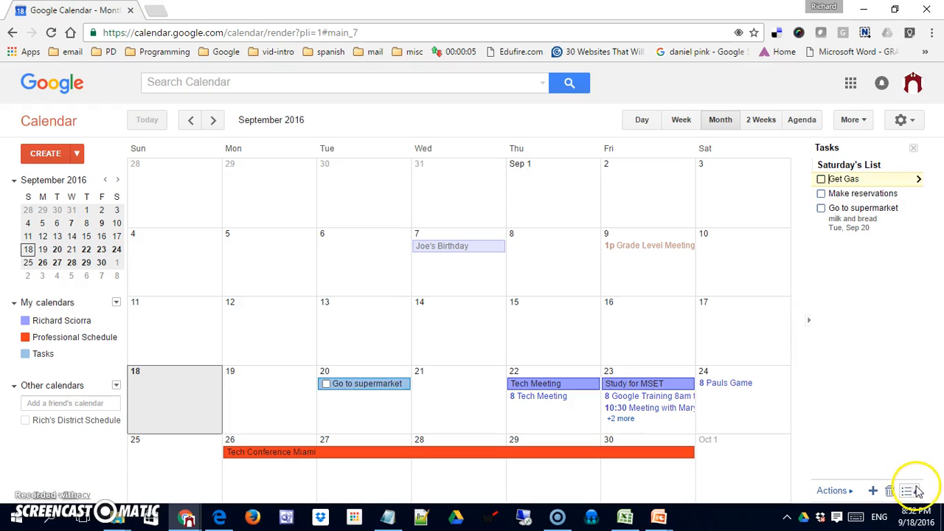
Delete Sunday's List, leaving Saturday's List with its three tasks.
{"action": "left_click", "coordinate": [910, 490]}
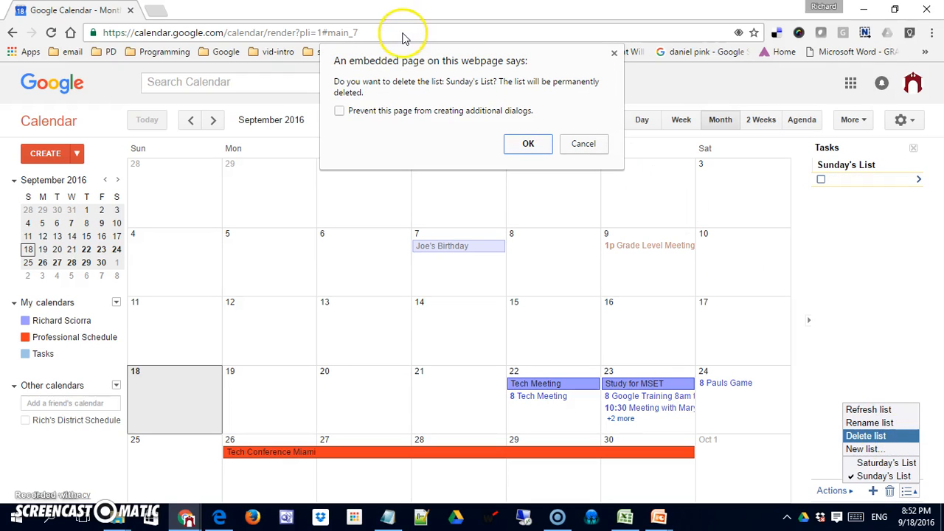
{"action": "mouse_move", "coordinate": [528, 143]}
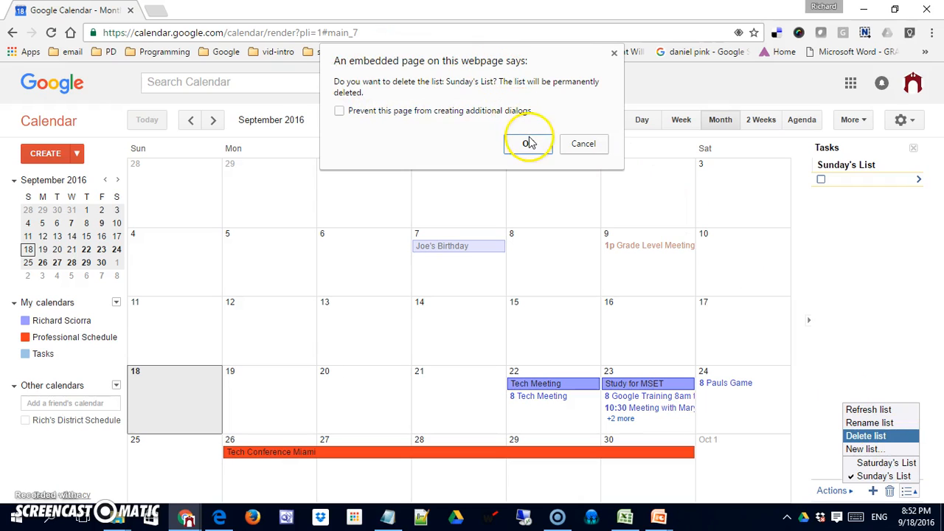
{"action": "left_click", "coordinate": [528, 143]}
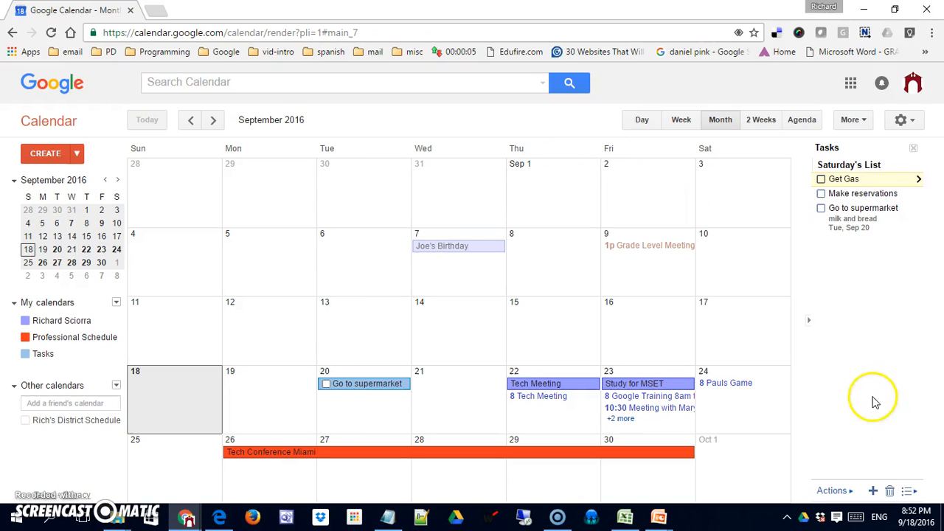
{"action": "left_click", "coordinate": [908, 489]}
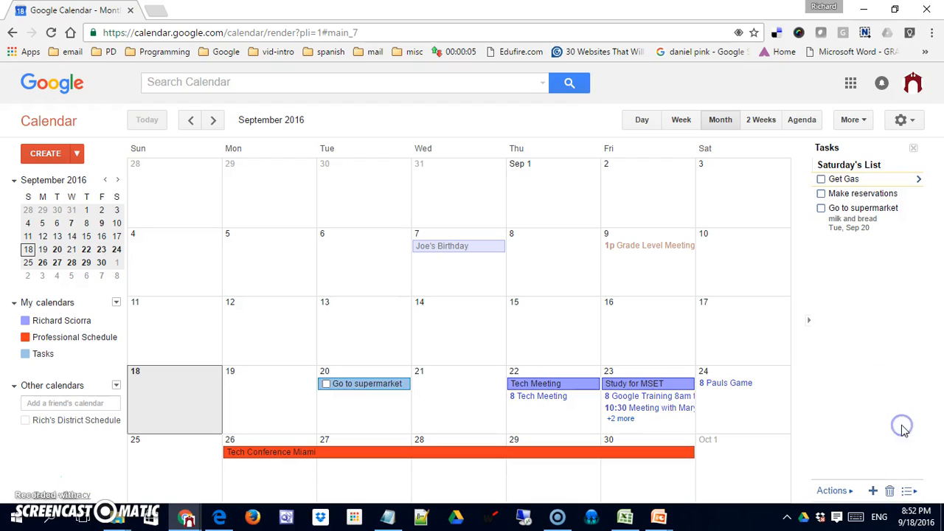
{"action": "mouse_move", "coordinate": [905, 430]}
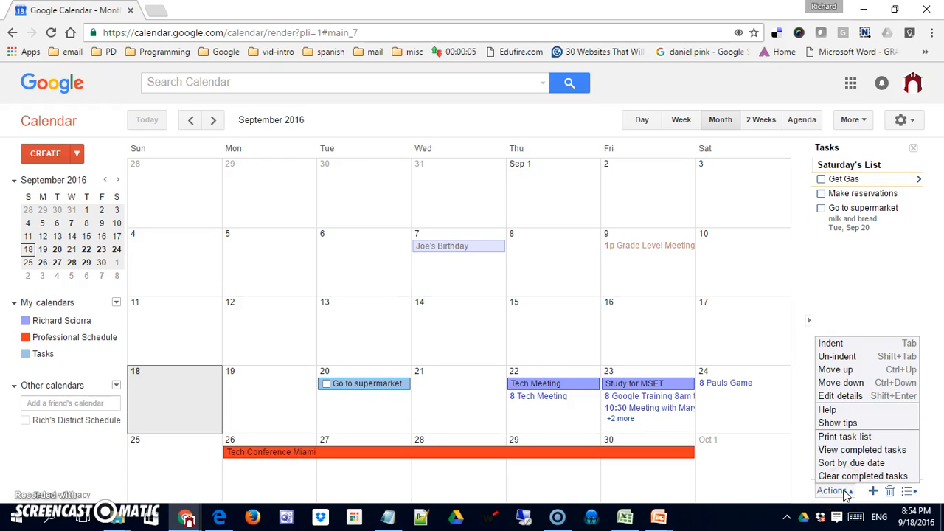
{"action": "mouse_move", "coordinate": [861, 449]}
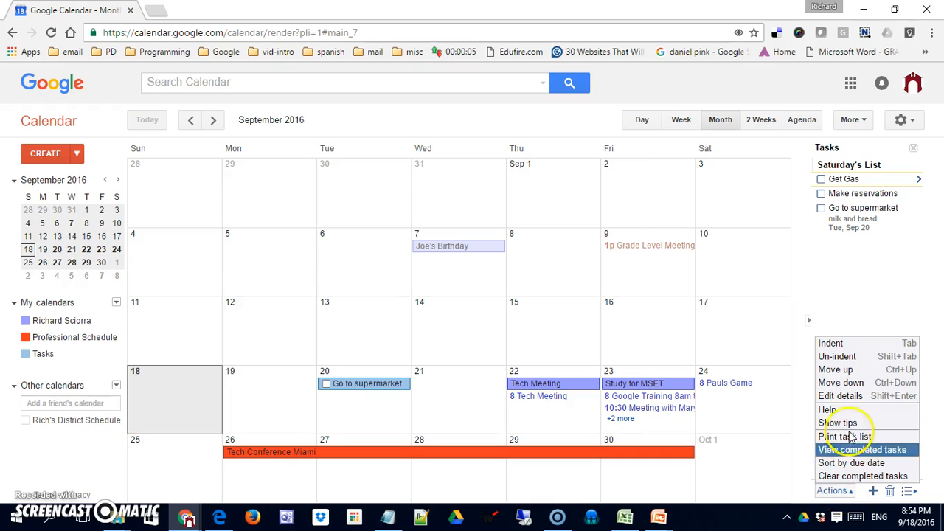
{"action": "mouse_move", "coordinate": [837, 355]}
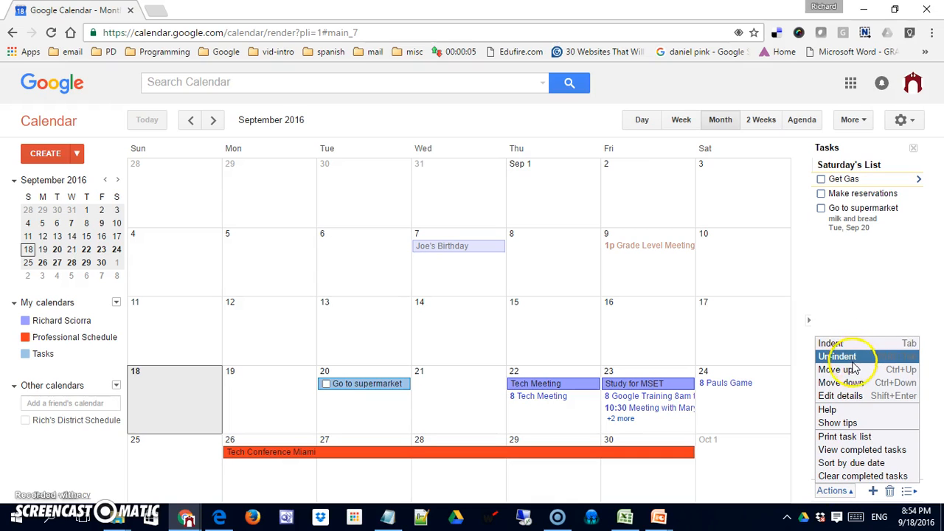
{"action": "mouse_move", "coordinate": [840, 382]}
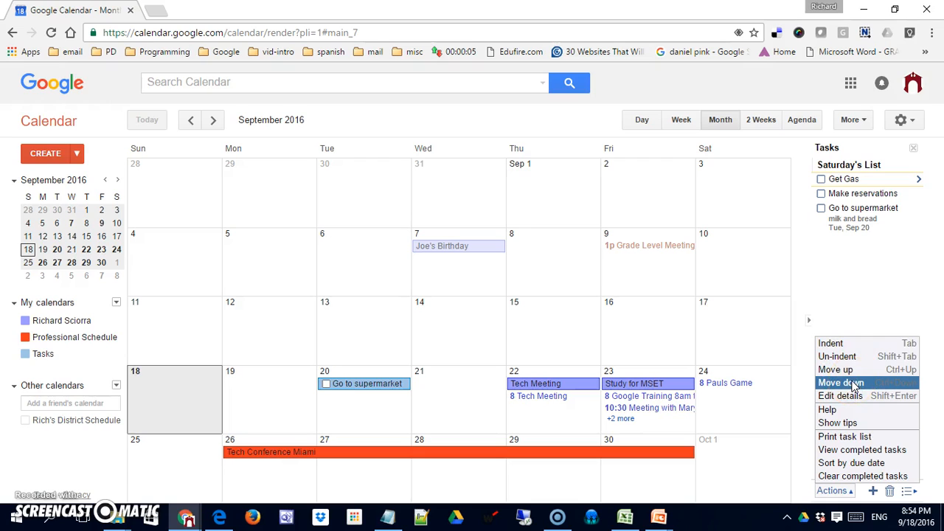
{"action": "mouse_move", "coordinate": [839, 395]}
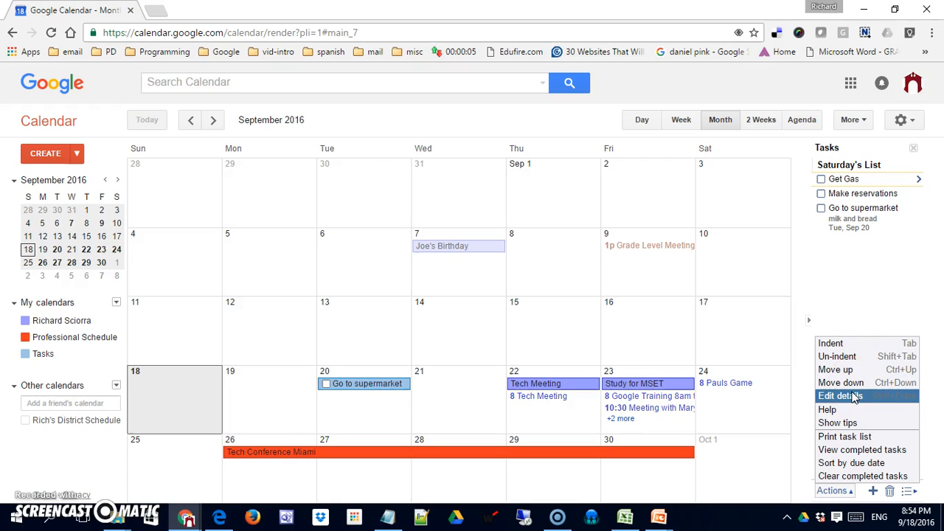
{"action": "mouse_move", "coordinate": [844, 436]}
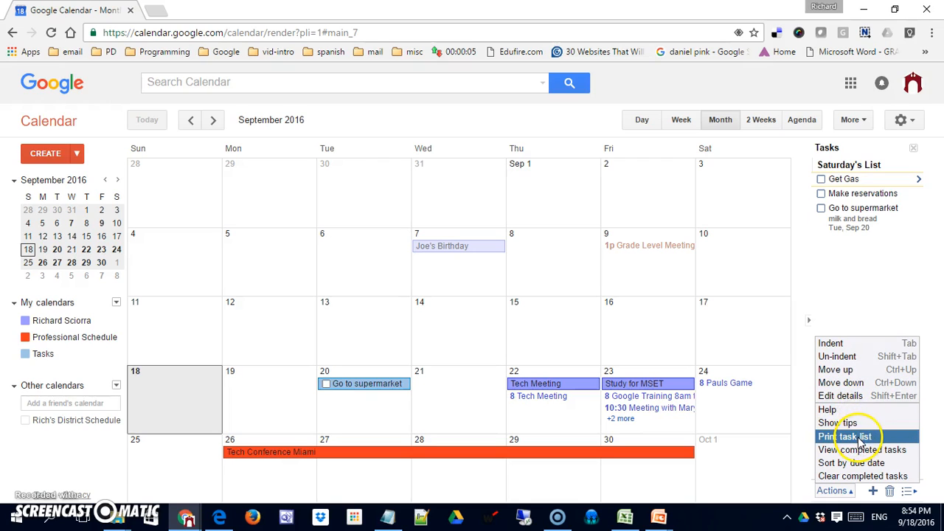
{"action": "mouse_move", "coordinate": [861, 448]}
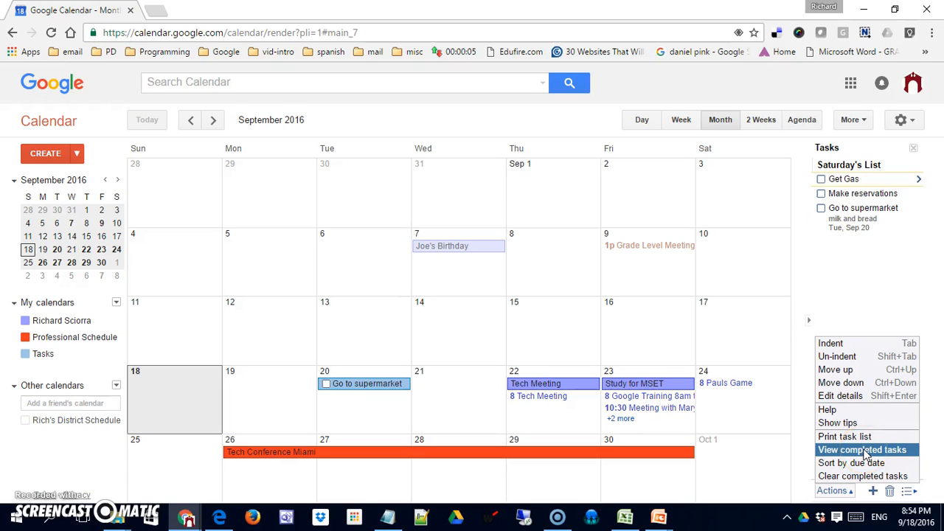
{"action": "mouse_move", "coordinate": [862, 475]}
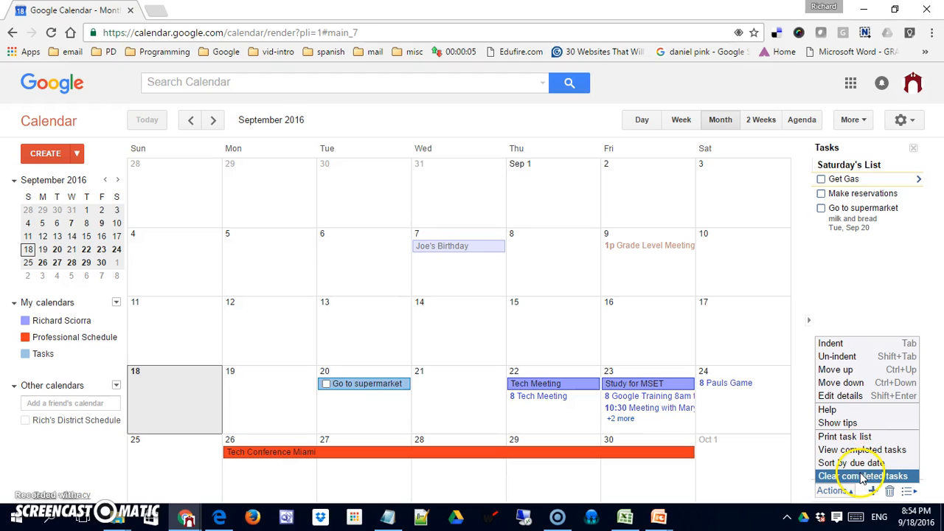
{"action": "mouse_move", "coordinate": [853, 382]}
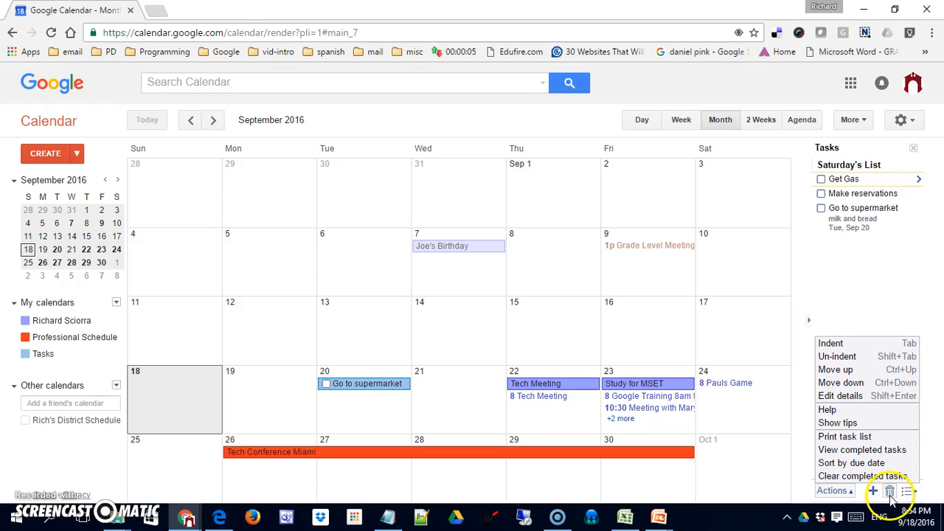
{"action": "mouse_move", "coordinate": [862, 292]}
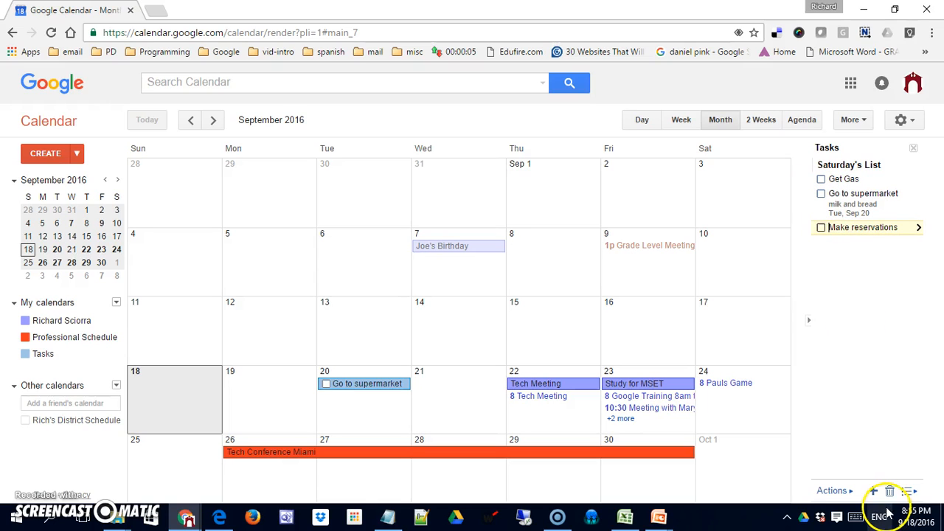
{"action": "mouse_move", "coordinate": [858, 258]}
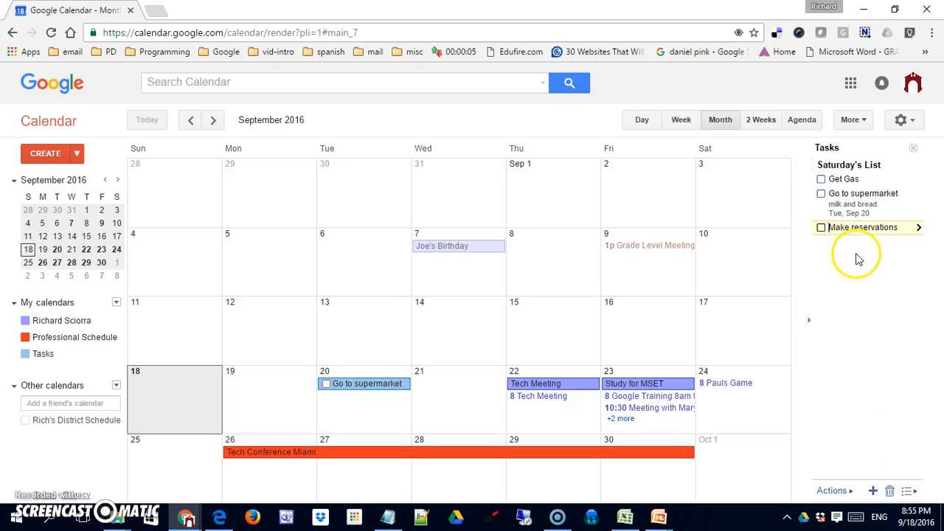
Rename the task list Saturday's List to Rich's List via the list switcher's Rename command.
{"action": "left_click", "coordinate": [873, 489]}
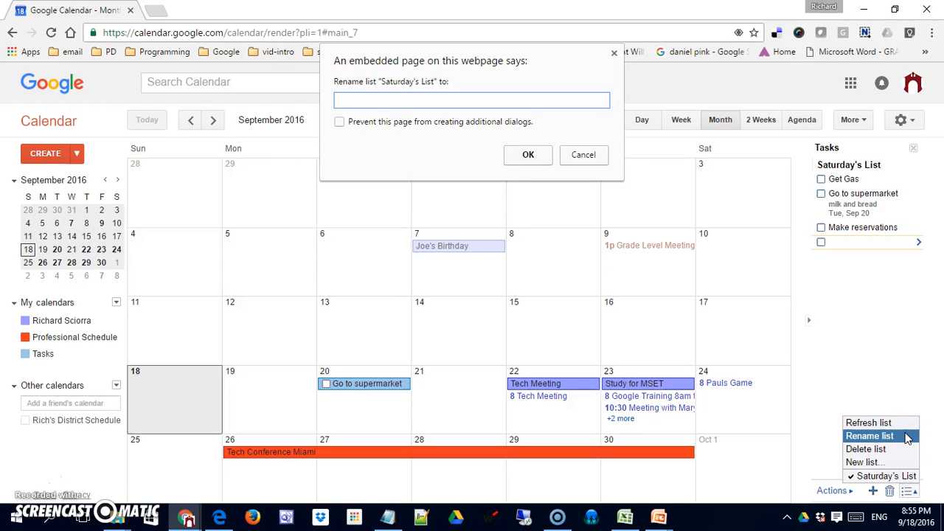
{"action": "type", "text": "Rich's"}
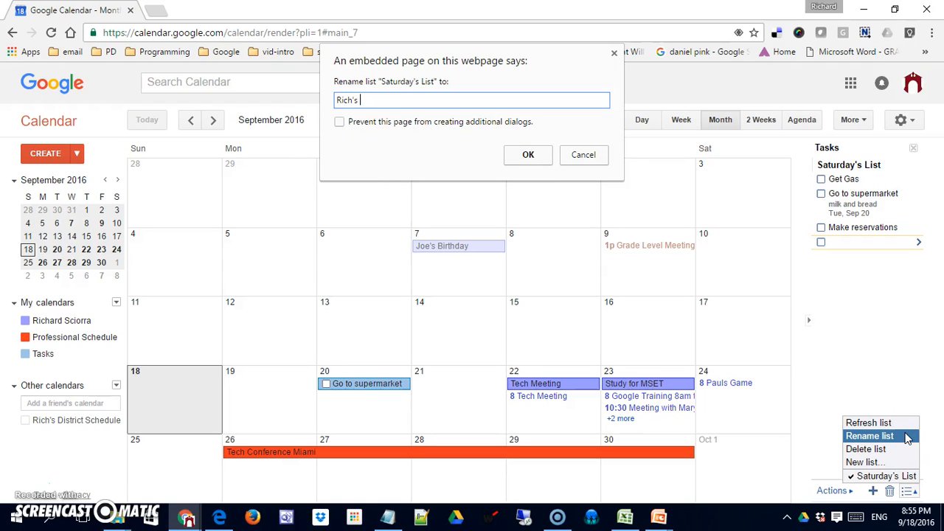
{"action": "left_click", "coordinate": [528, 155]}
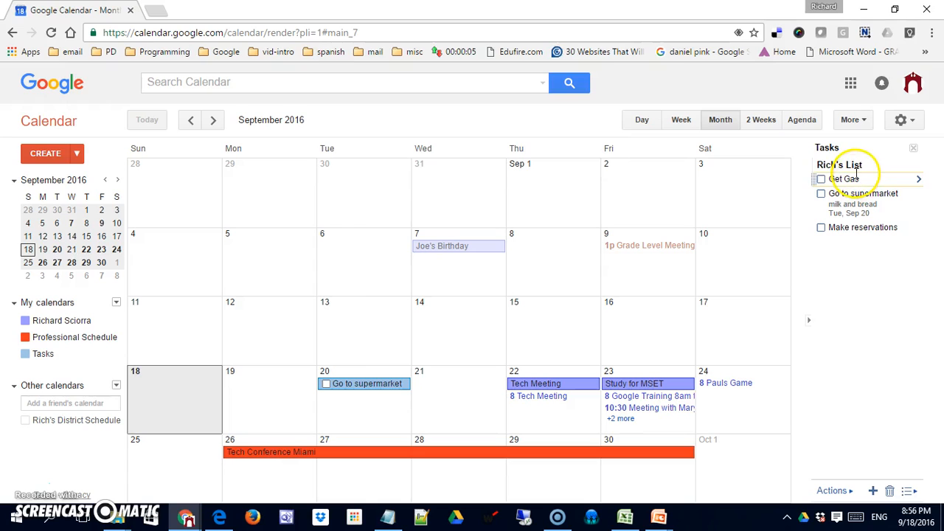
{"action": "mouse_move", "coordinate": [885, 430]}
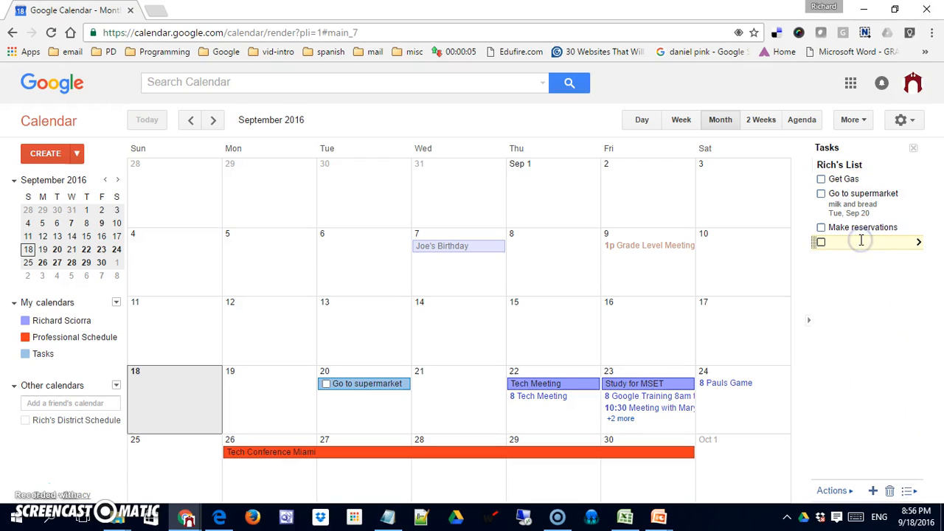
Enter Saturday, Sunday and Monday as three new task lines in Rich's List.
{"action": "type", "text": "Saturday"}
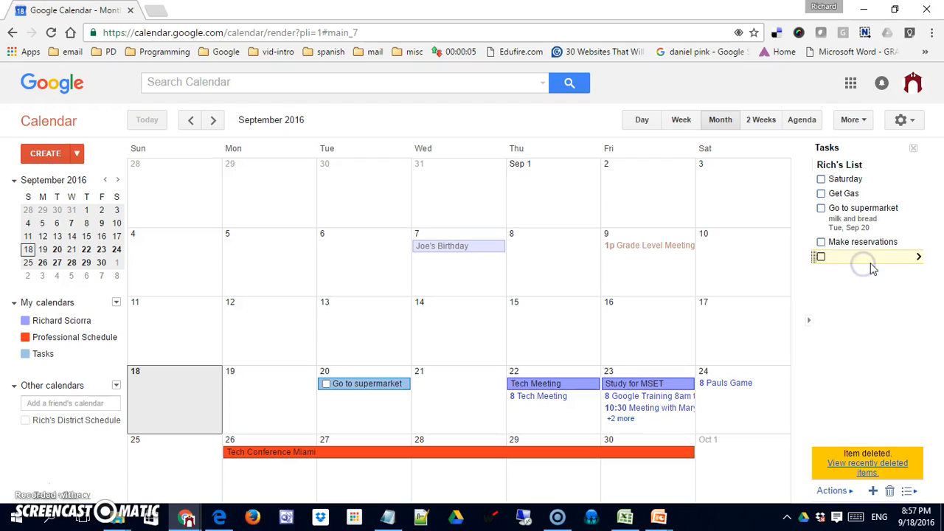
{"action": "type", "text": "Sunday"}
{"action": "type", "text": "Monday"}
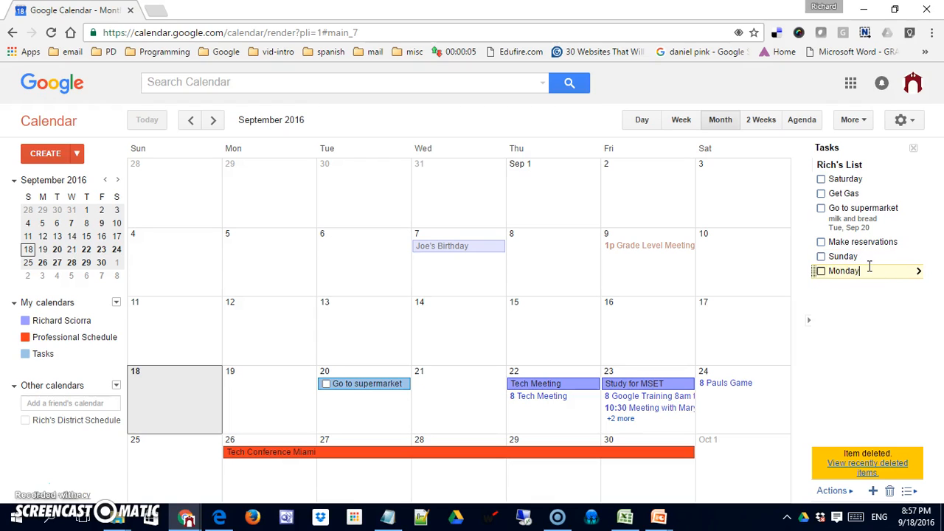
{"action": "mouse_move", "coordinate": [862, 327]}
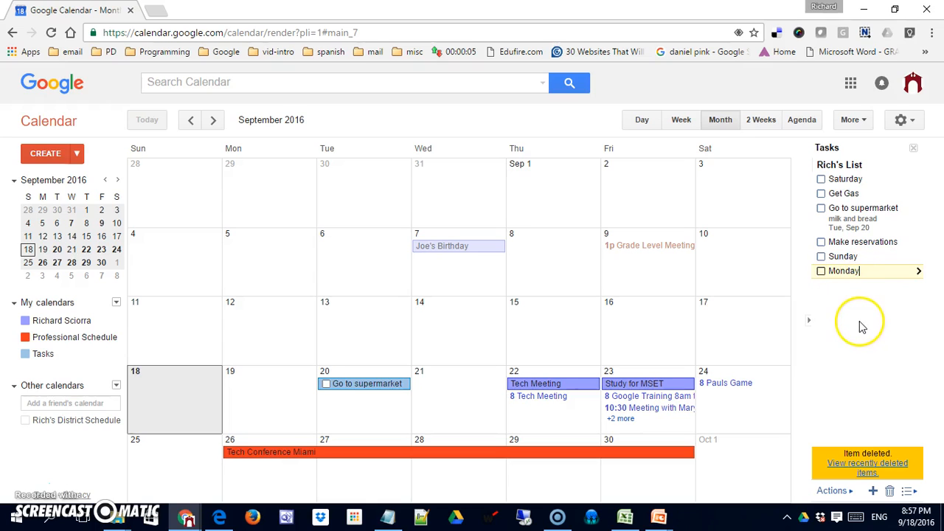
{"action": "key", "text": "Return"}
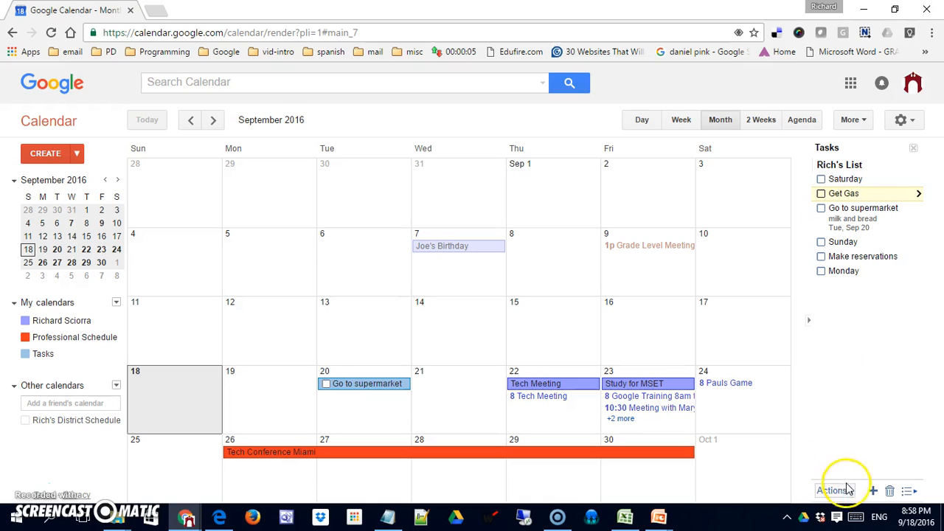
Indent Get Gas under Saturday and move Make reservations up above Sunday.
{"action": "left_click", "coordinate": [831, 490]}
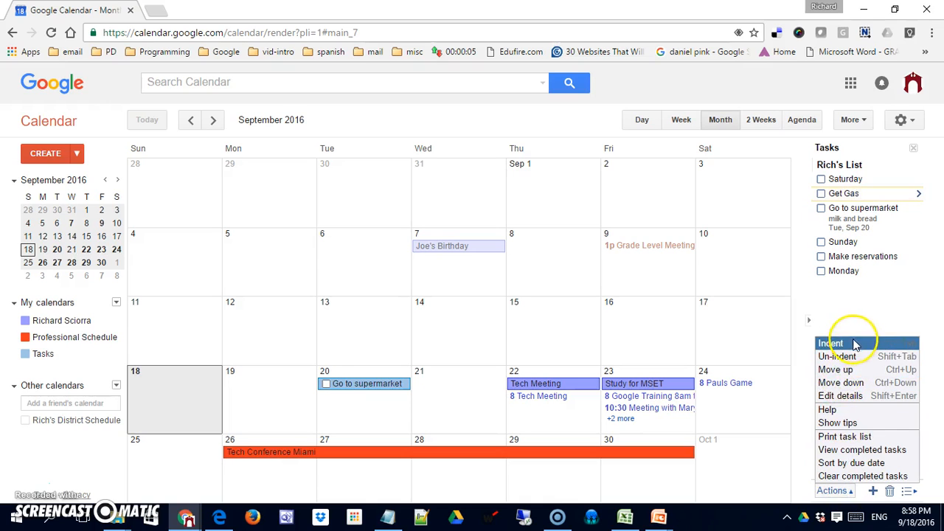
{"action": "left_click", "coordinate": [832, 342]}
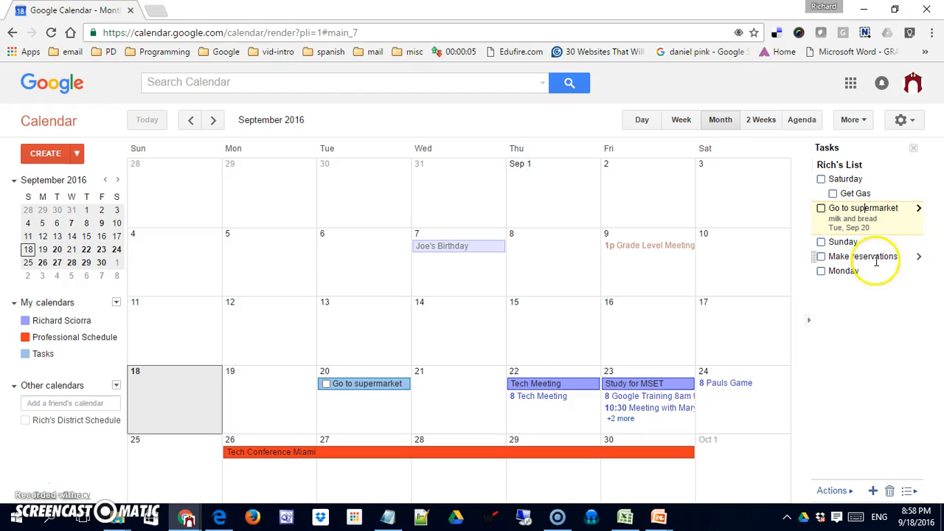
{"action": "left_click", "coordinate": [831, 490]}
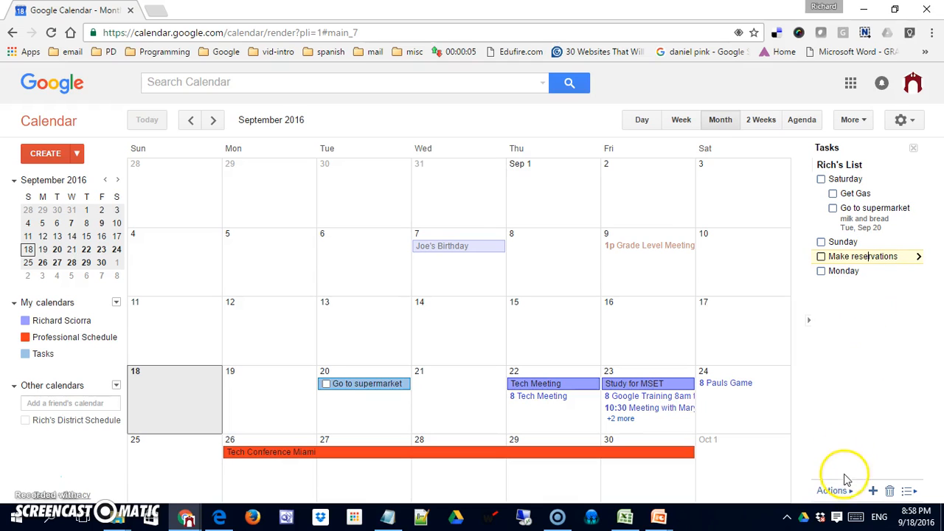
{"action": "left_click", "coordinate": [834, 489]}
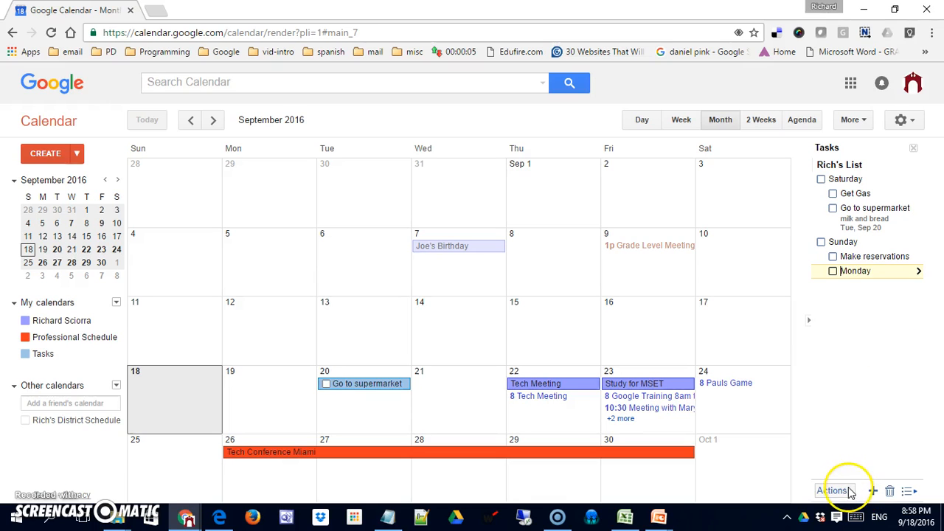
{"action": "left_click", "coordinate": [833, 490]}
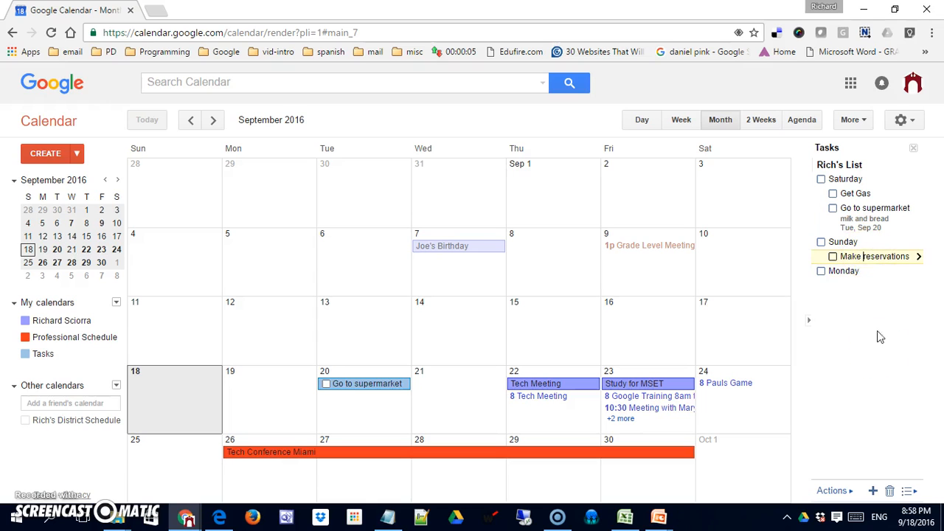
{"action": "left_click", "coordinate": [833, 490]}
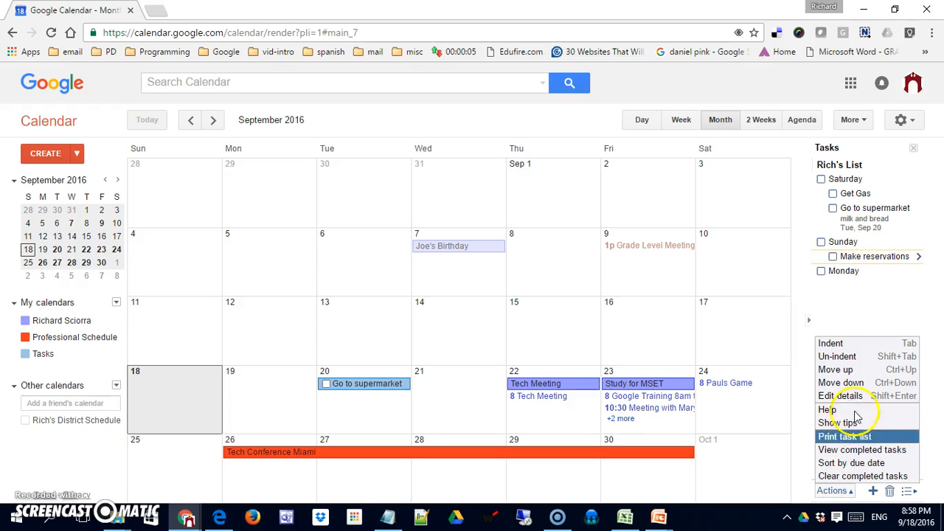
{"action": "left_click", "coordinate": [863, 376]}
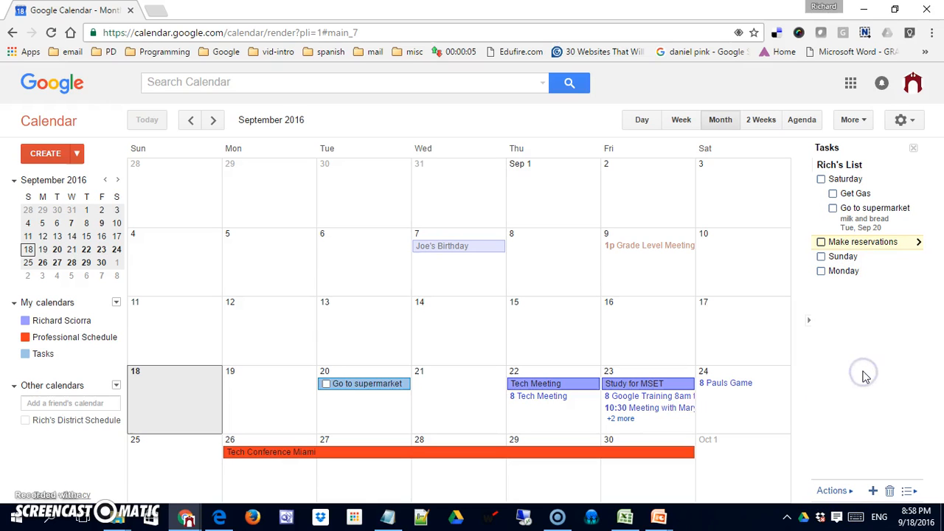
{"action": "mouse_move", "coordinate": [819, 242]}
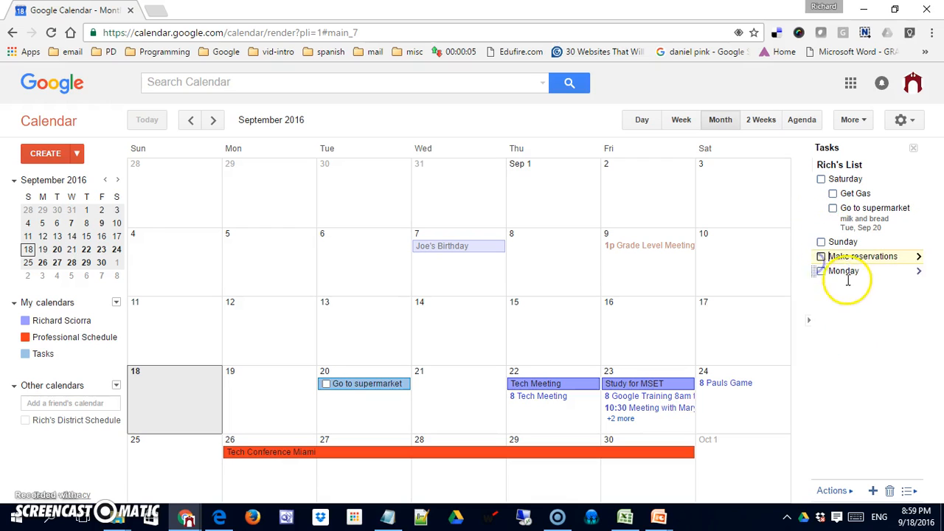
{"action": "mouse_move", "coordinate": [833, 490]}
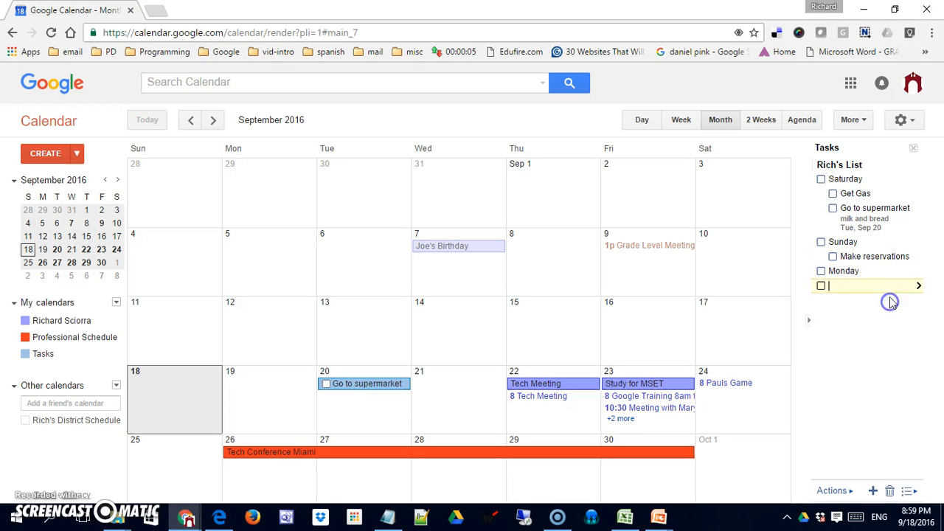
{"action": "mouse_move", "coordinate": [846, 256]}
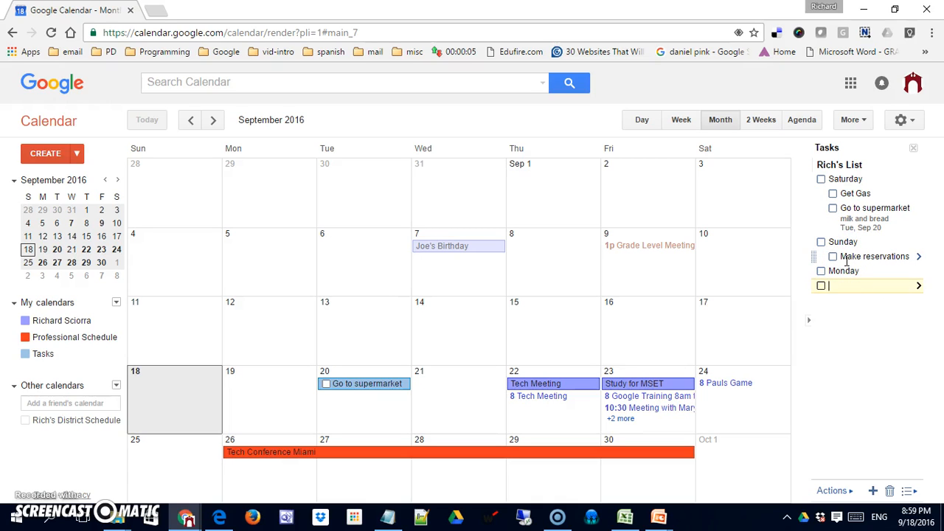
Add grade papers, complete lesson plans and grade level meeting as new tasks after Monday.
{"action": "type", "text": "grade p"}
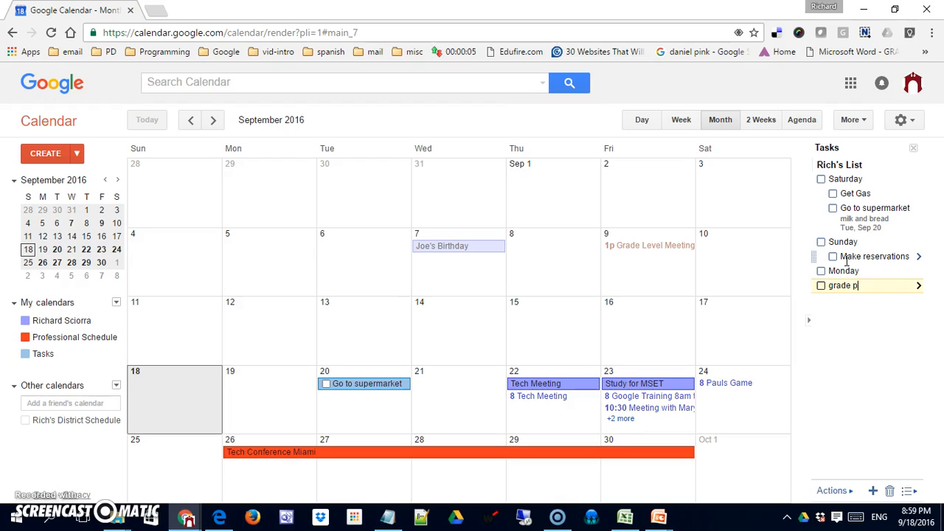
{"action": "key", "text": "Return"}
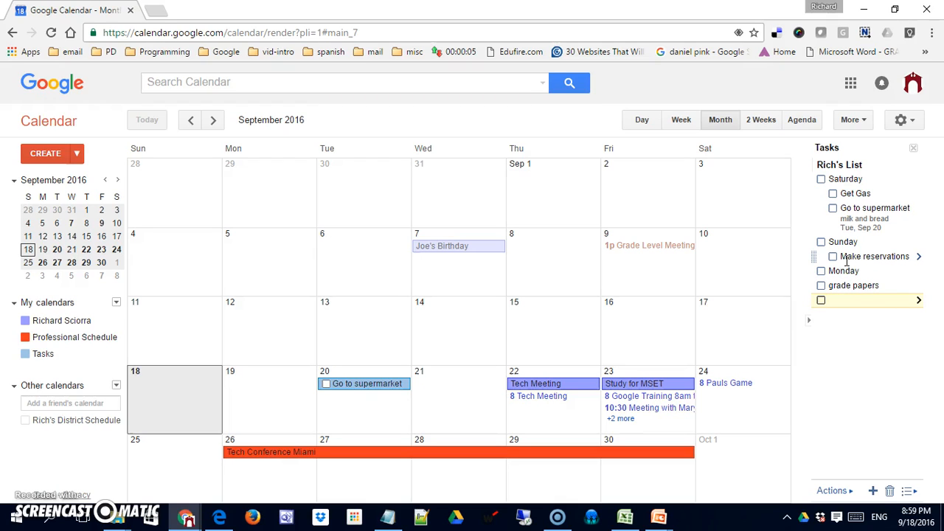
{"action": "type", "text": "compl"}
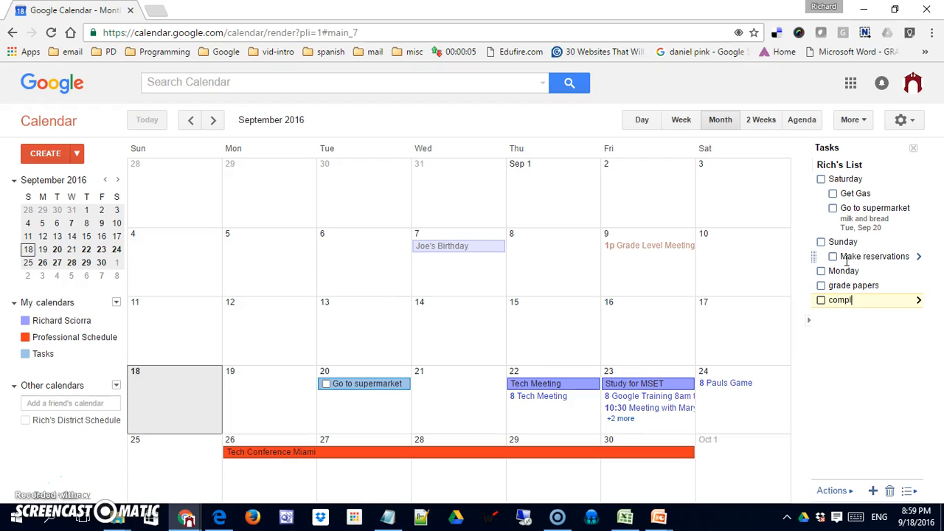
{"action": "type", "text": "ete lesso"}
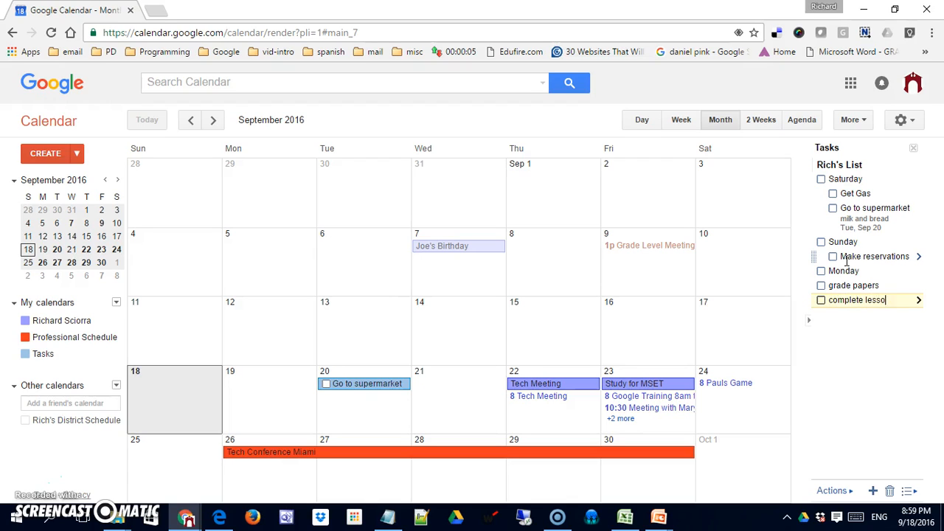
{"action": "key", "text": "Return"}
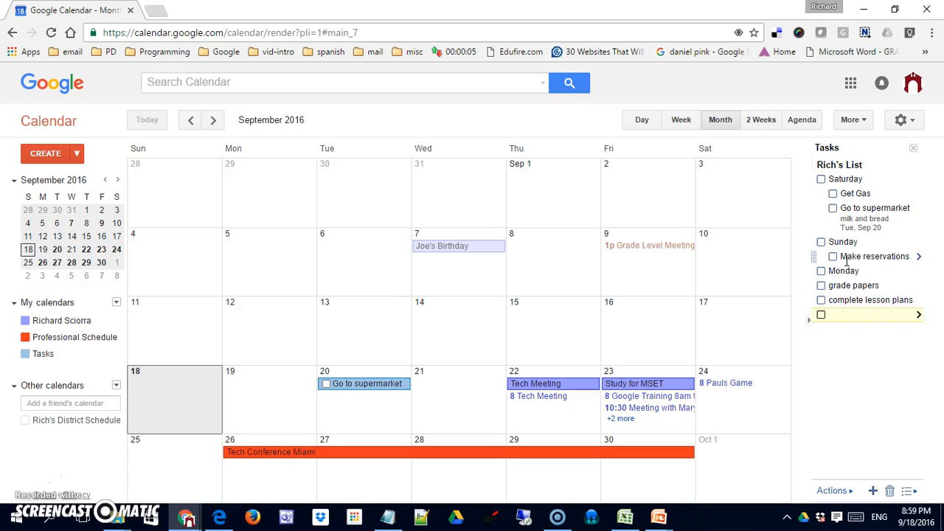
{"action": "type", "text": "co"}
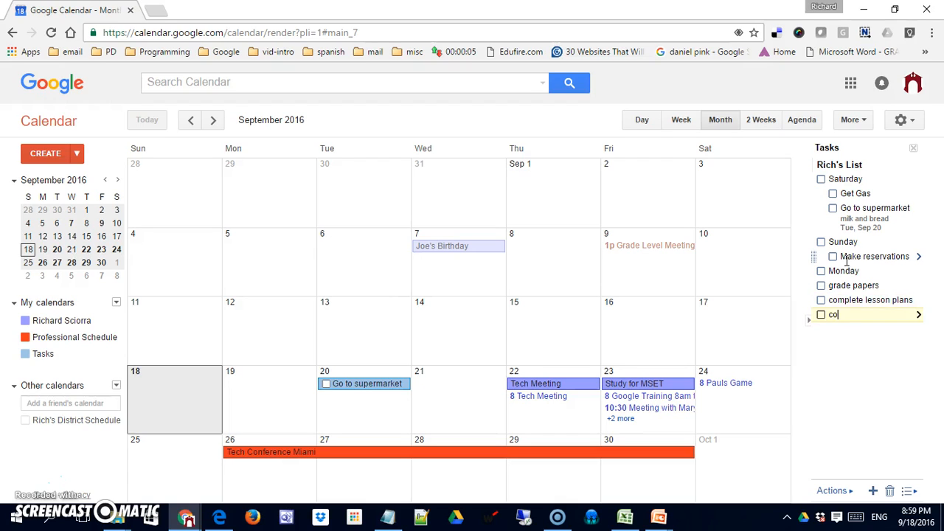
{"action": "type", "text": "grade level meeting"}
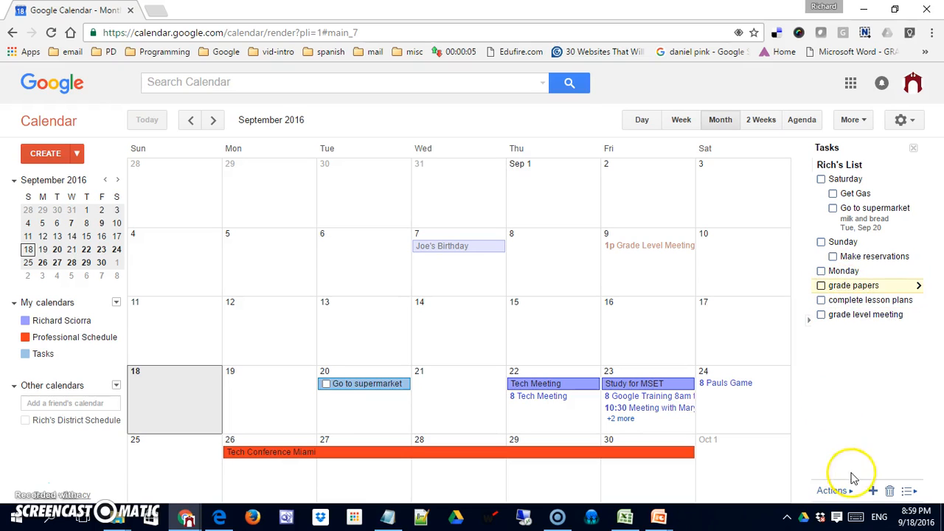
Indent complete lesson plans and grade level meeting as subtasks beneath Monday using Actions > Indent.
{"action": "left_click", "coordinate": [832, 489]}
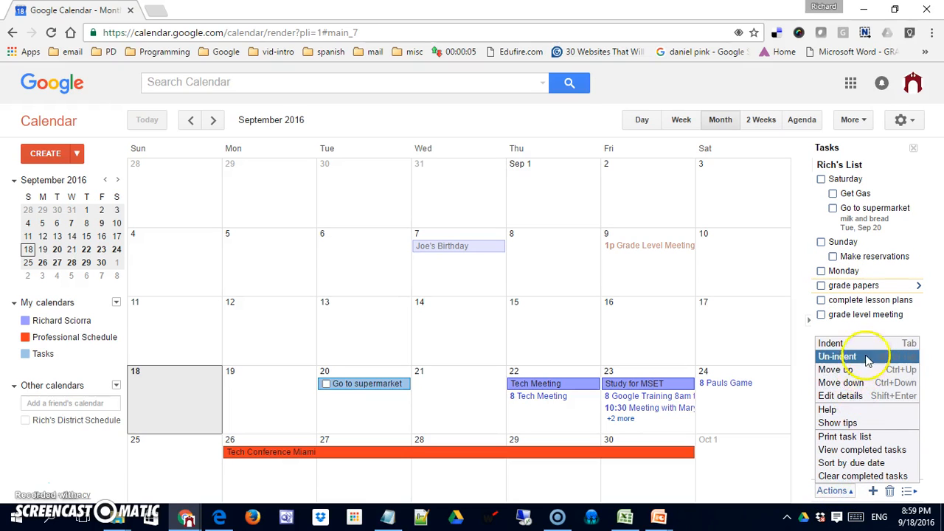
{"action": "left_click", "coordinate": [837, 355]}
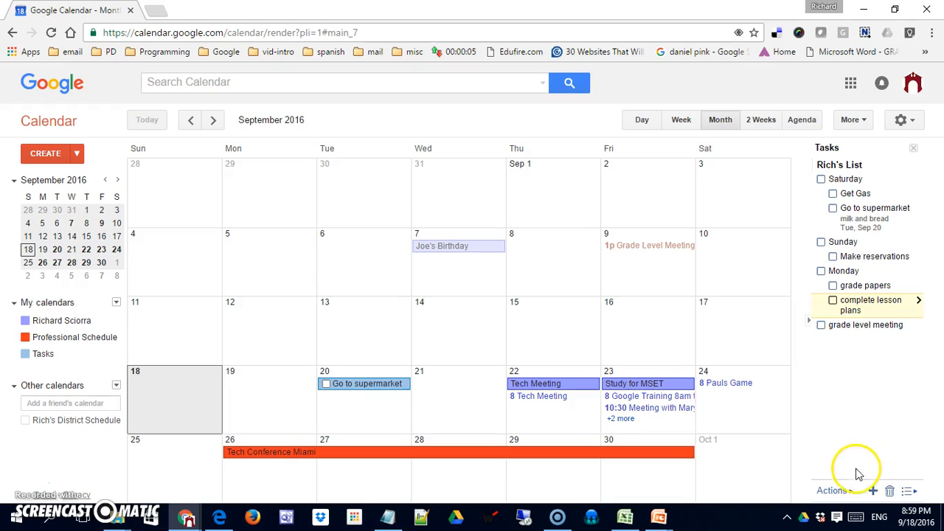
{"action": "left_click", "coordinate": [831, 489]}
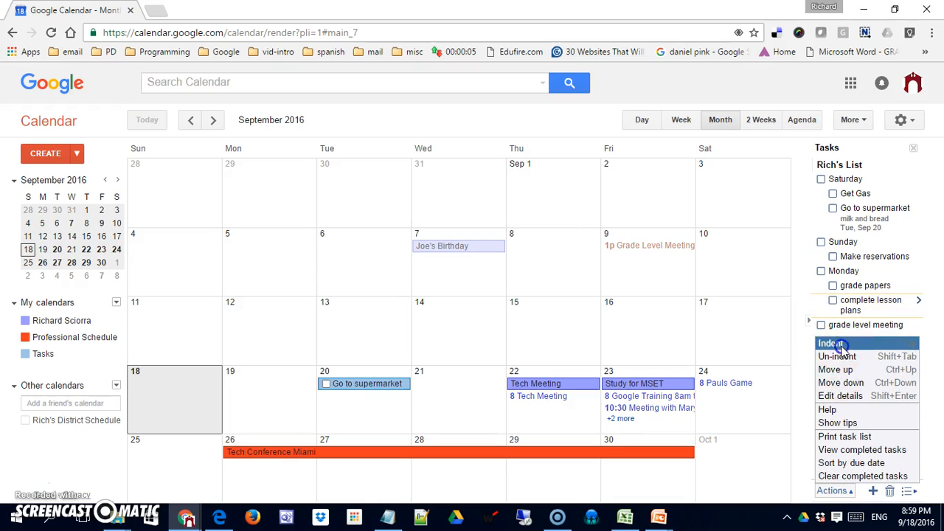
{"action": "left_click", "coordinate": [832, 342]}
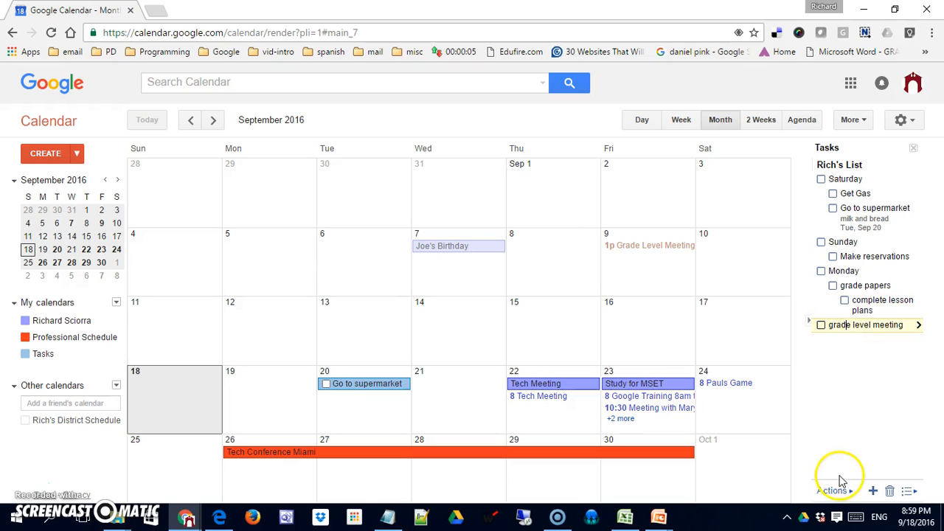
{"action": "left_click", "coordinate": [832, 490]}
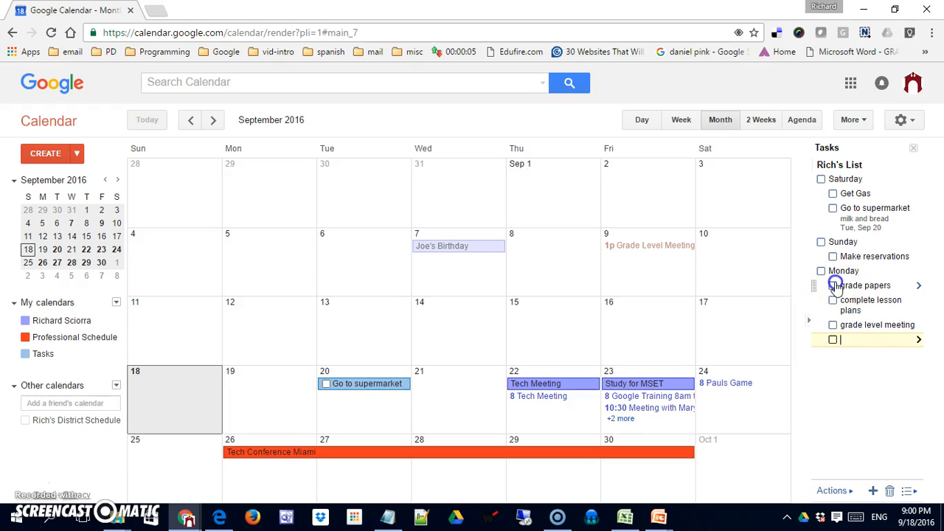
Check off the three Monday tasks and clear the completed tasks from Rich's List.
{"action": "left_click", "coordinate": [831, 286]}
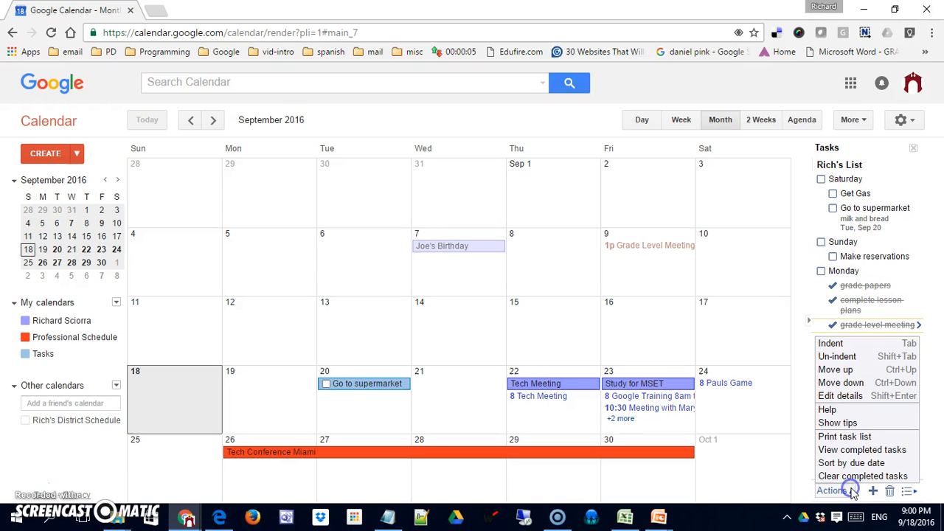
{"action": "left_click", "coordinate": [861, 475]}
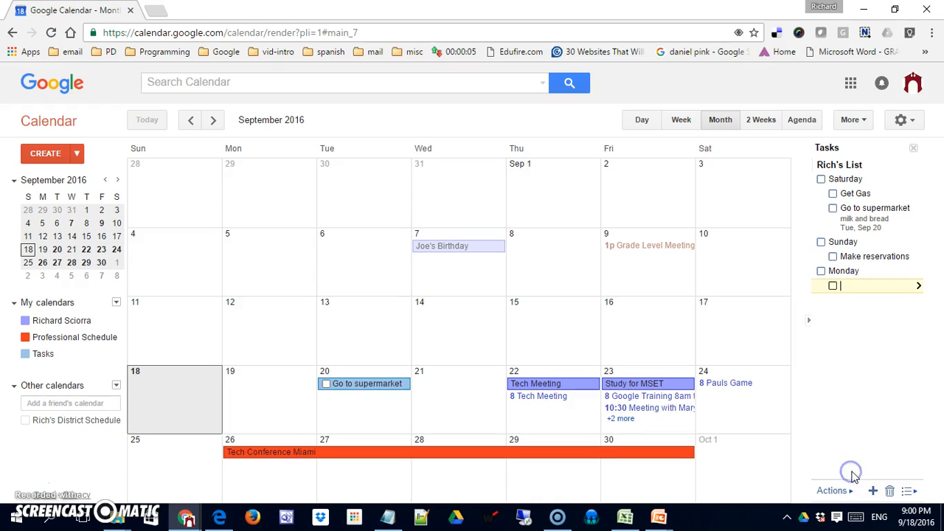
{"action": "mouse_move", "coordinate": [873, 410]}
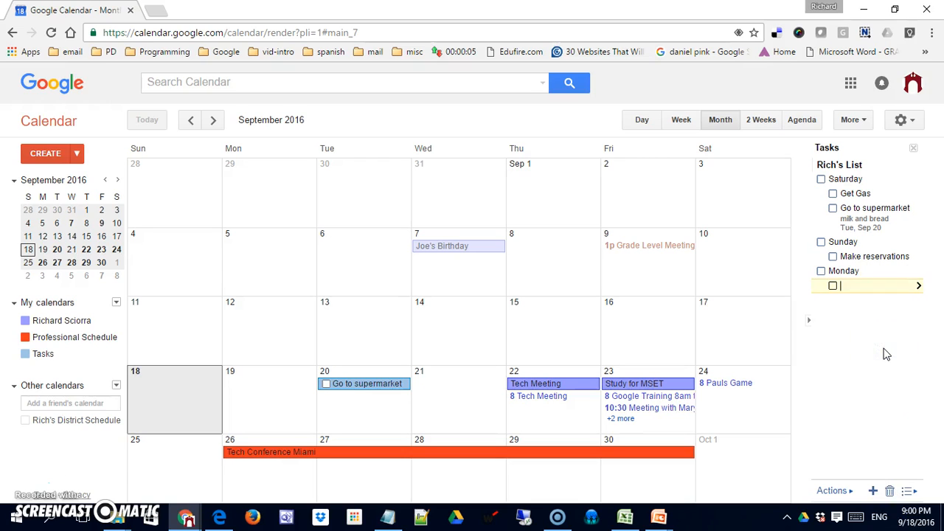
{"action": "mouse_move", "coordinate": [802, 214]}
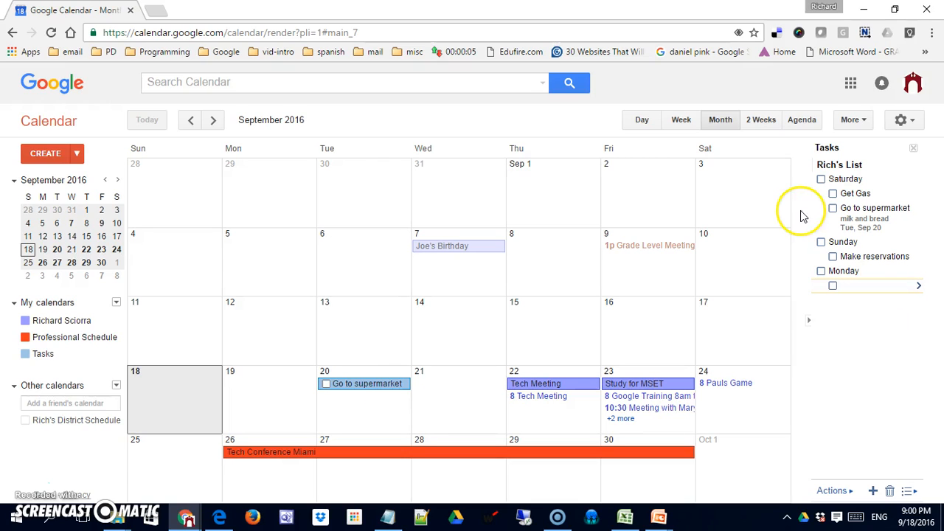
{"action": "mouse_move", "coordinate": [71, 354]}
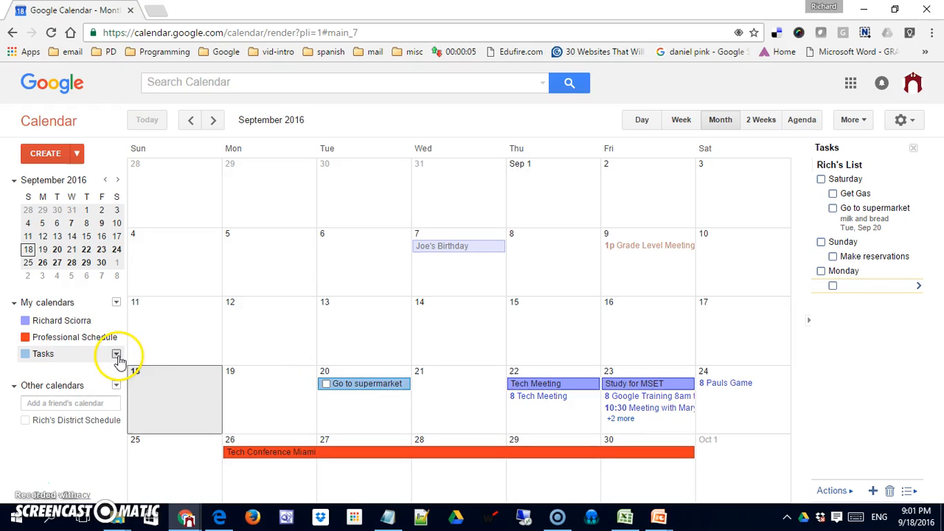
Switch the Tasks calendar under My calendars back to Reminders.
{"action": "left_click", "coordinate": [115, 354]}
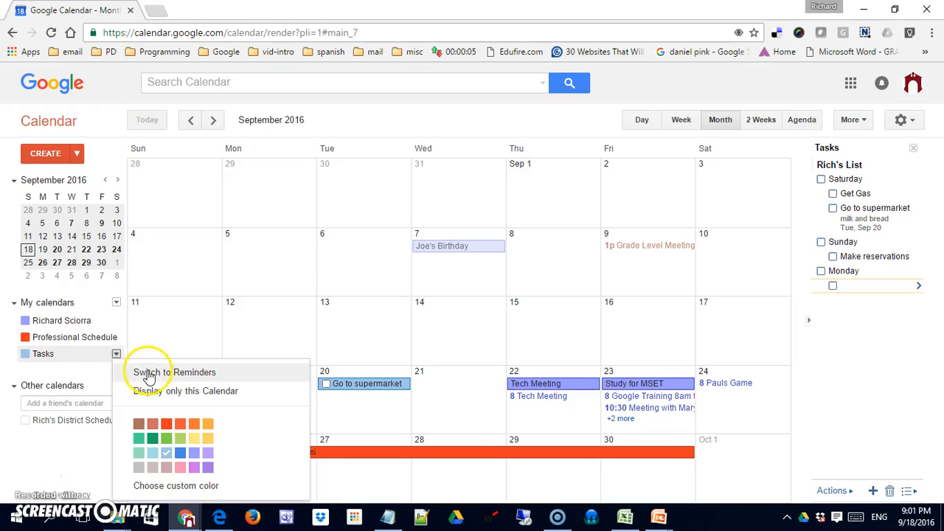
{"action": "left_click", "coordinate": [174, 372]}
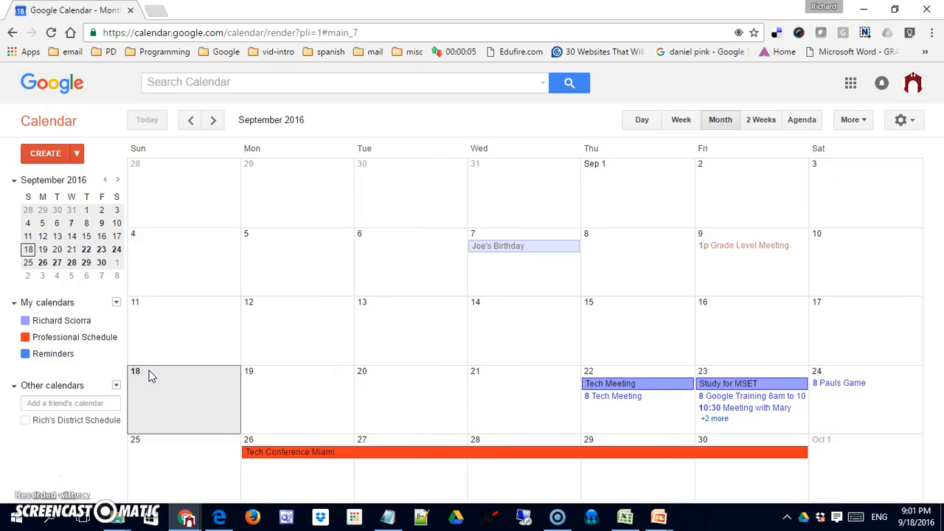
{"action": "mouse_move", "coordinate": [543, 305]}
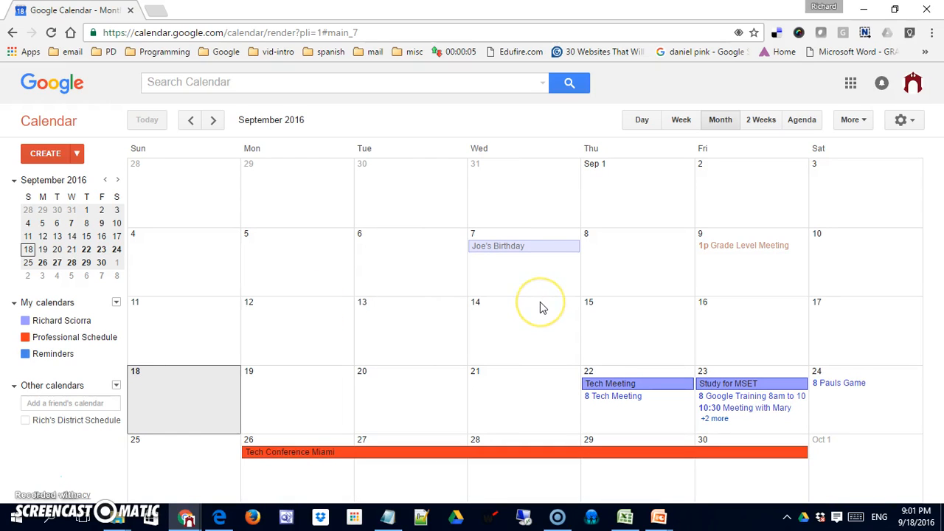
{"action": "mouse_move", "coordinate": [542, 305]}
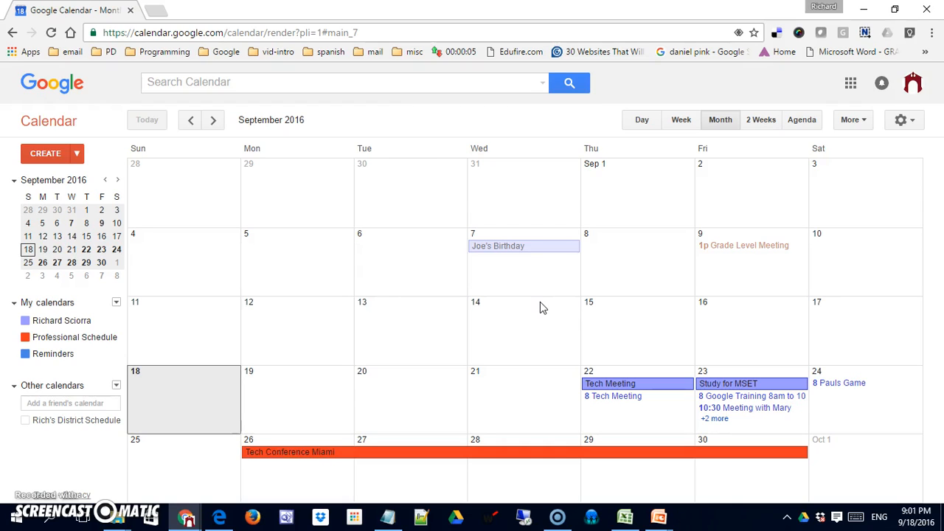
{"action": "mouse_move", "coordinate": [863, 416]}
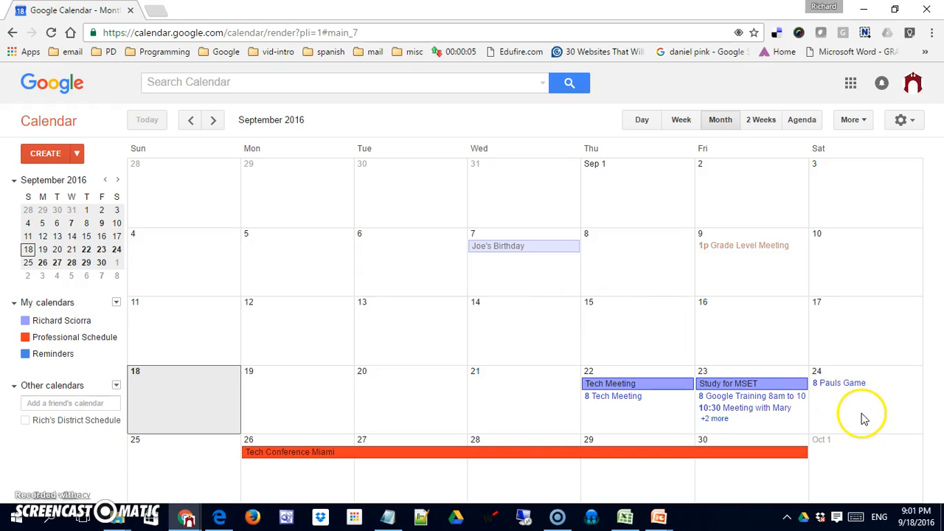
Start a new Reminder entry from the Sep 24 cell of the month grid.
{"action": "left_click", "coordinate": [864, 406]}
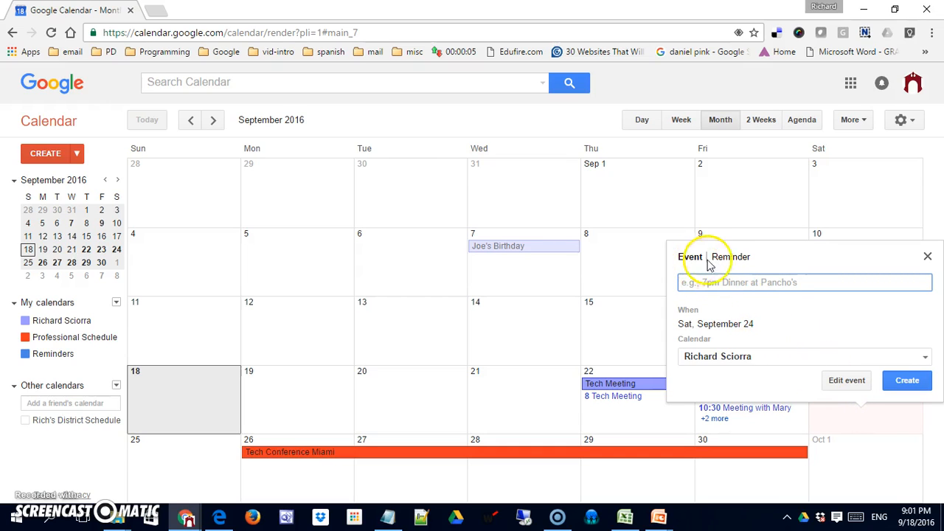
{"action": "mouse_move", "coordinate": [730, 263]}
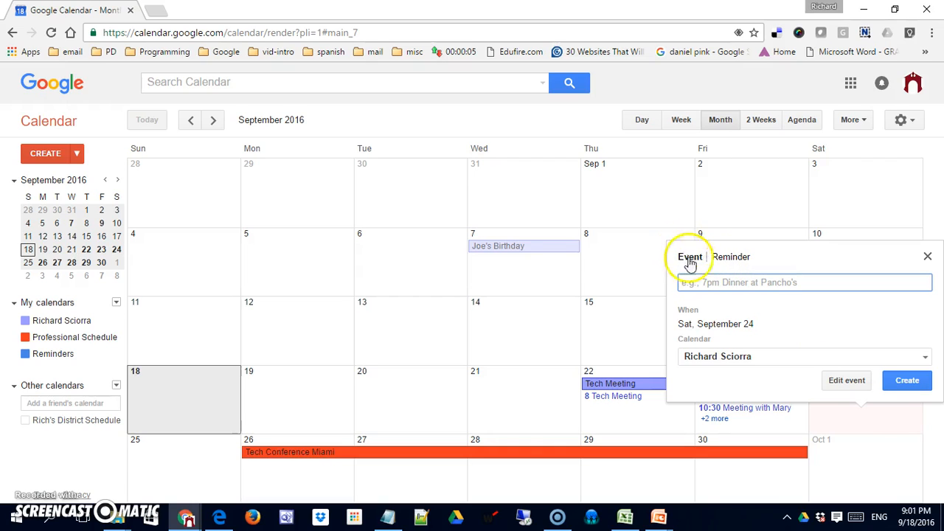
{"action": "mouse_move", "coordinate": [734, 283]}
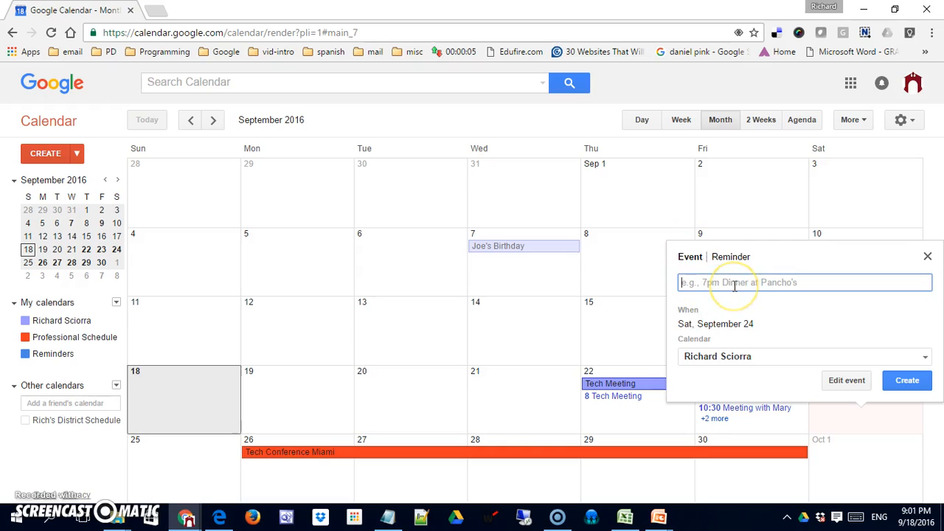
{"action": "mouse_move", "coordinate": [734, 295]}
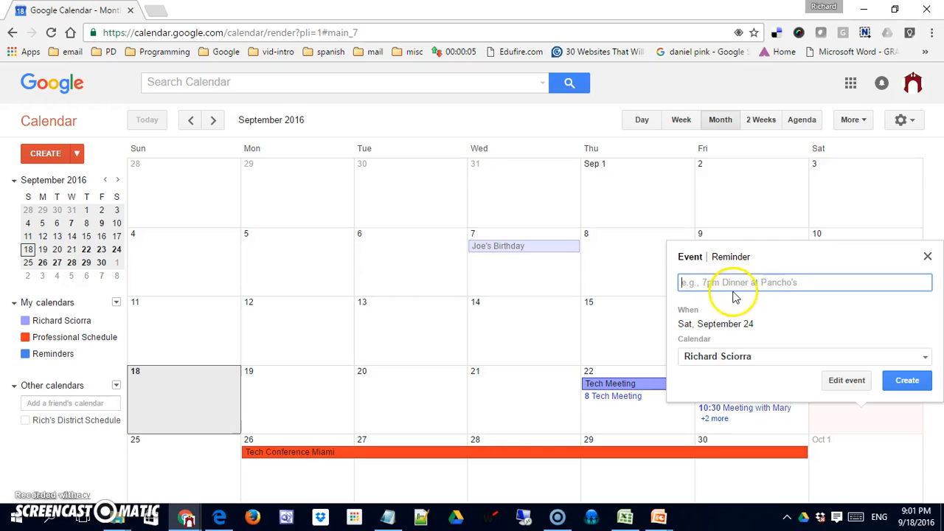
{"action": "left_click", "coordinate": [730, 257]}
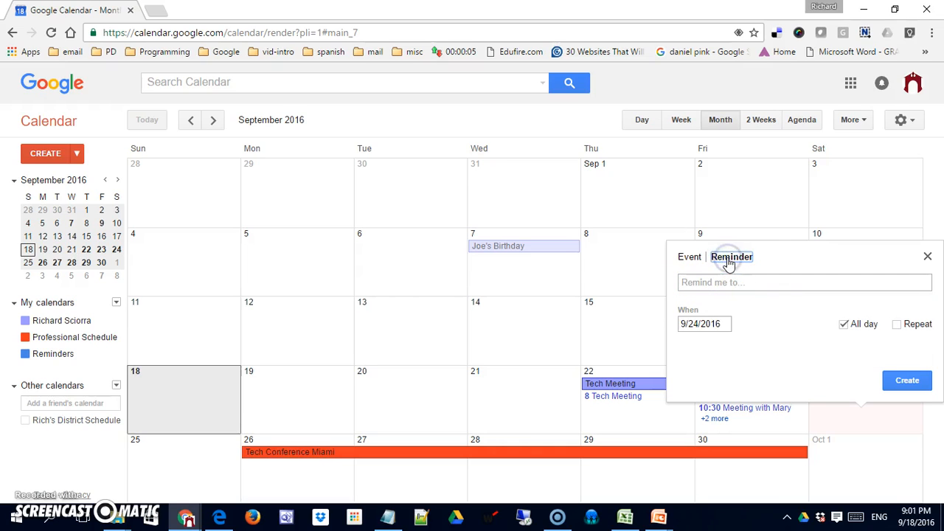
Create a 'Get milk' reminder at 4:00pm on Saturday, September 24 and save it.
{"action": "left_click", "coordinate": [804, 282]}
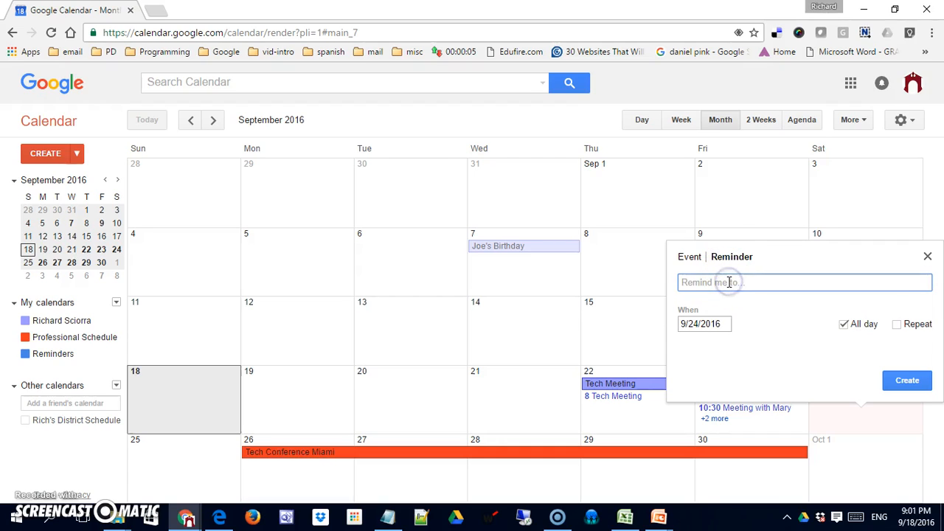
{"action": "type", "text": "Get m"}
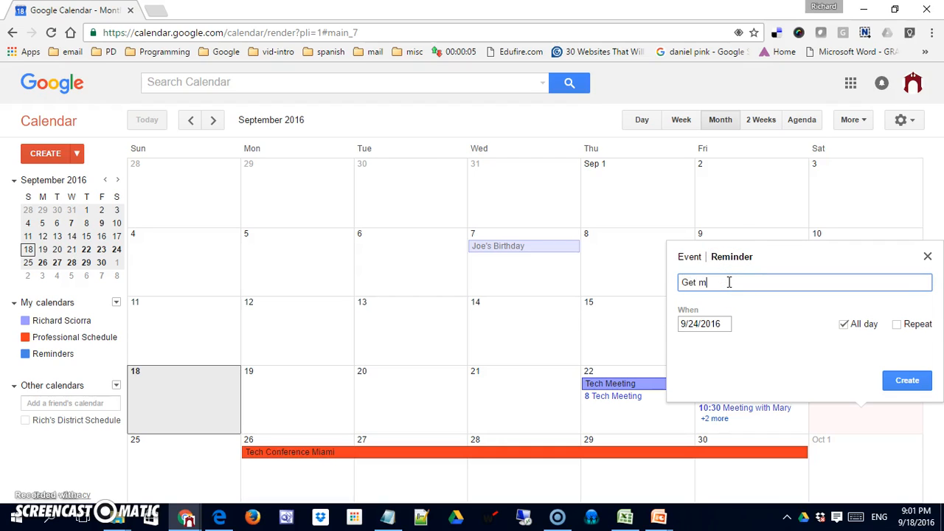
{"action": "type", "text": "ilk"}
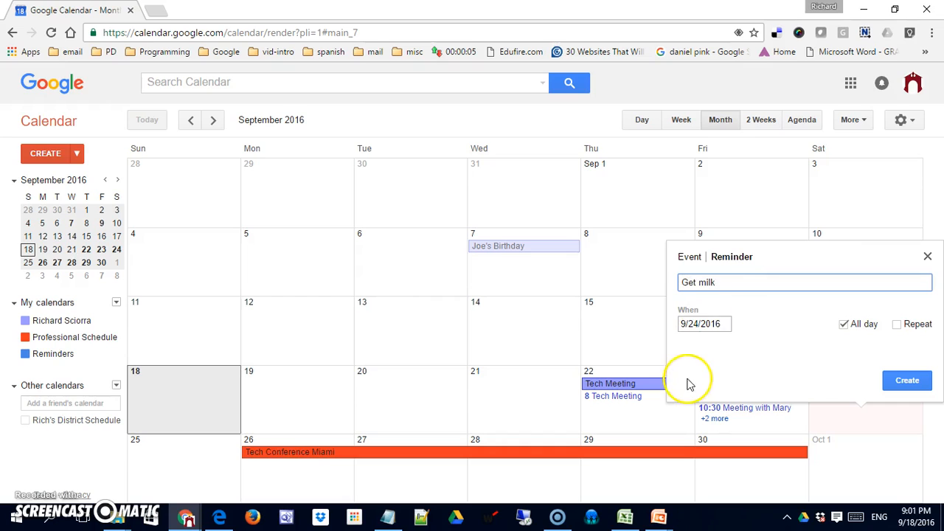
{"action": "mouse_move", "coordinate": [825, 342]}
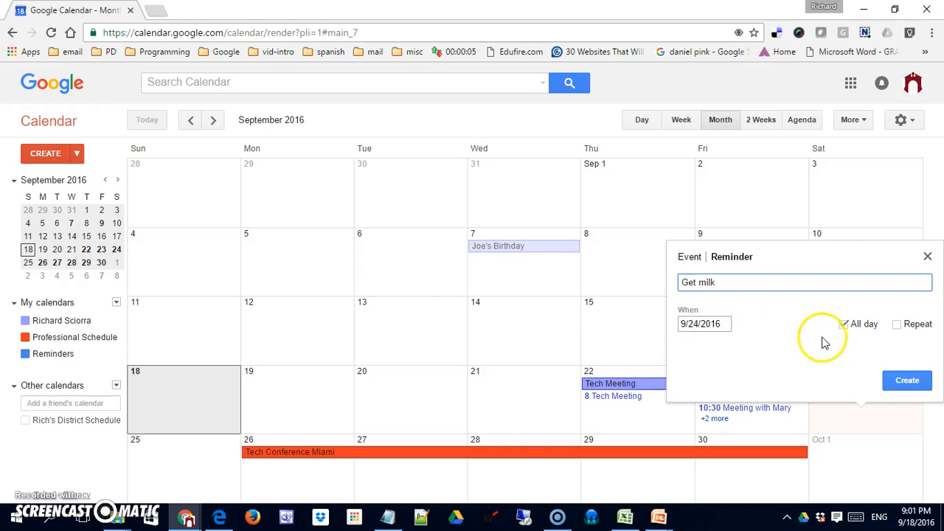
{"action": "left_click", "coordinate": [844, 324]}
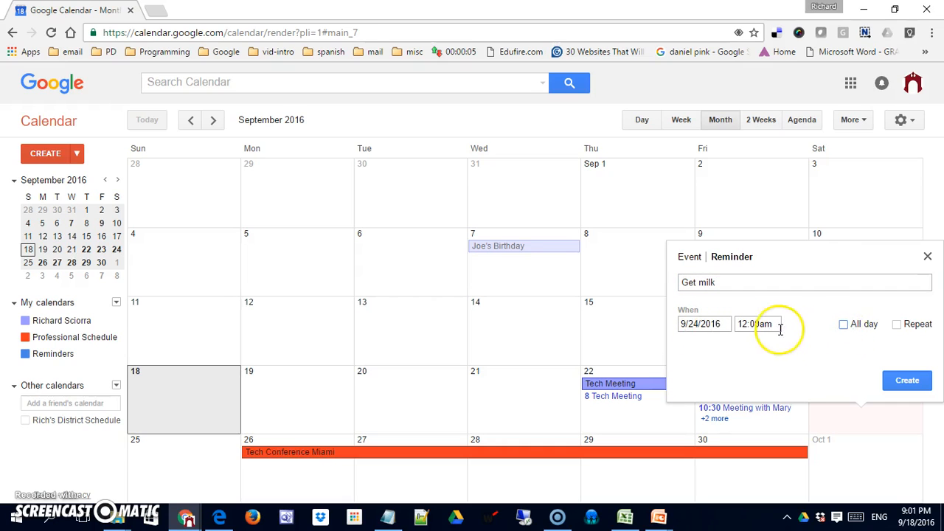
{"action": "left_click", "coordinate": [755, 324]}
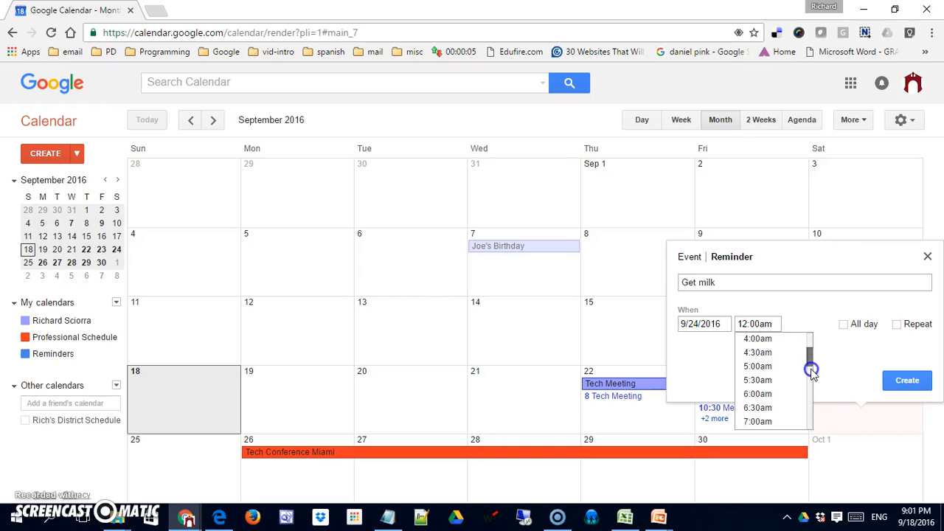
{"action": "scroll", "scroll_direction": "down", "scroll_amount": 3}
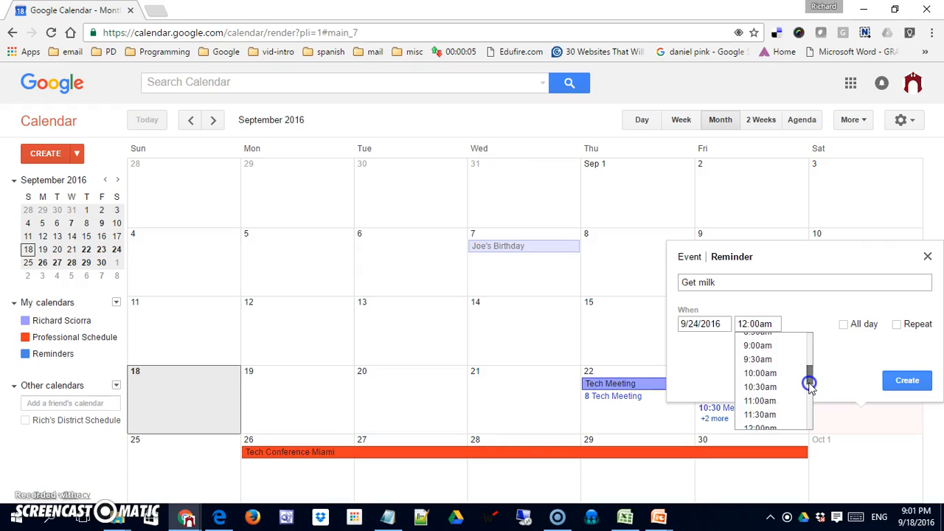
{"action": "scroll", "scroll_direction": "down", "scroll_amount": 3}
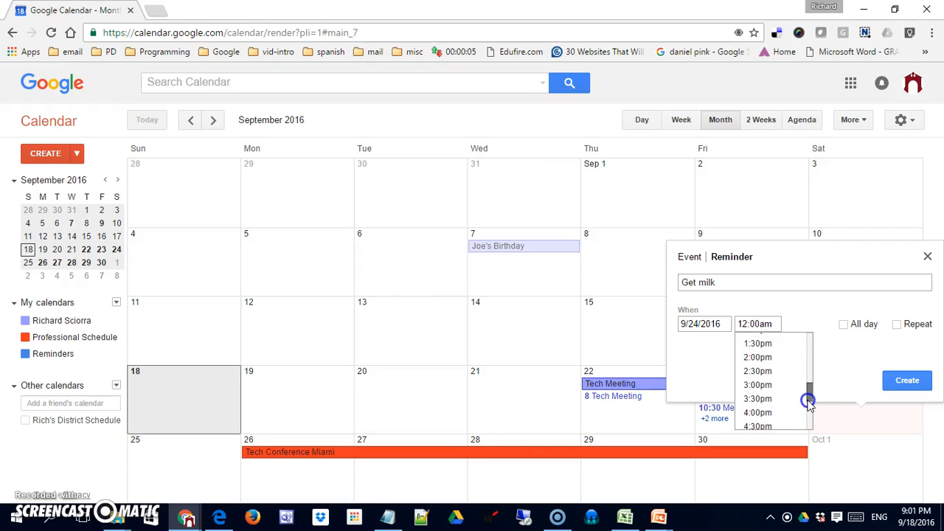
{"action": "left_click", "coordinate": [758, 413]}
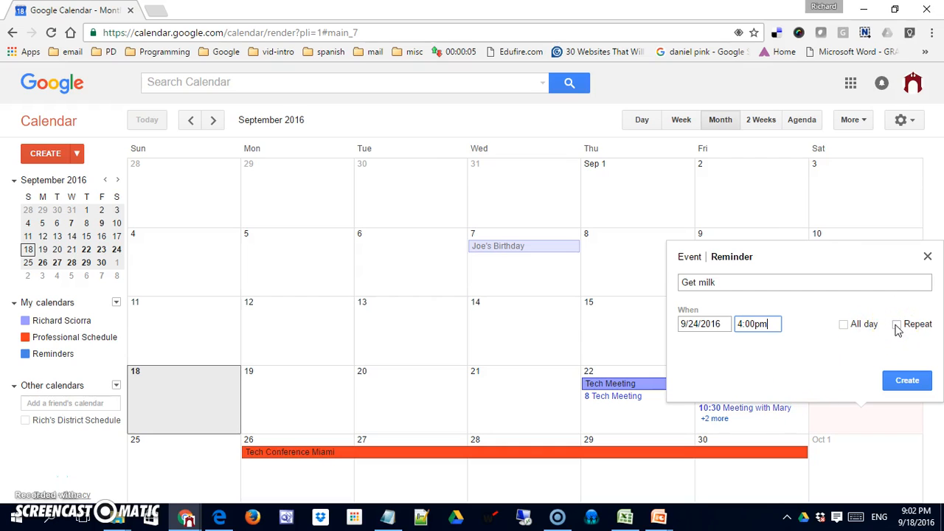
{"action": "mouse_move", "coordinate": [907, 380]}
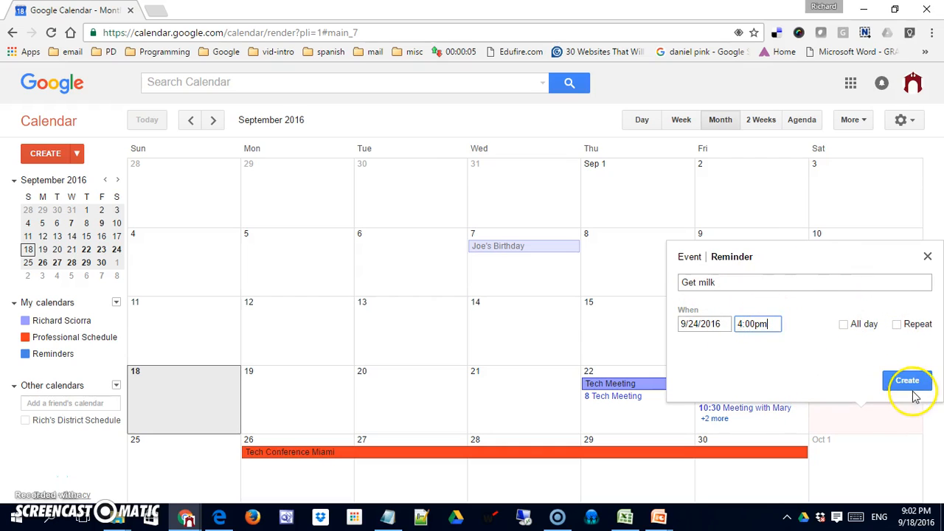
{"action": "left_click", "coordinate": [907, 381]}
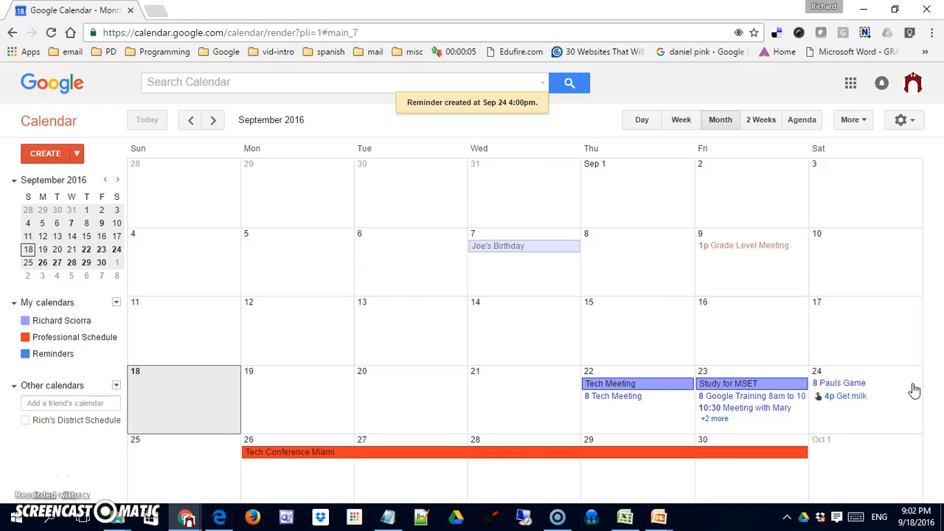
{"action": "mouse_move", "coordinate": [852, 397]}
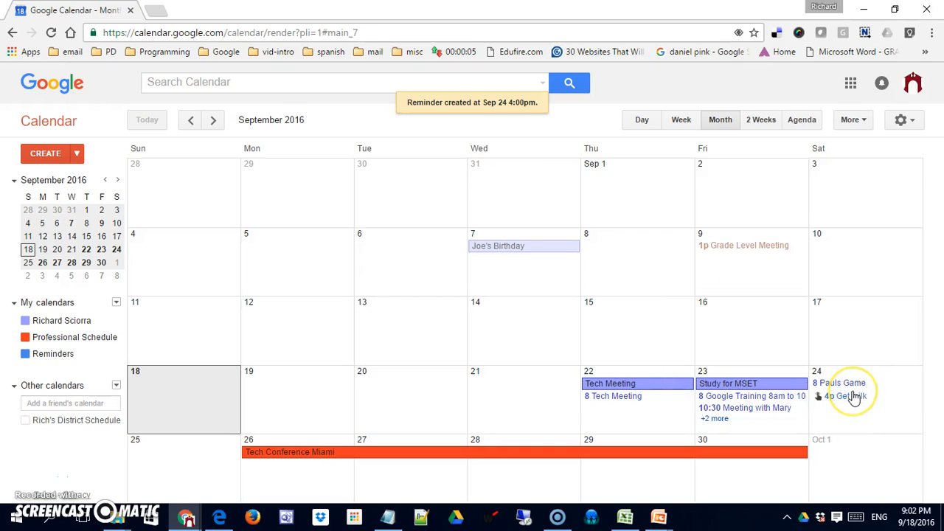
{"action": "mouse_move", "coordinate": [848, 413]}
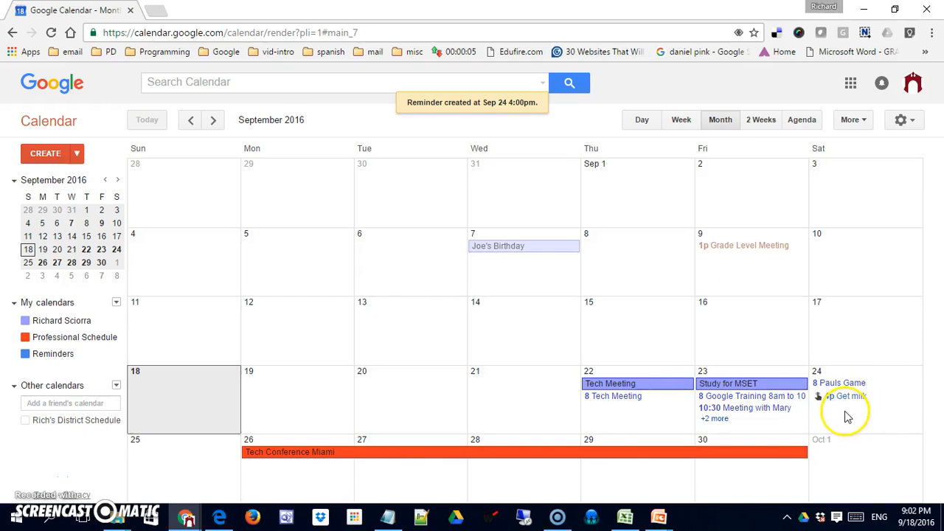
{"action": "mouse_move", "coordinate": [58, 472]}
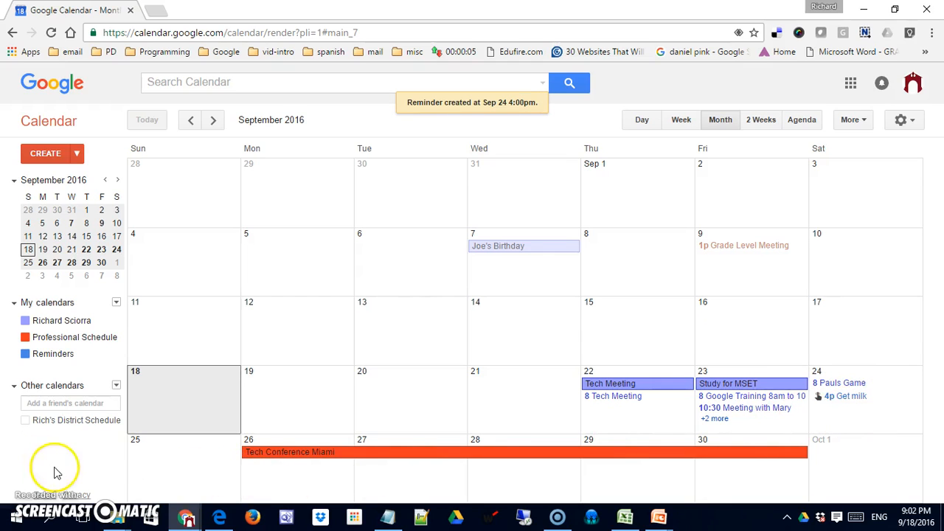
Create a 'Complete Lesson plans' reminder on Sunday, September 25 and enable Repeat.
{"action": "left_click", "coordinate": [183, 457]}
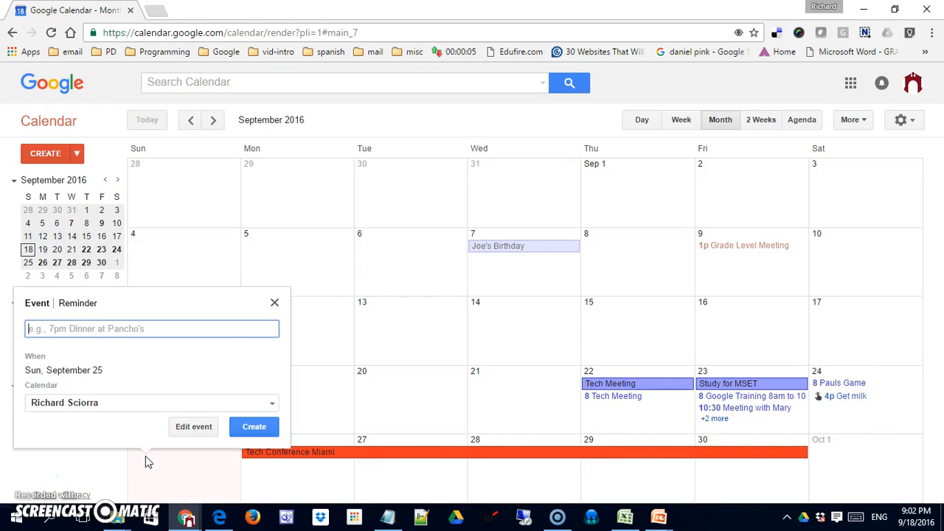
{"action": "left_click", "coordinate": [76, 304]}
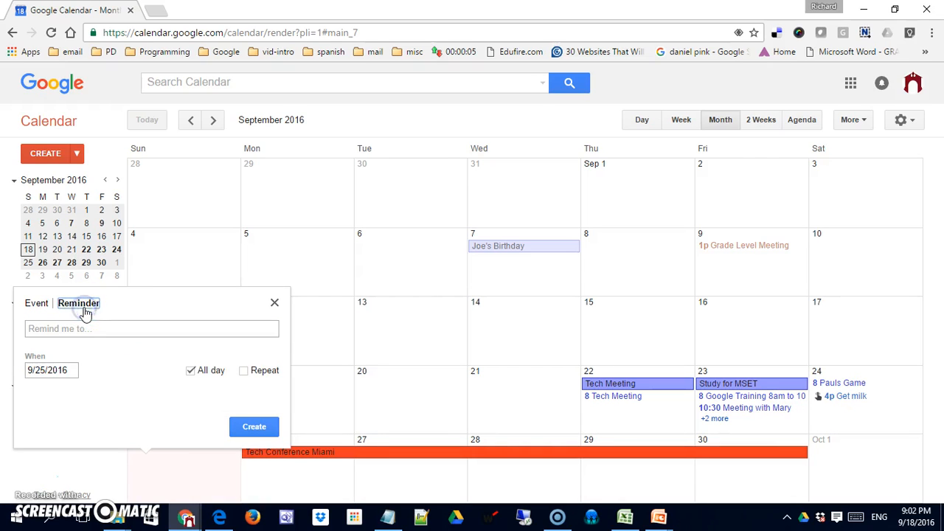
{"action": "left_click", "coordinate": [150, 328]}
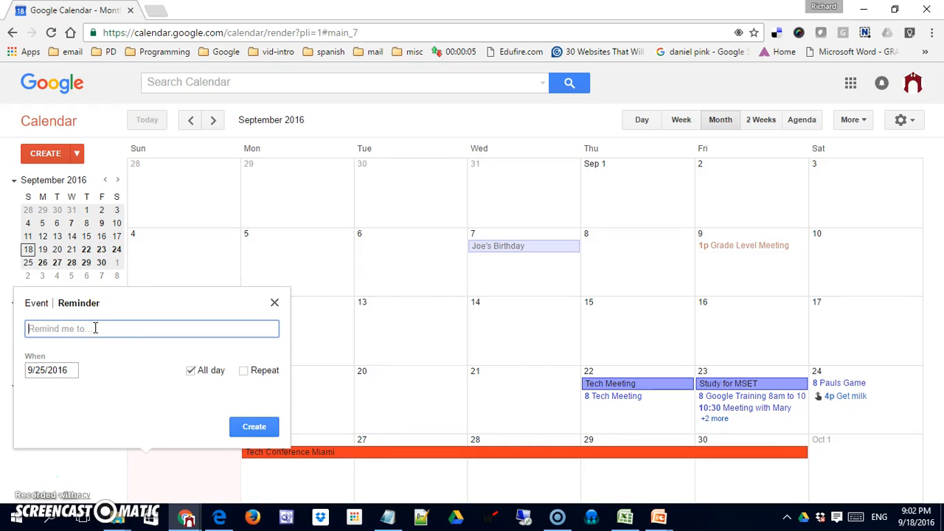
{"action": "type", "text": "Com"}
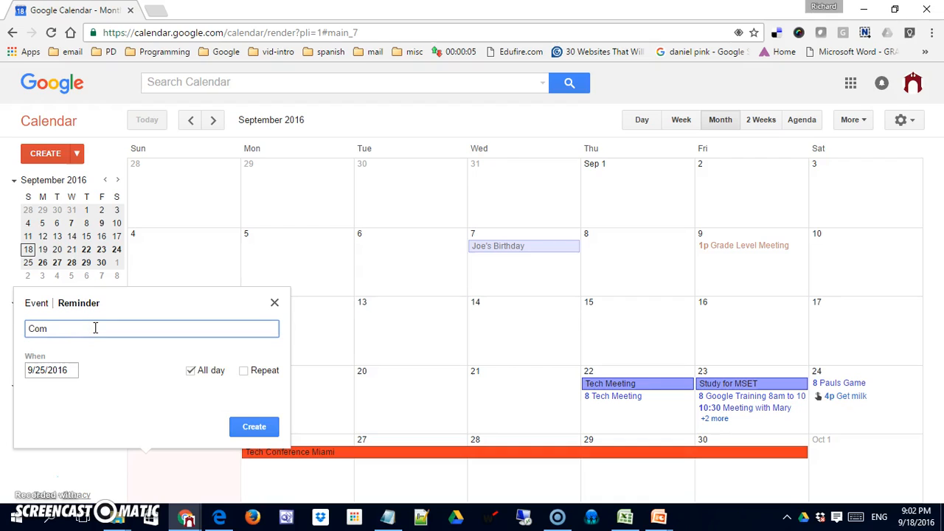
{"action": "type", "text": "plete L"}
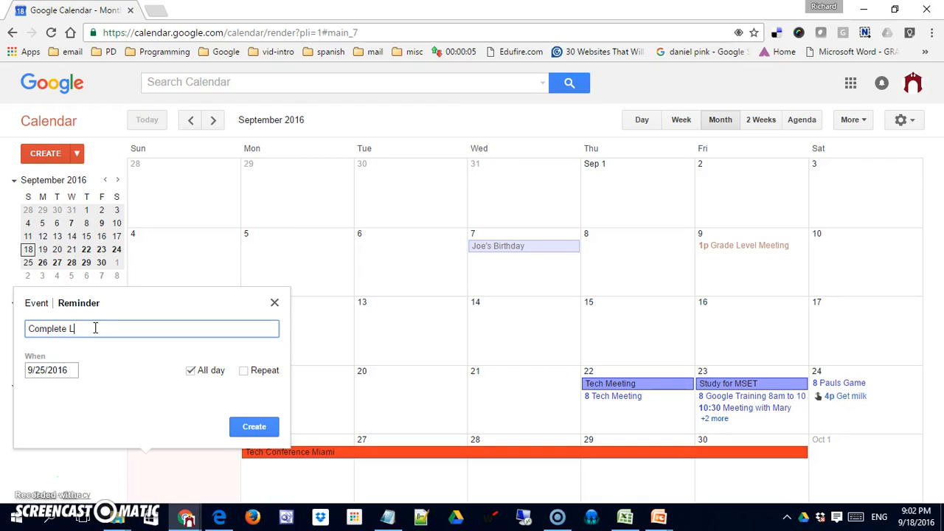
{"action": "type", "text": "esson plans"}
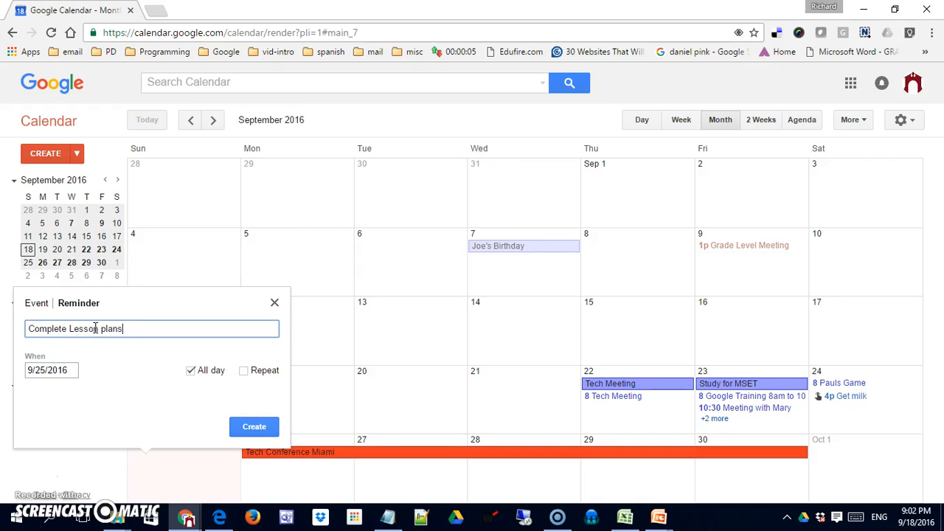
{"action": "mouse_move", "coordinate": [191, 370]}
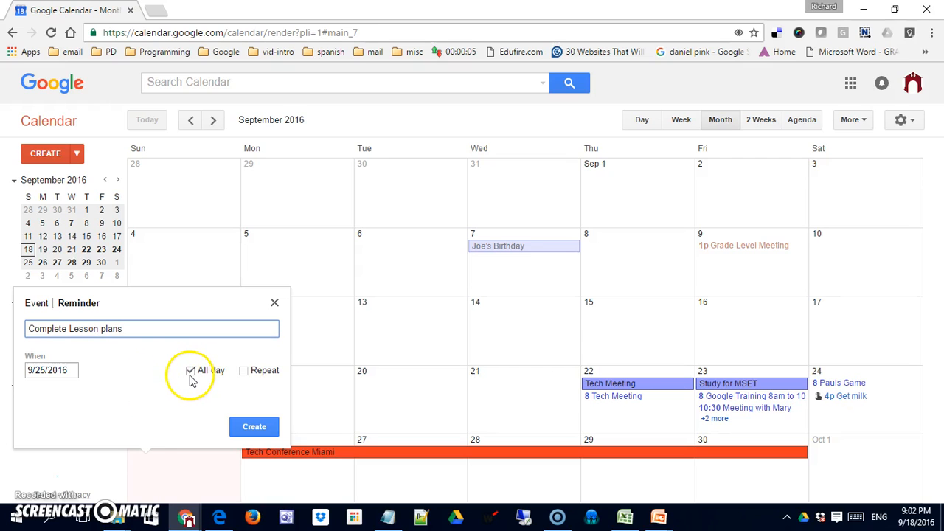
{"action": "left_click", "coordinate": [243, 370]}
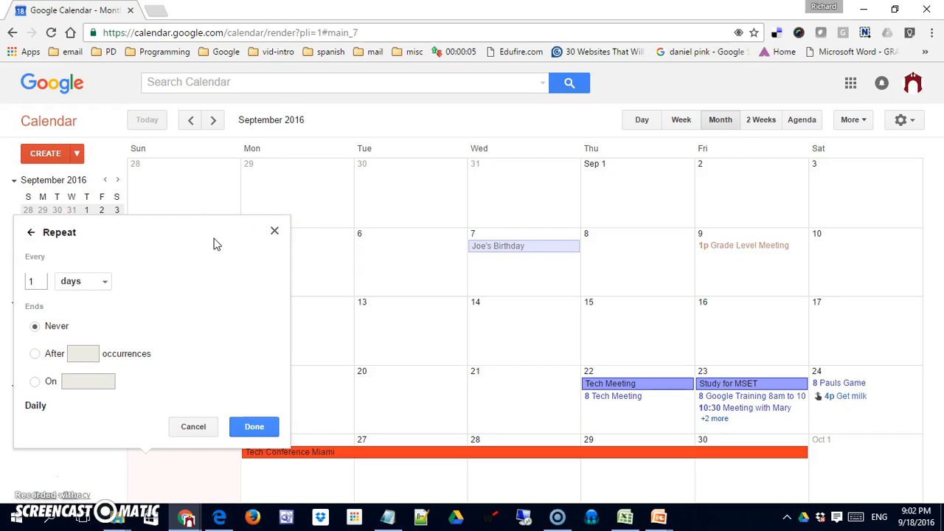
{"action": "mouse_move", "coordinate": [50, 295]}
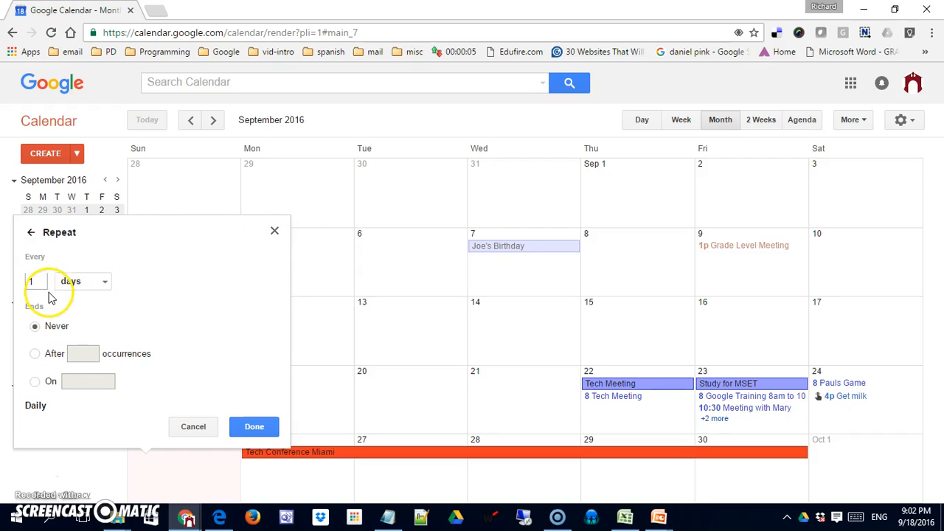
Set the repeat to every 2 weeks on Sunday, ending on 12/4/2016.
{"action": "left_click", "coordinate": [82, 280]}
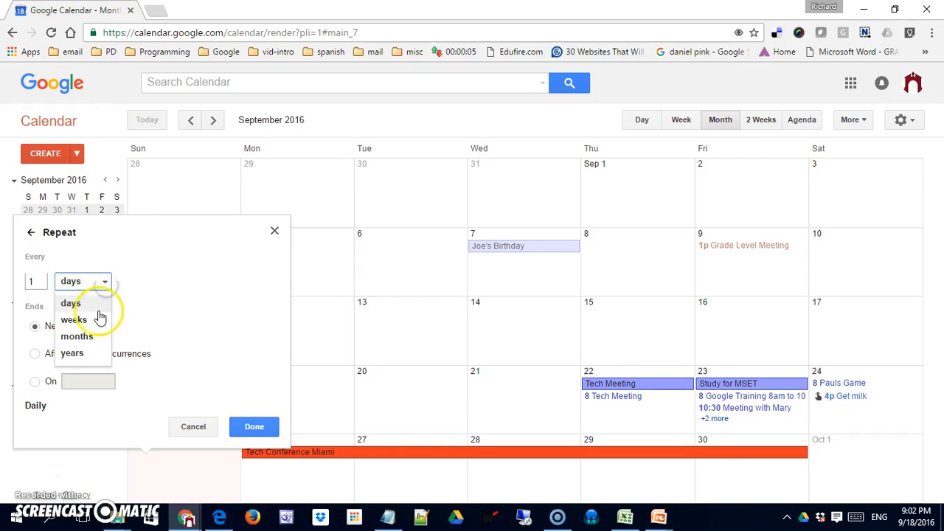
{"action": "mouse_move", "coordinate": [101, 347]}
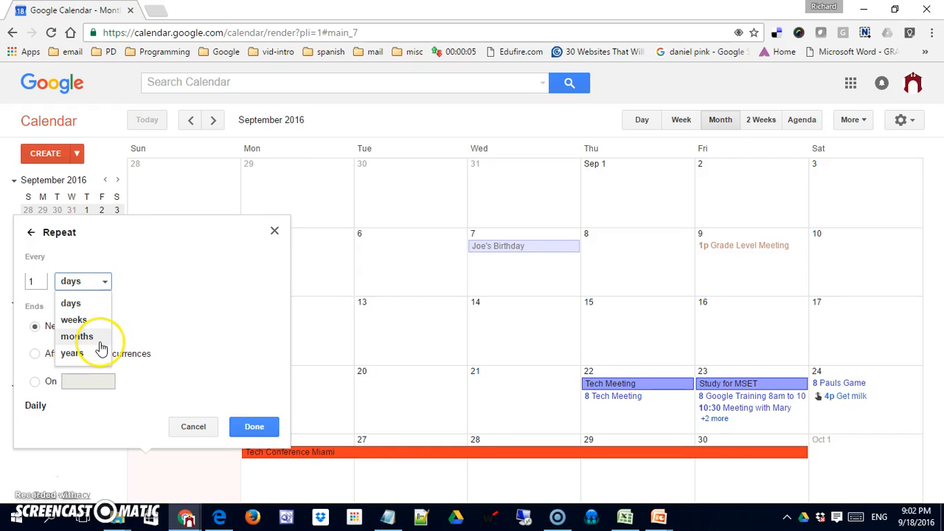
{"action": "left_click", "coordinate": [71, 304]}
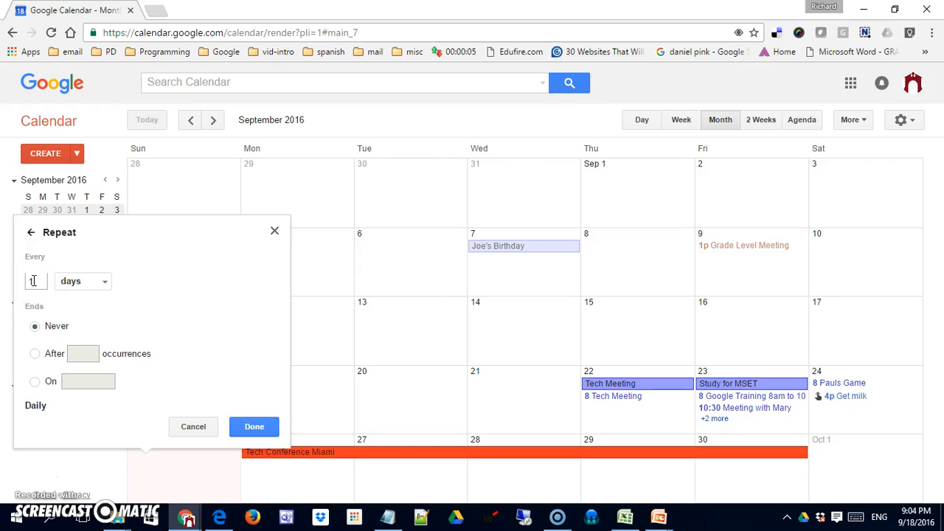
{"action": "mouse_move", "coordinate": [80, 286]}
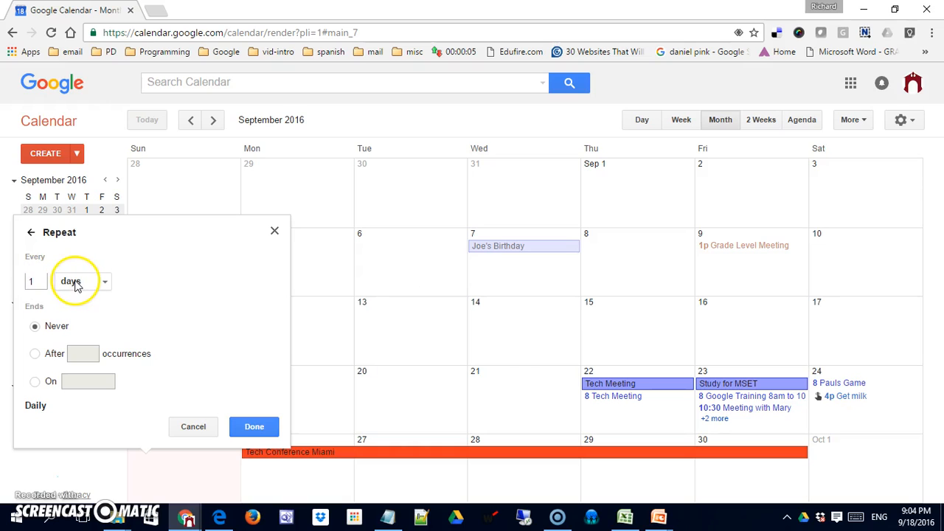
{"action": "left_click", "coordinate": [81, 280]}
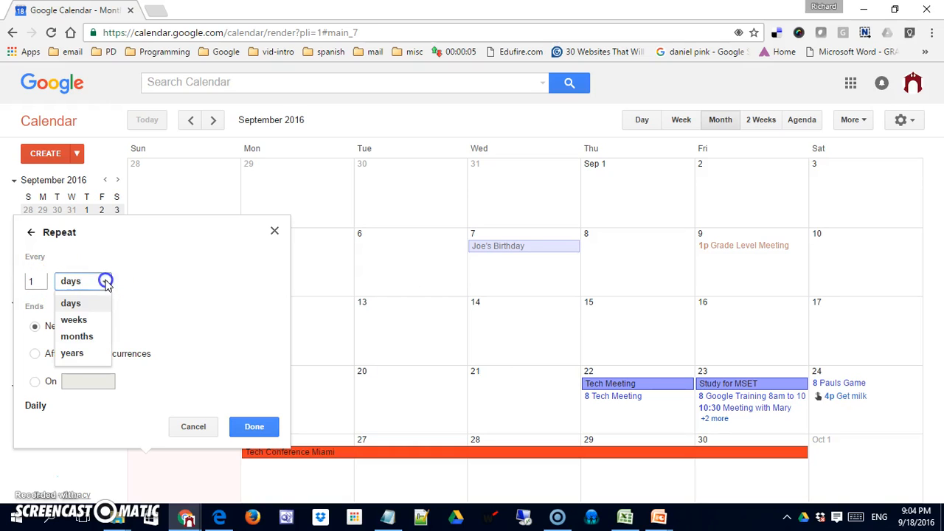
{"action": "left_click", "coordinate": [74, 318]}
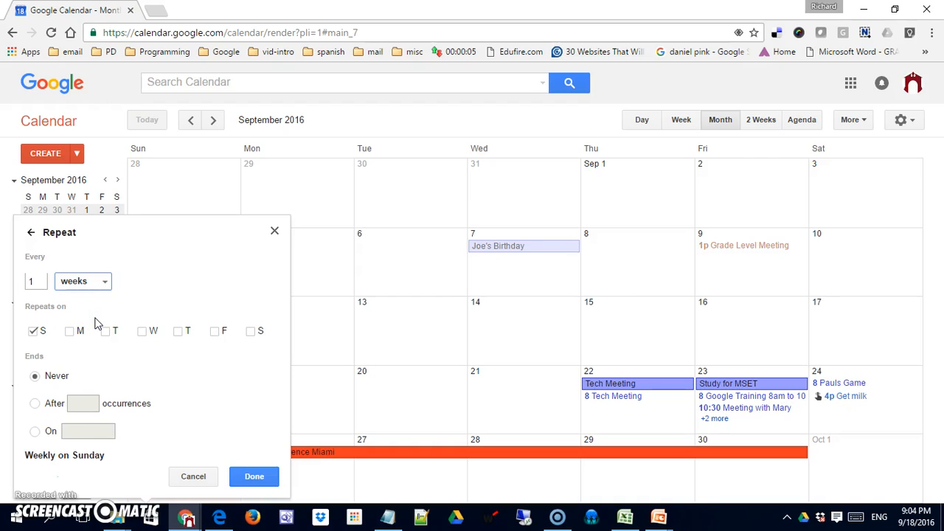
{"action": "mouse_move", "coordinate": [59, 309]}
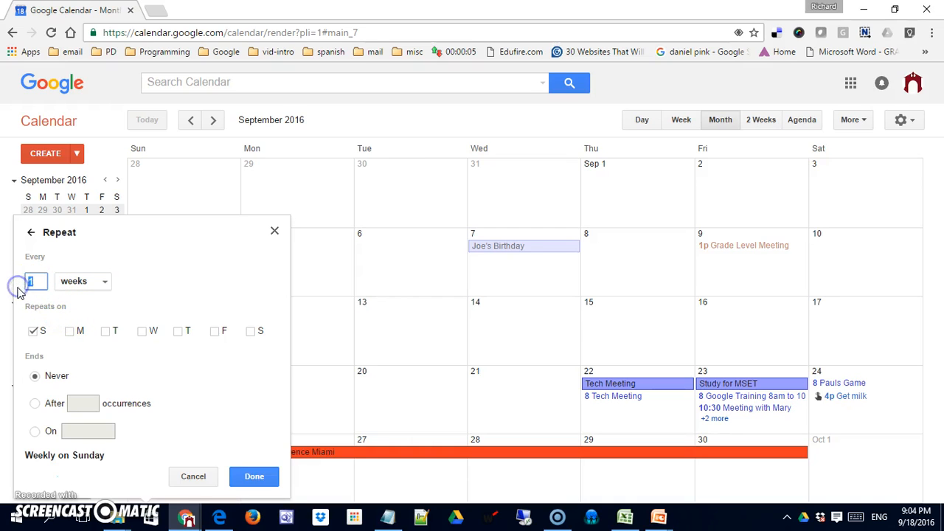
{"action": "type", "text": "2"}
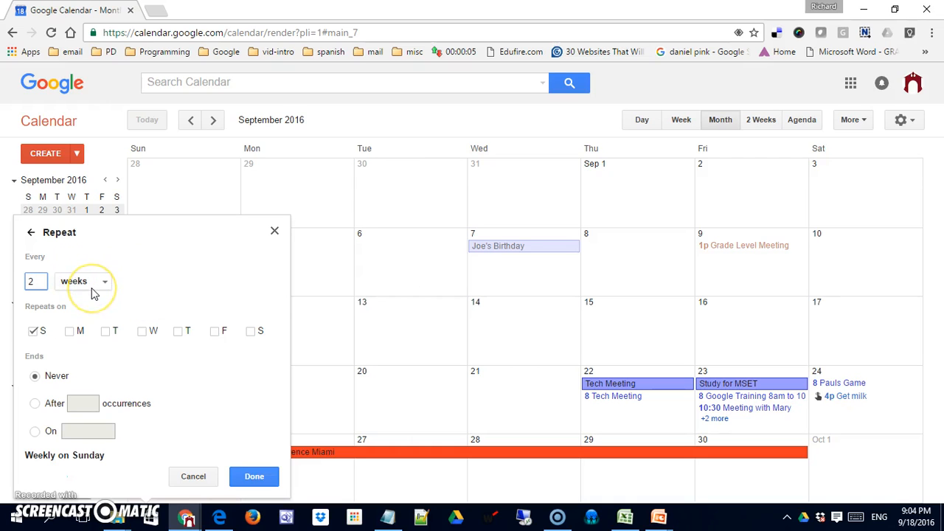
{"action": "mouse_move", "coordinate": [102, 371]}
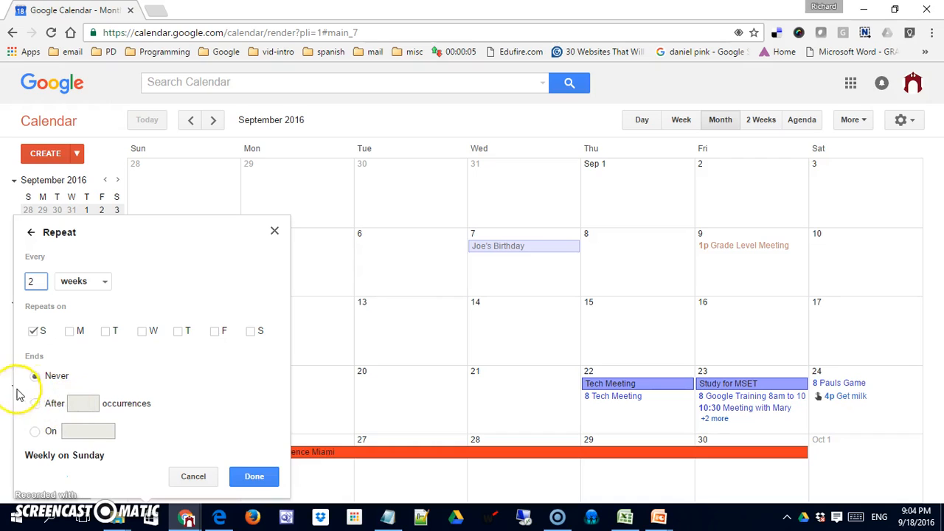
{"action": "left_click", "coordinate": [35, 376]}
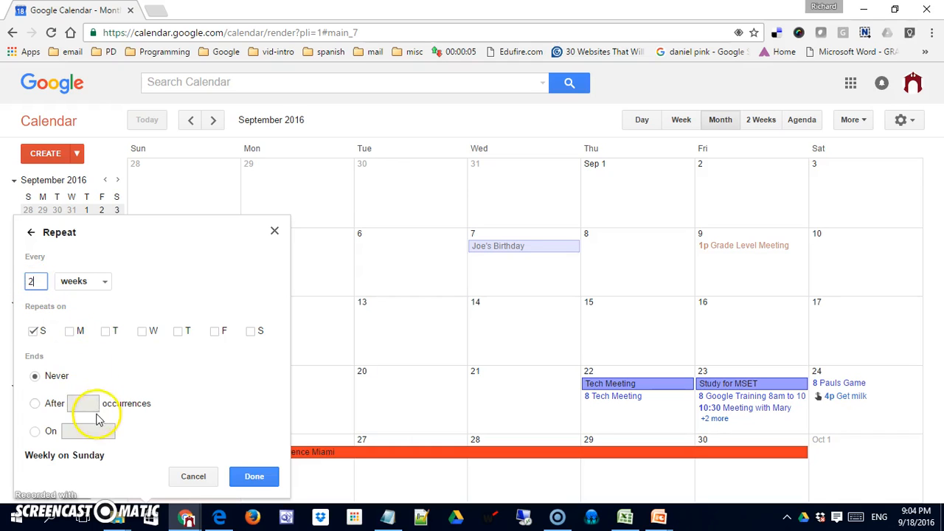
{"action": "left_click", "coordinate": [35, 430]}
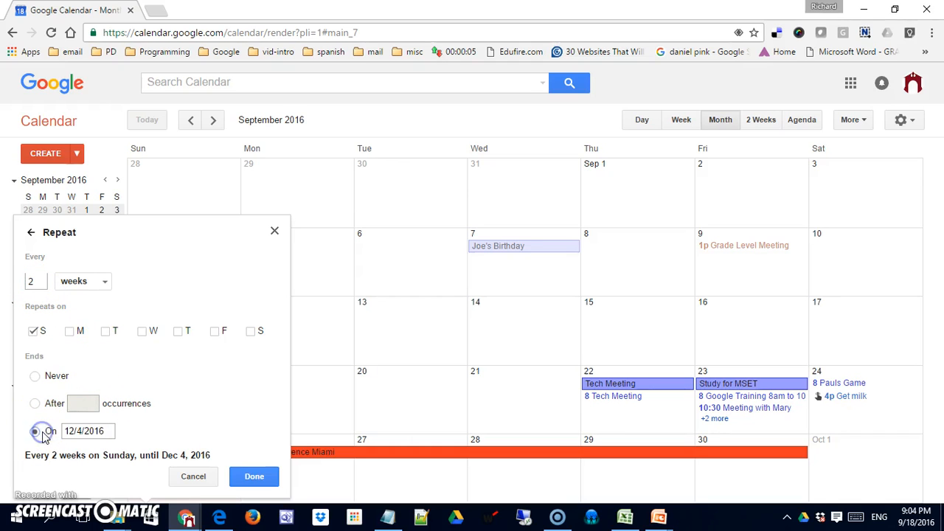
Set the repeat to end on June 23, 2017 via the Ends On date picker.
{"action": "left_click", "coordinate": [87, 430]}
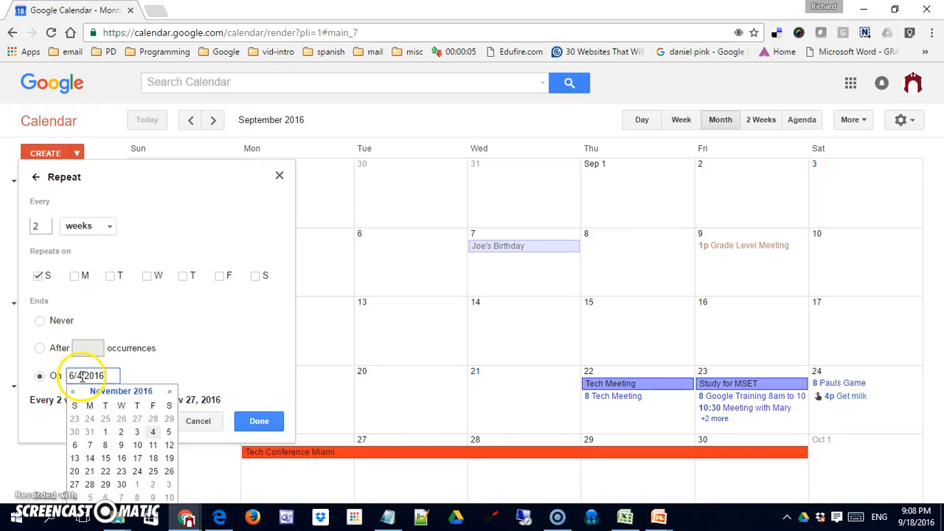
{"action": "left_click", "coordinate": [77, 390]}
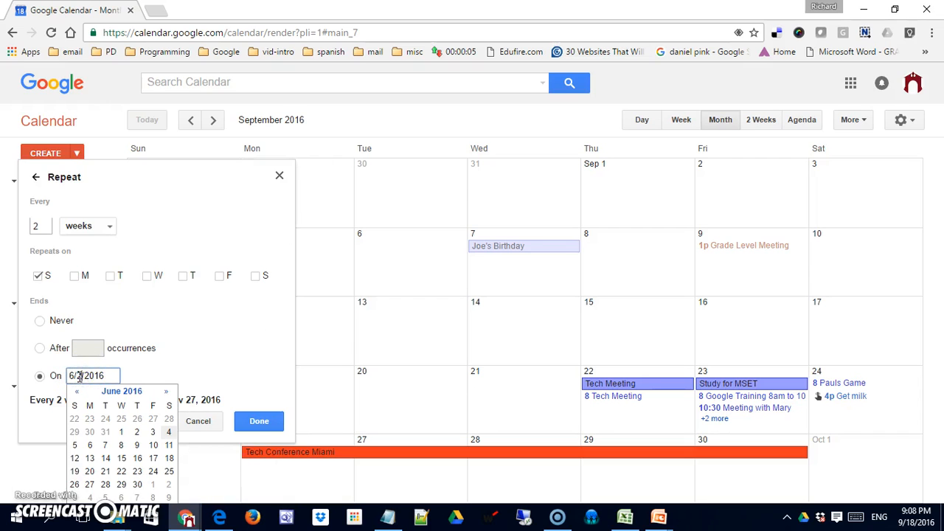
{"action": "left_click", "coordinate": [153, 472]}
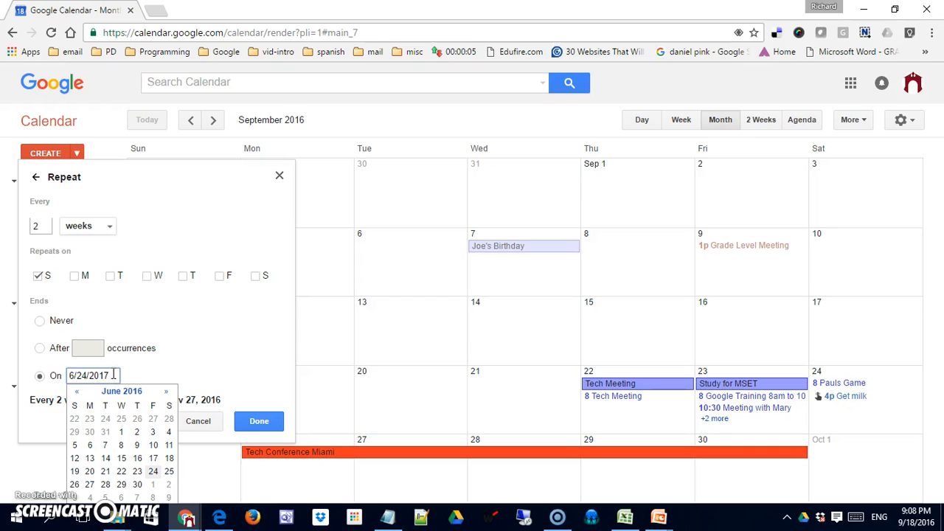
{"action": "mouse_move", "coordinate": [105, 445]}
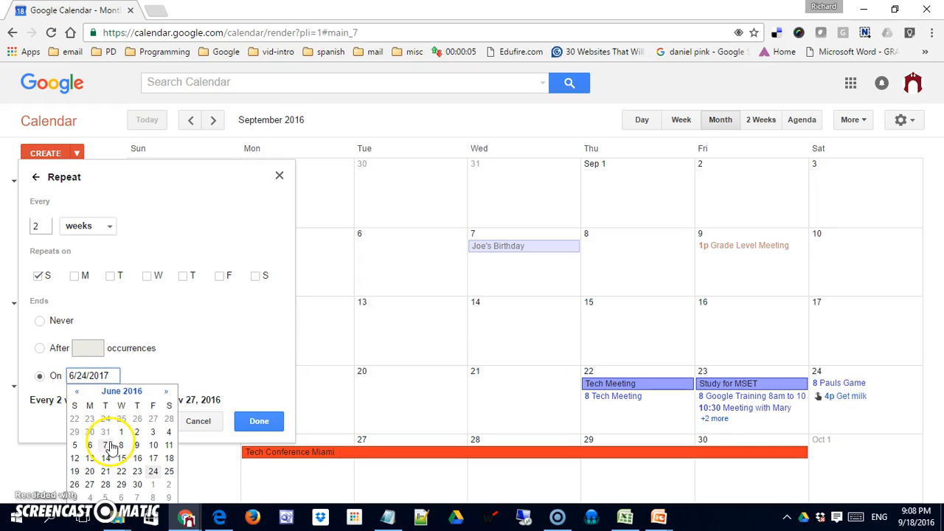
{"action": "mouse_move", "coordinate": [168, 398]}
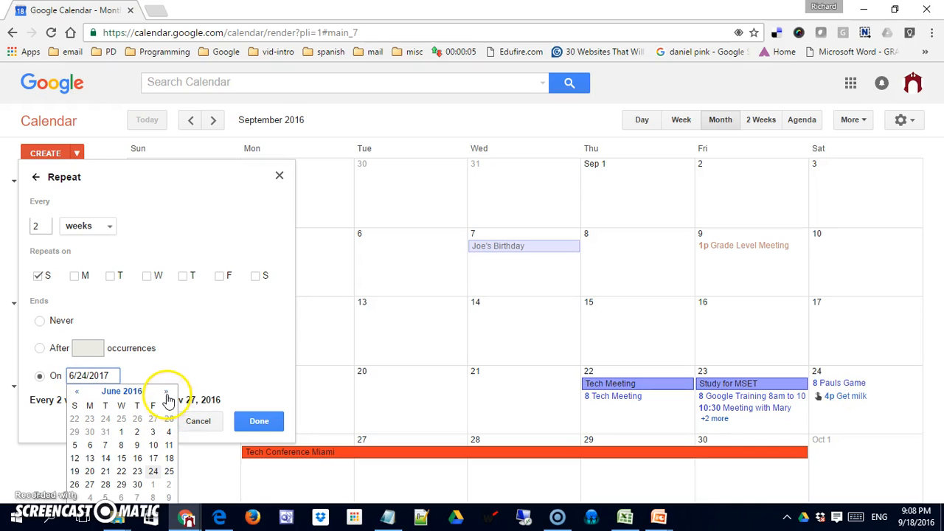
{"action": "left_click", "coordinate": [168, 391]}
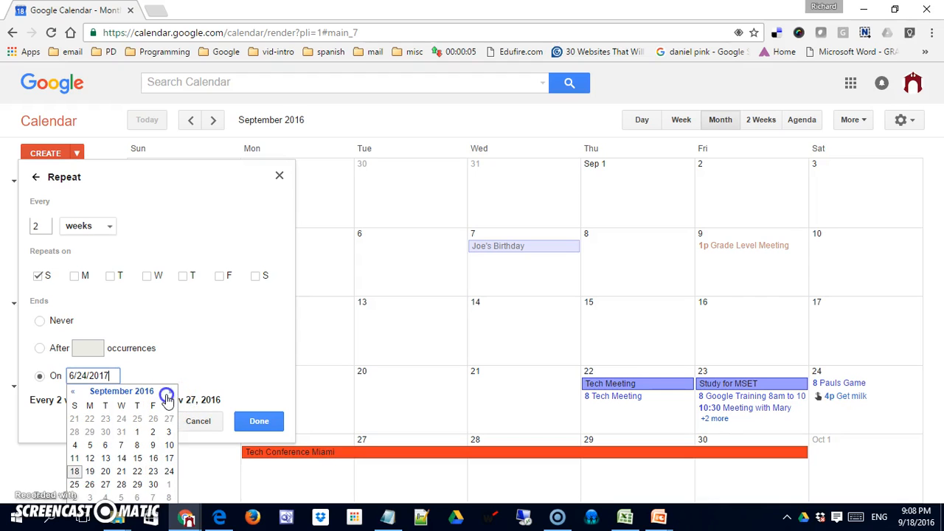
{"action": "left_click", "coordinate": [168, 391]}
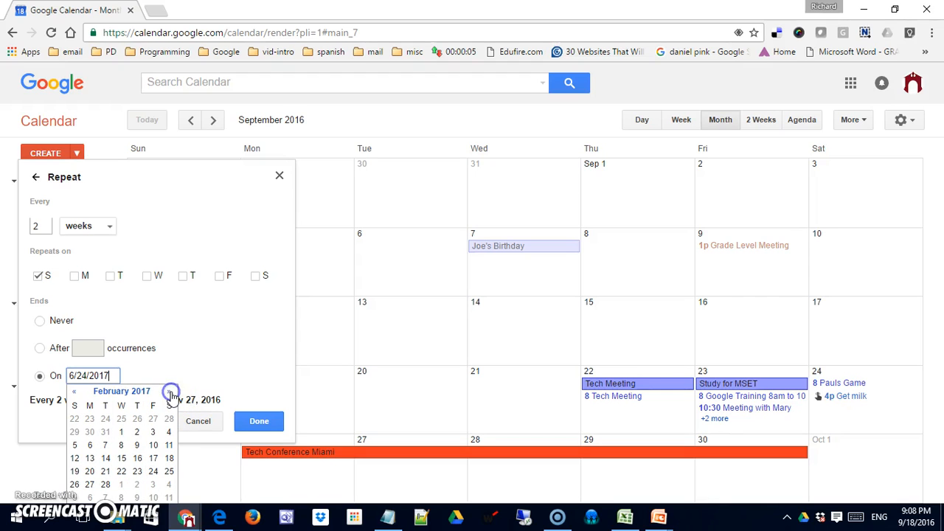
{"action": "left_click", "coordinate": [165, 391]}
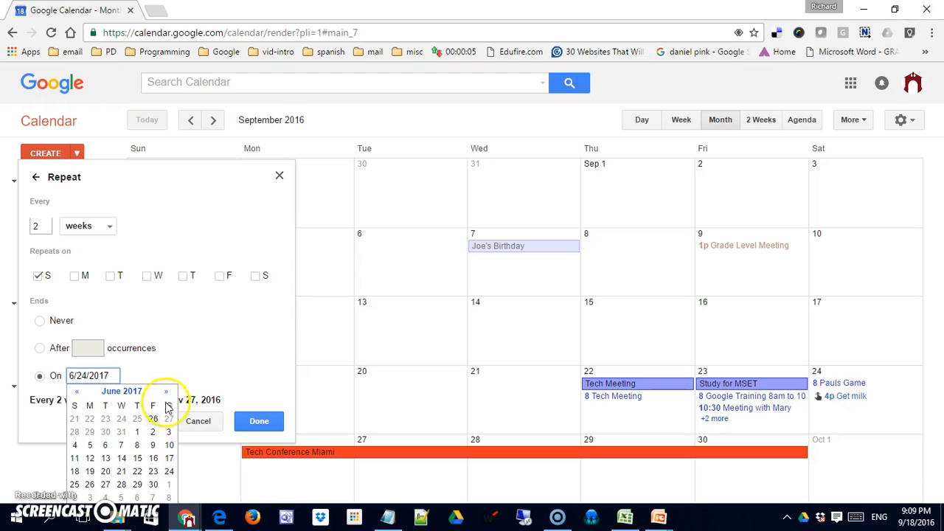
{"action": "mouse_move", "coordinate": [155, 477]}
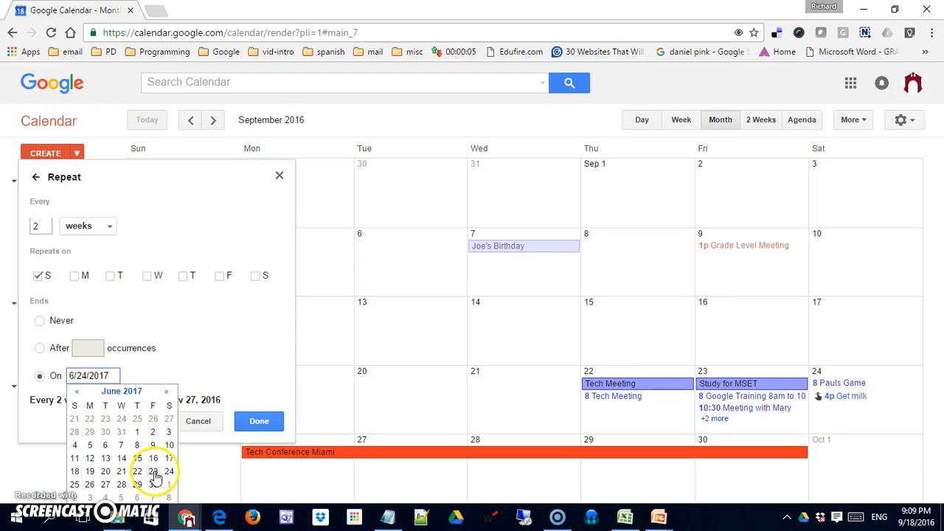
{"action": "left_click", "coordinate": [260, 420]}
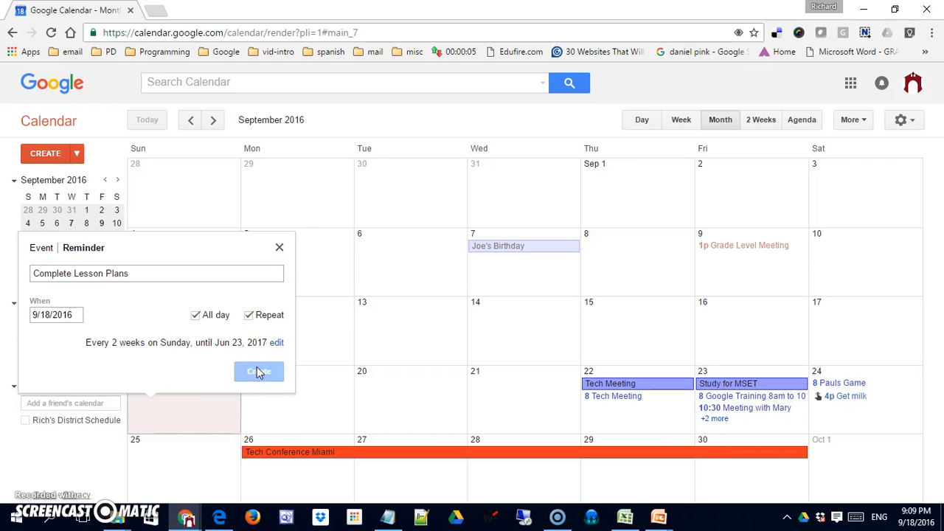
Save the biweekly reminder and check its October occurrences before returning to September.
{"action": "left_click", "coordinate": [258, 372]}
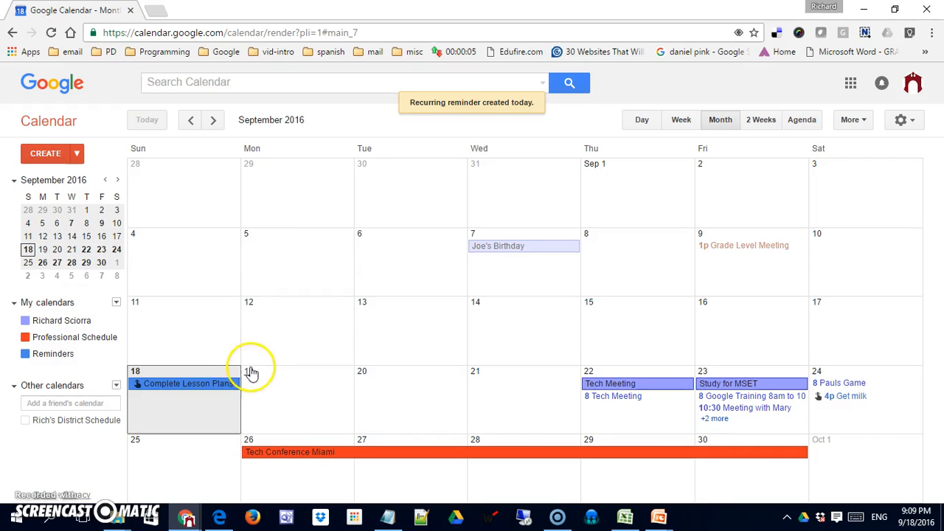
{"action": "mouse_move", "coordinate": [212, 119]}
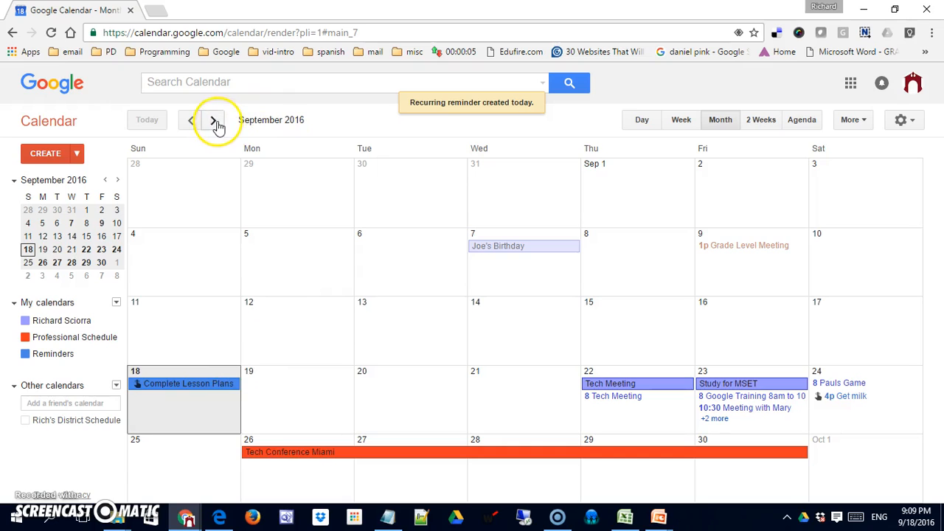
{"action": "left_click", "coordinate": [212, 119]}
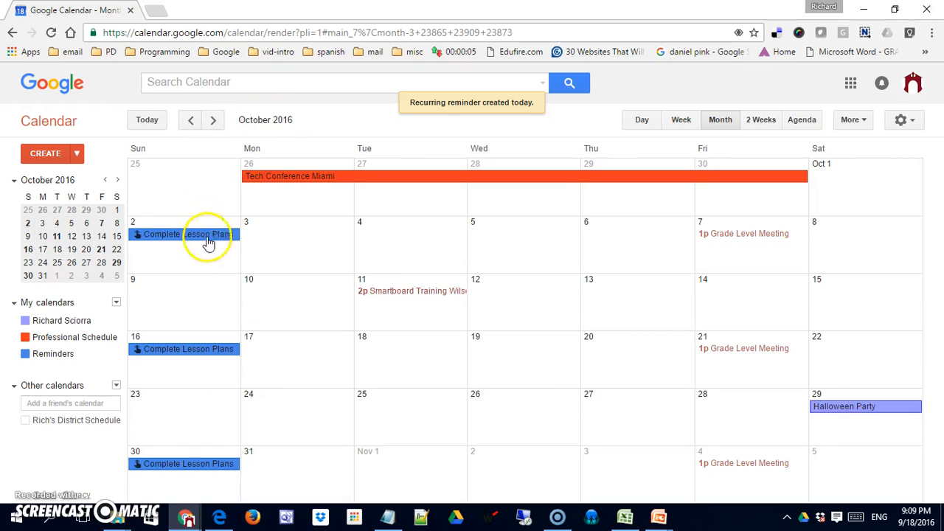
{"action": "mouse_move", "coordinate": [203, 162]}
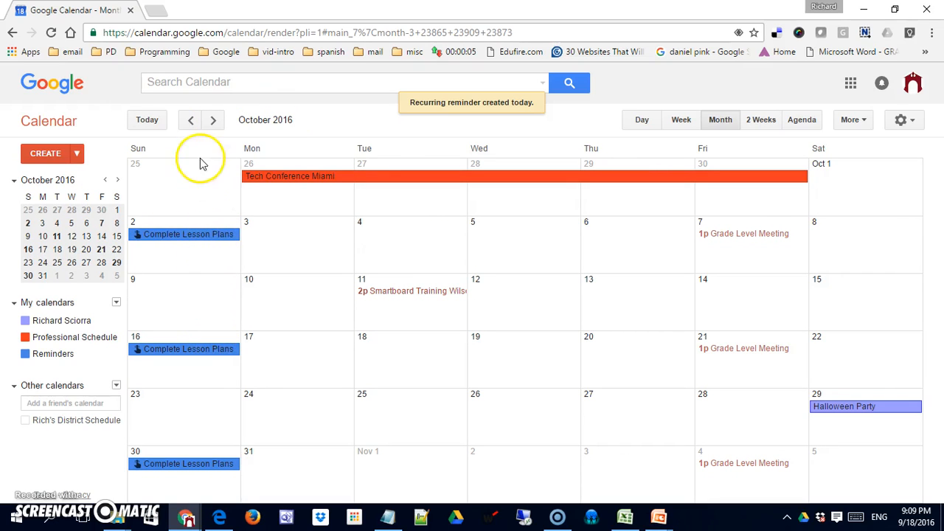
{"action": "left_click", "coordinate": [190, 120]}
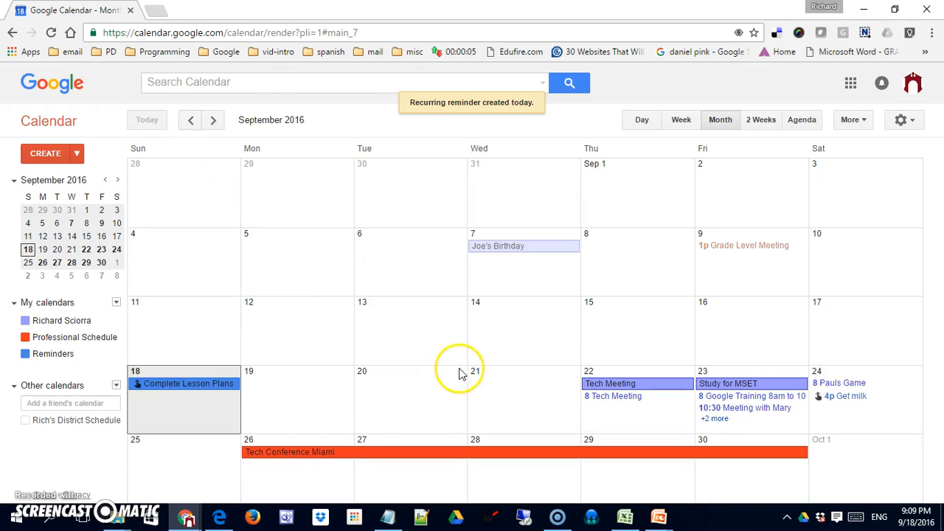
{"action": "mouse_move", "coordinate": [464, 372]}
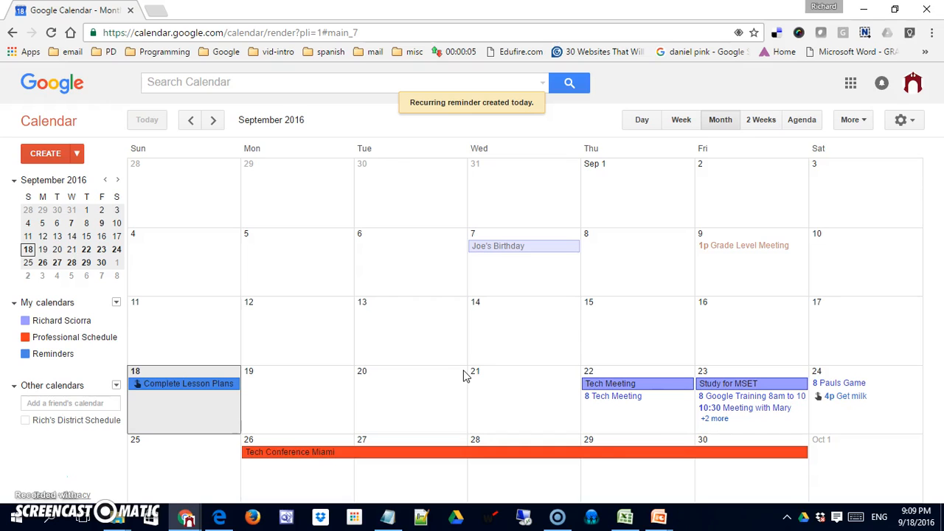
{"action": "mouse_move", "coordinate": [837, 401]}
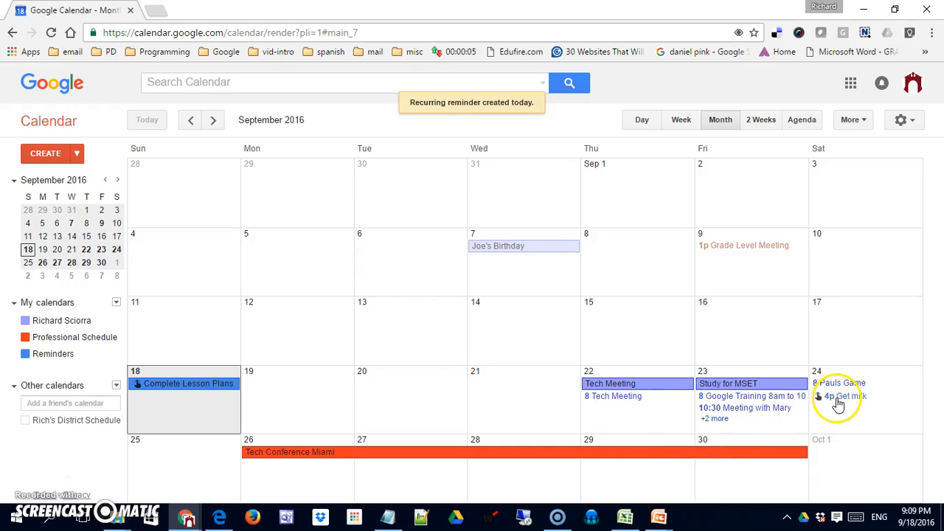
Mark the Get milk reminder on September 24 as done.
{"action": "left_click", "coordinate": [847, 395]}
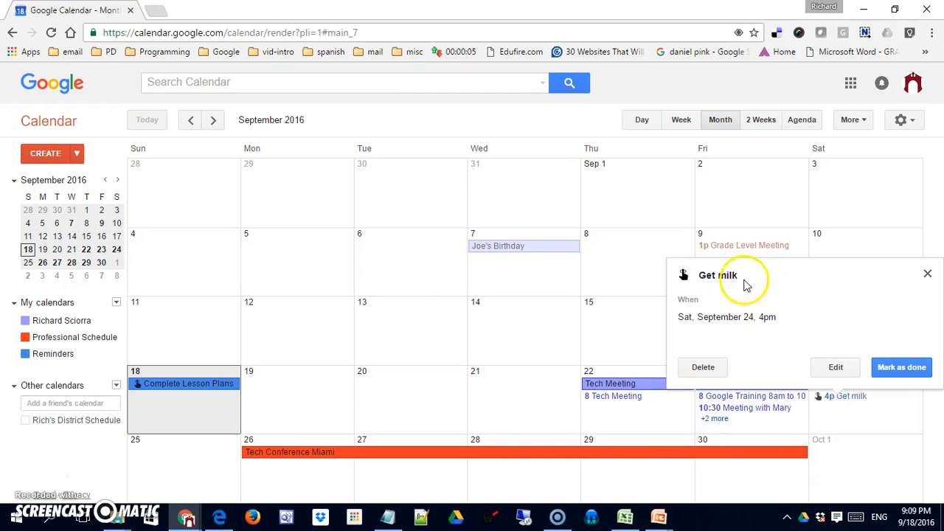
{"action": "mouse_move", "coordinate": [887, 362]}
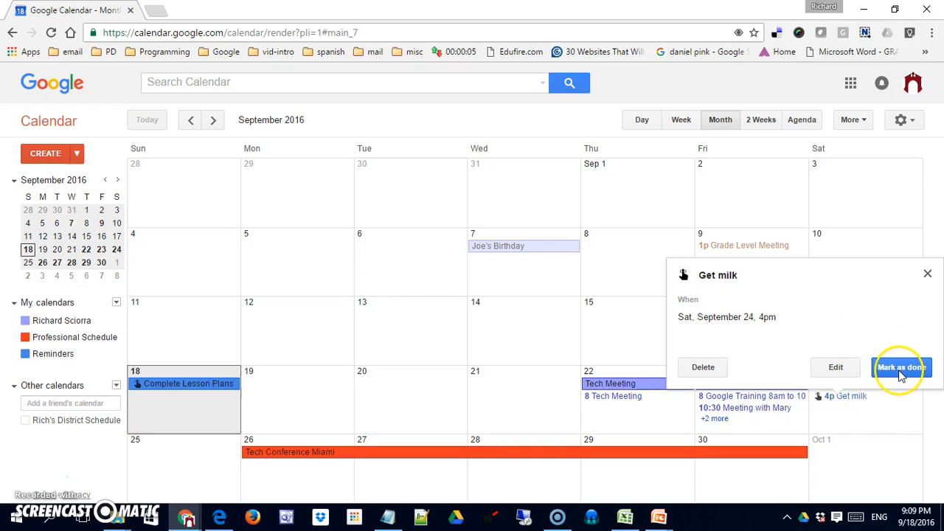
{"action": "left_click", "coordinate": [900, 367]}
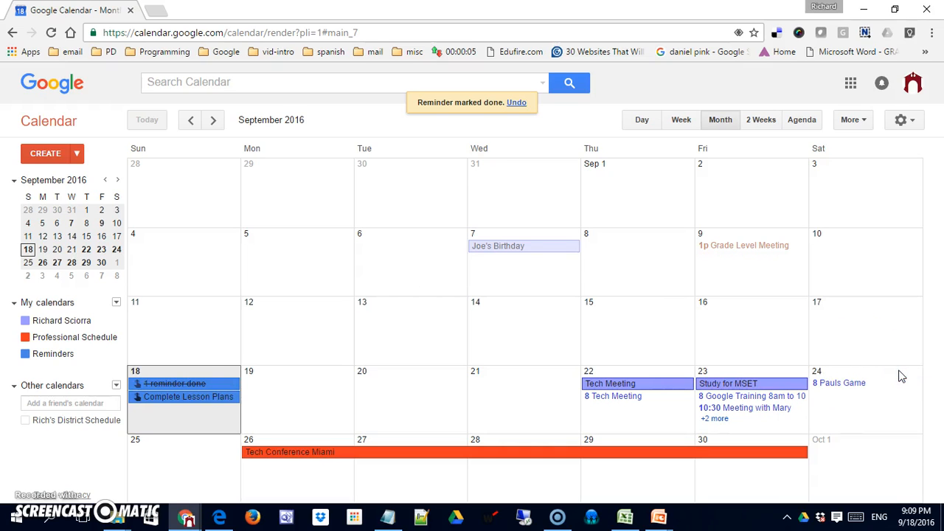
{"action": "mouse_move", "coordinate": [148, 406]}
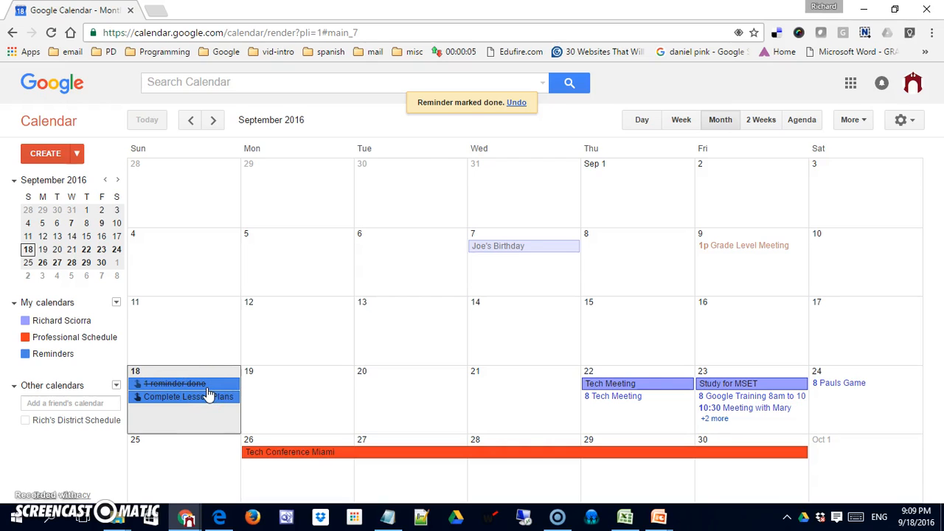
{"action": "mouse_move", "coordinate": [855, 391]}
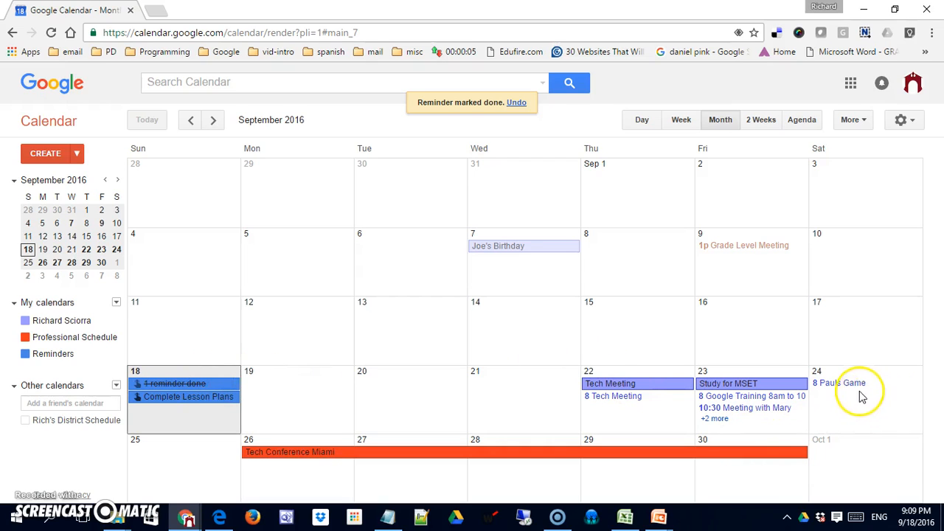
{"action": "mouse_move", "coordinate": [863, 392]}
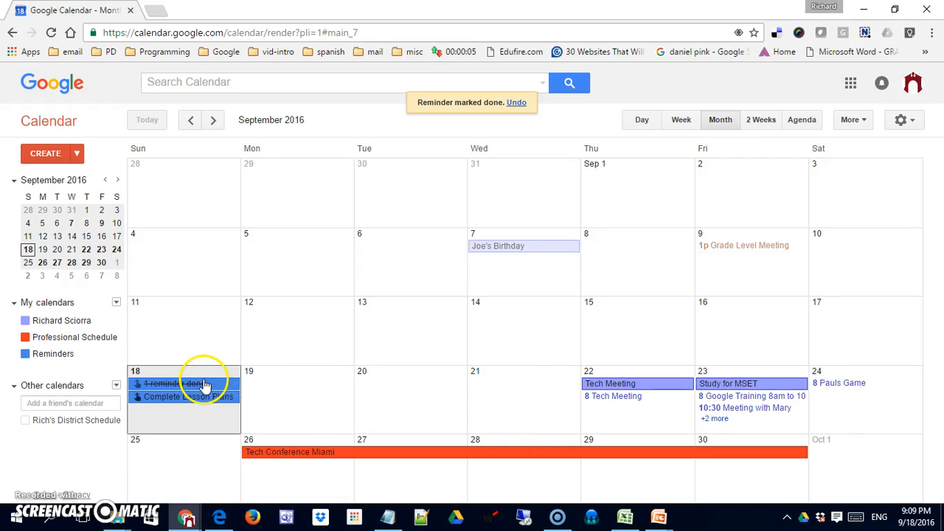
Mark the Complete Lesson Plans reminder on September 18 as done.
{"action": "left_click", "coordinate": [188, 397]}
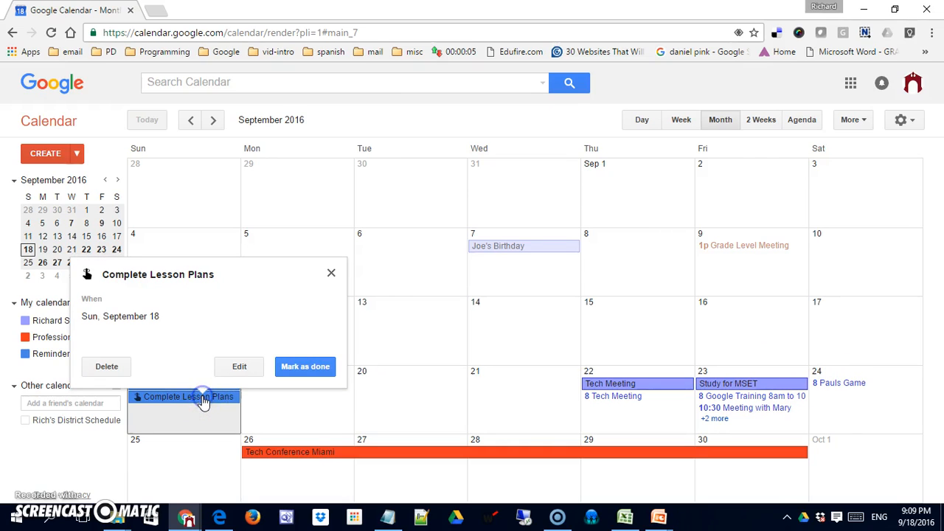
{"action": "left_click", "coordinate": [304, 366]}
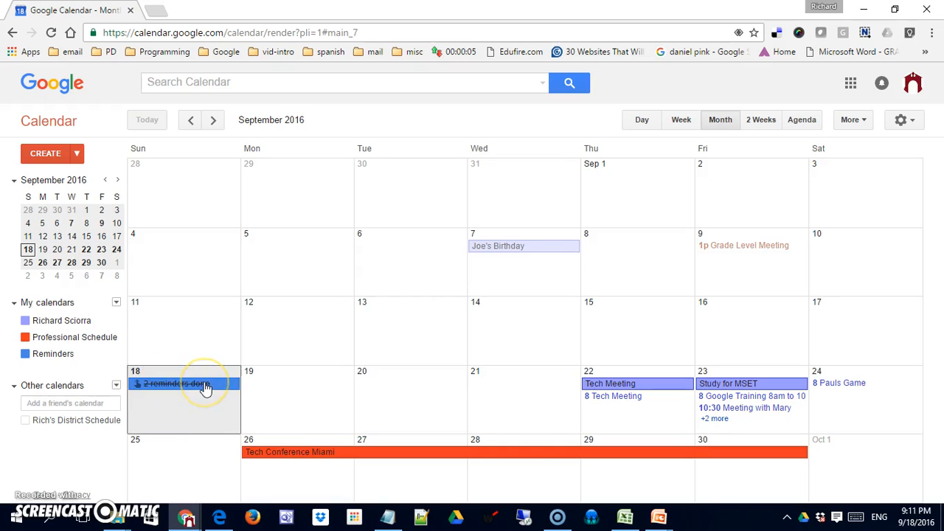
{"action": "mouse_move", "coordinate": [177, 384]}
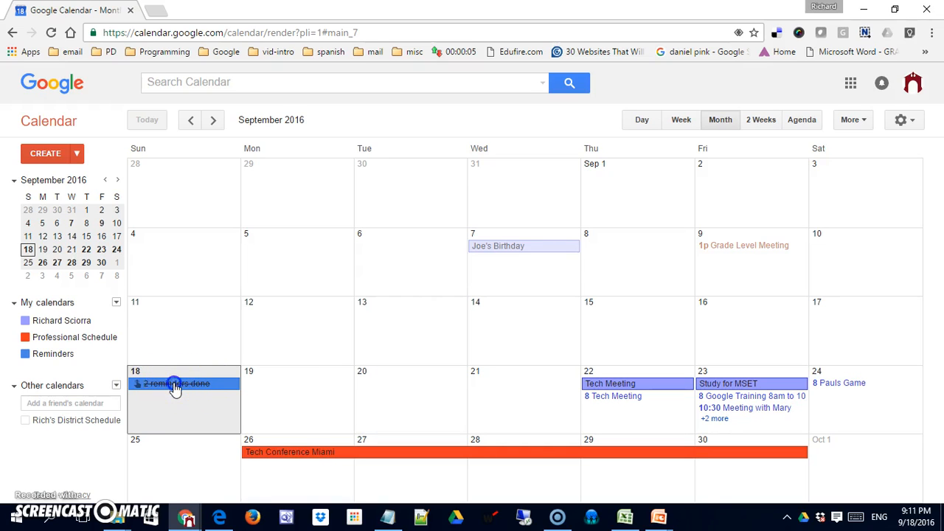
{"action": "left_click", "coordinate": [175, 383]}
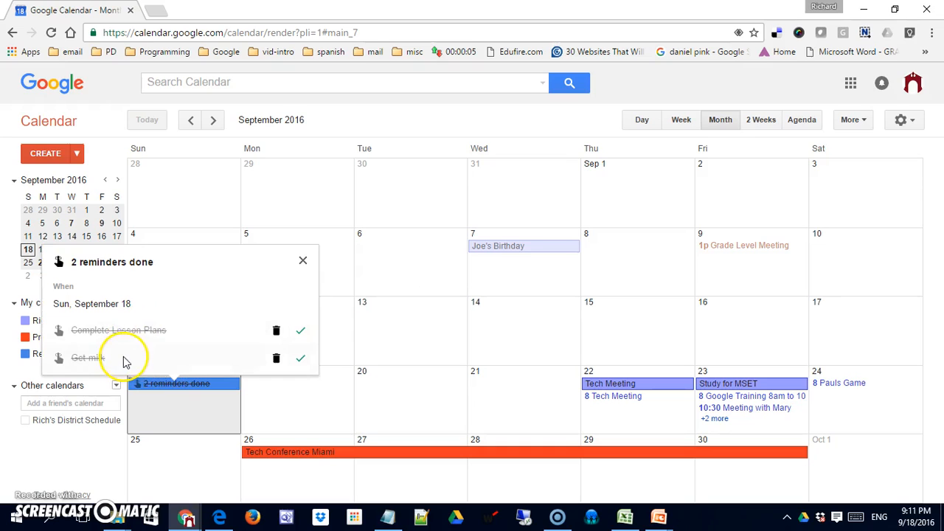
{"action": "mouse_move", "coordinate": [123, 359]}
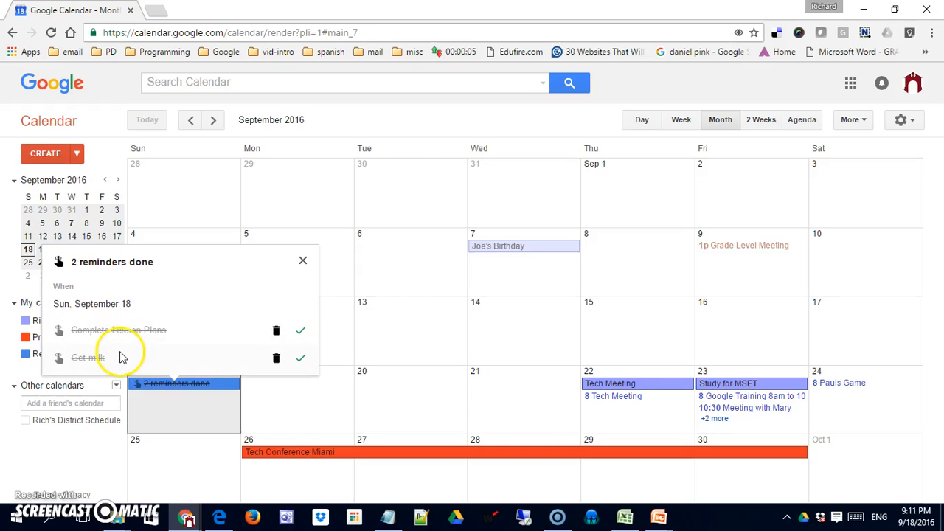
{"action": "mouse_move", "coordinate": [191, 330]}
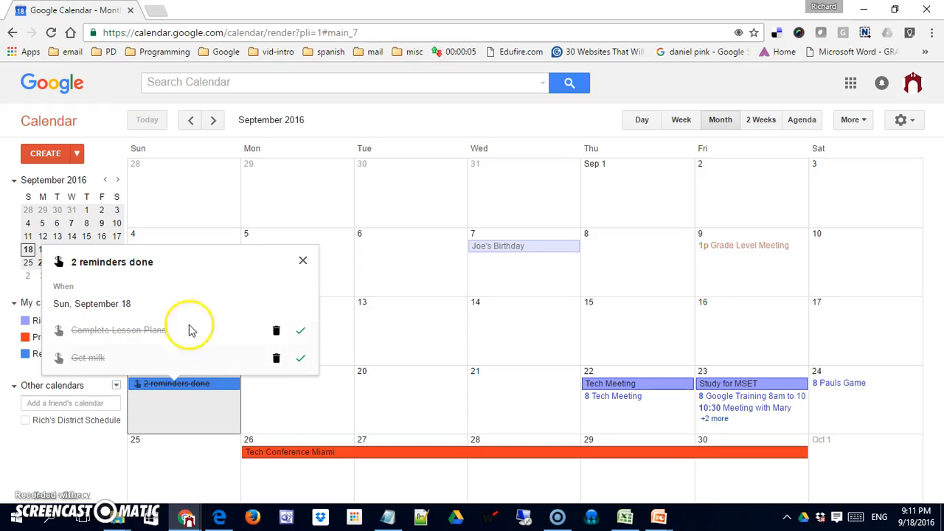
{"action": "left_click", "coordinate": [302, 260]}
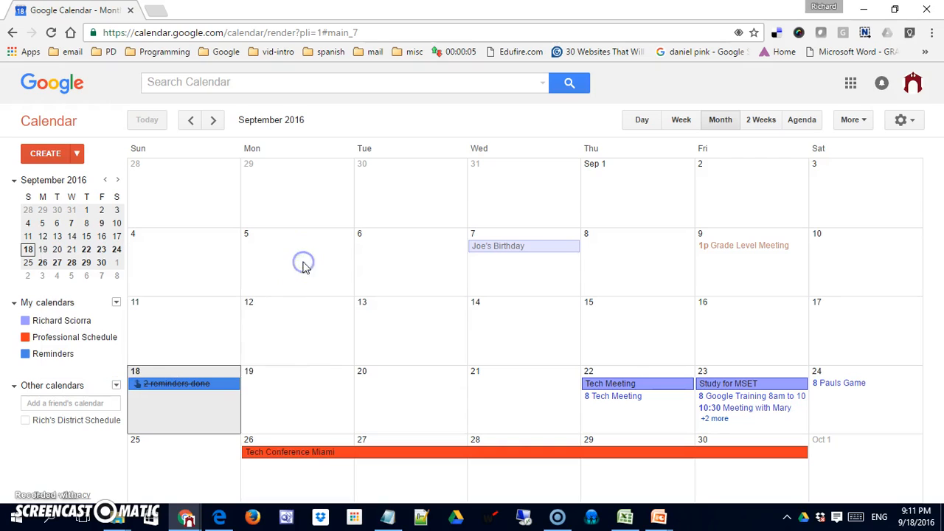
{"action": "mouse_move", "coordinate": [244, 412]}
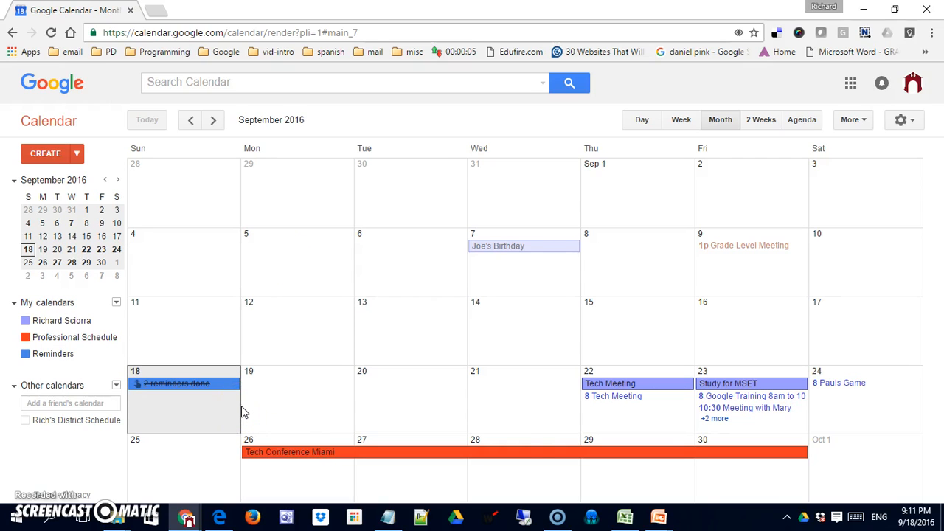